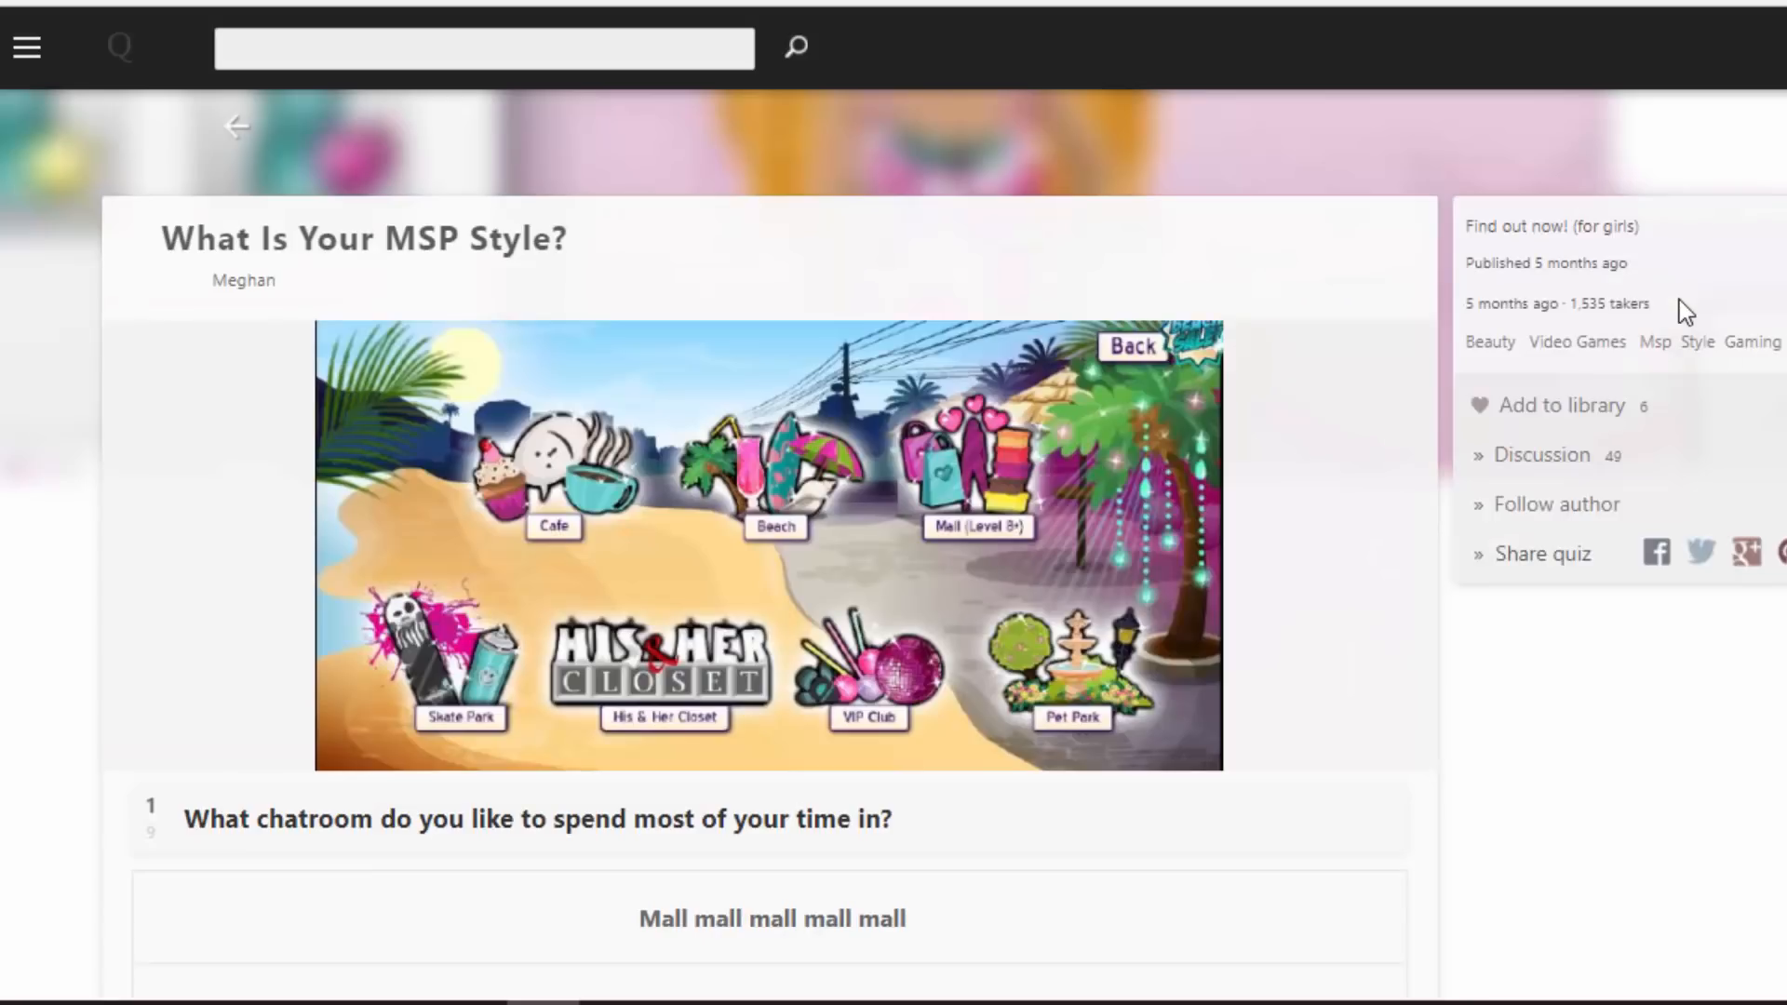
mouse_move(1522, 316)
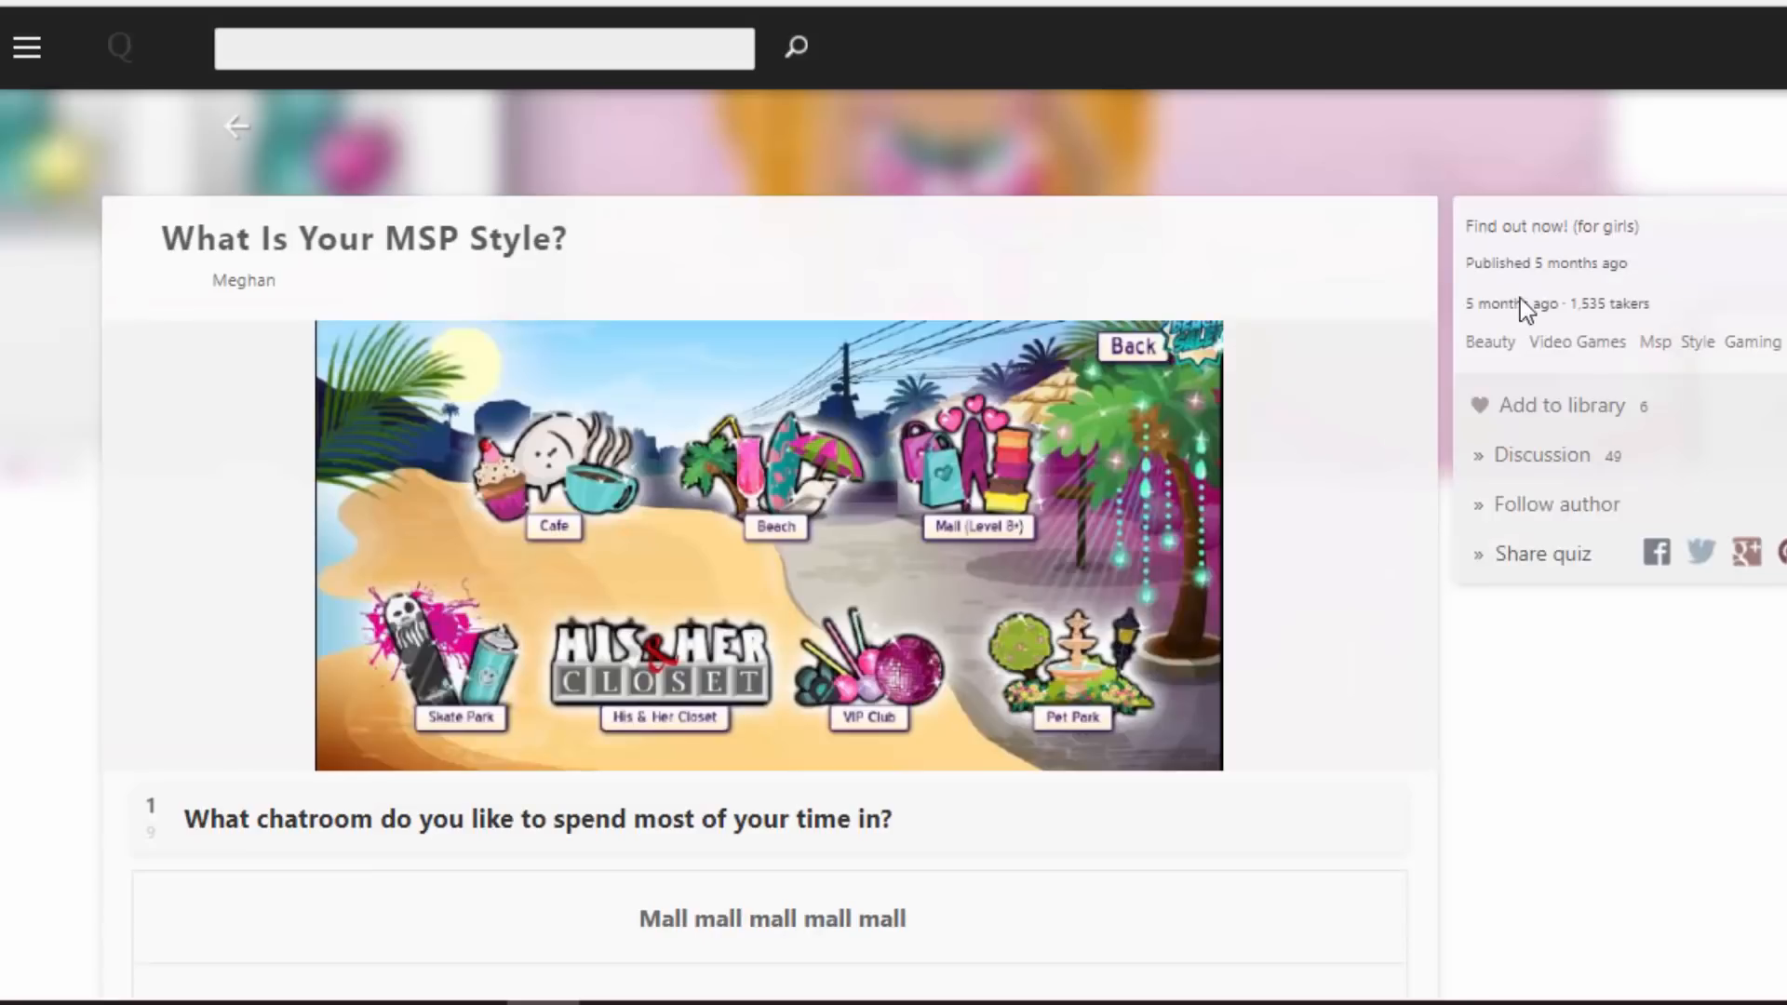
Answer the chatroom question and scroll through the seven answers to 'How much money do you have?'.
scroll("down", 3)
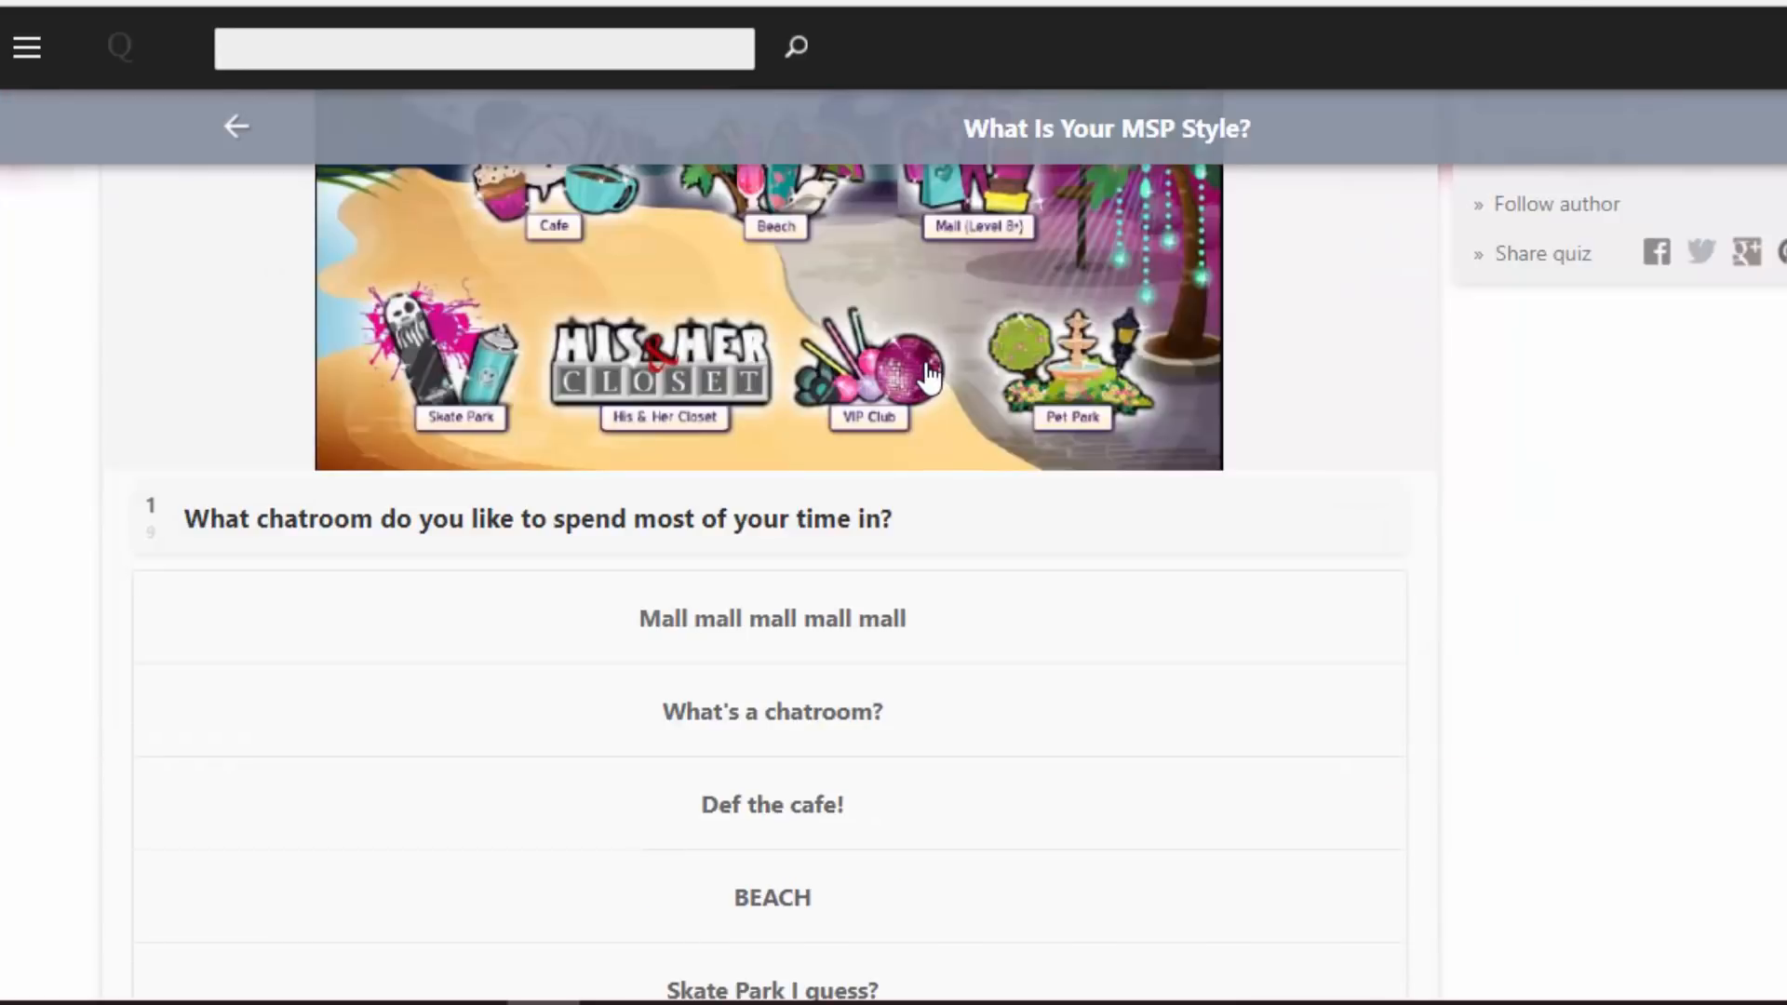
mouse_move(931, 384)
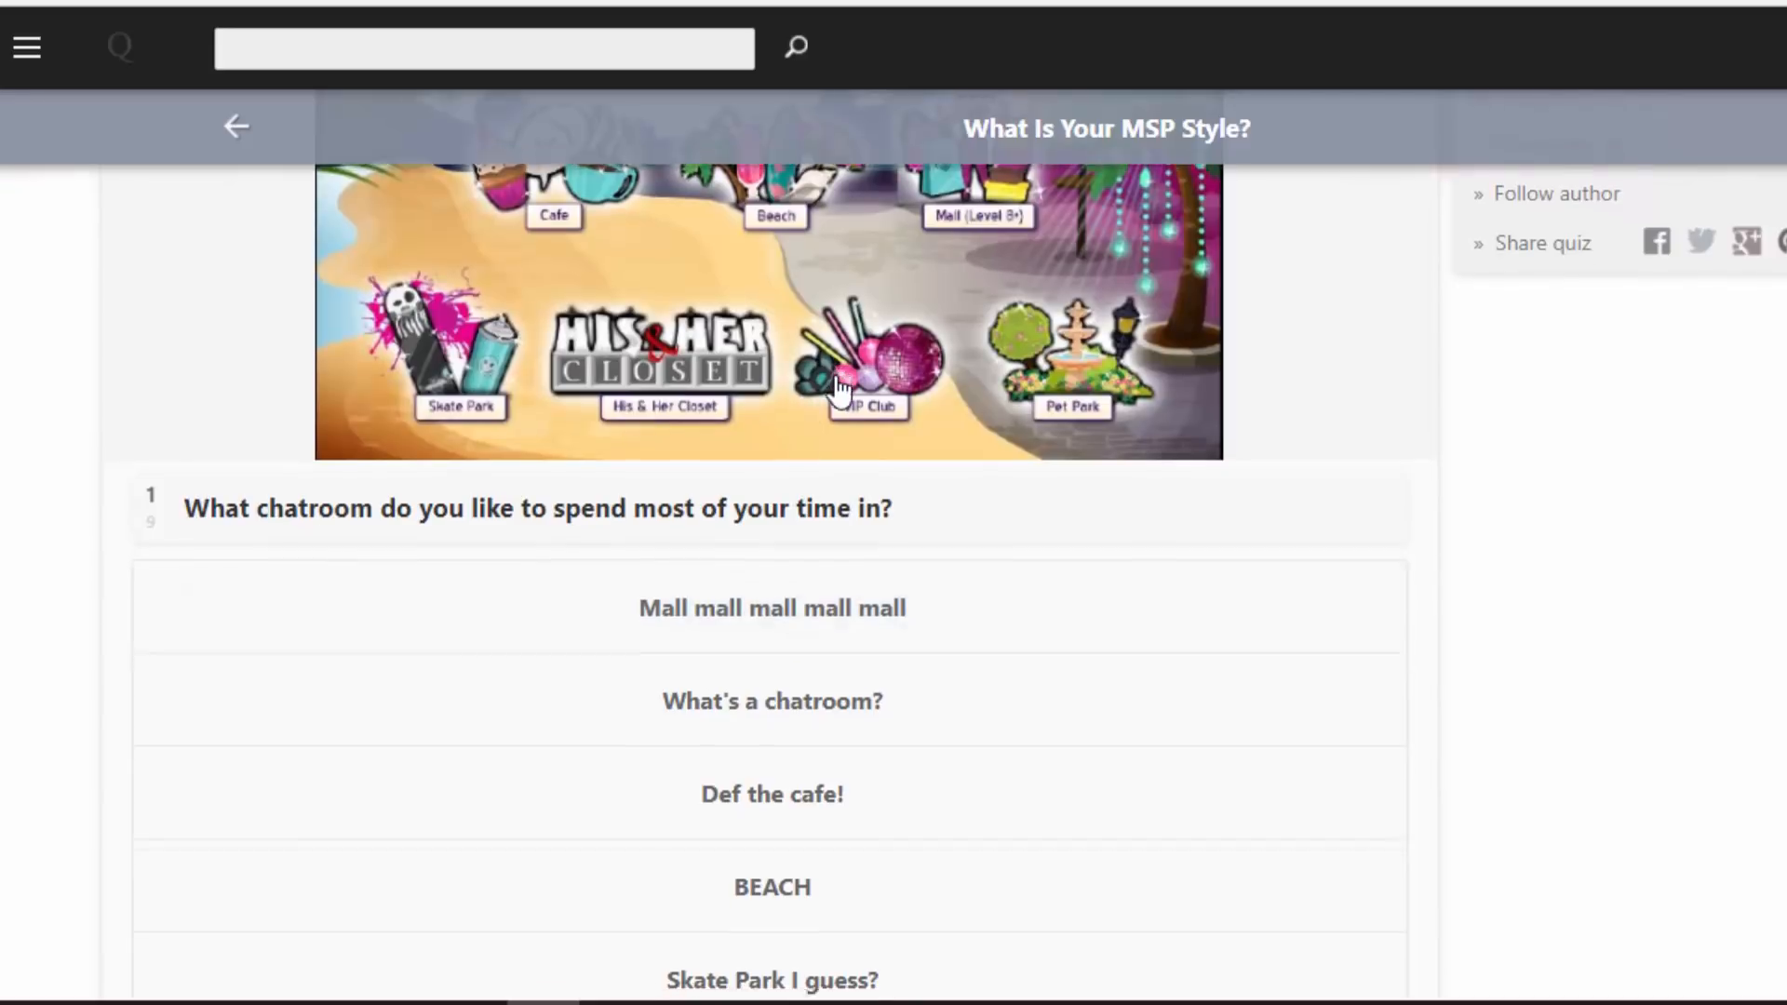
scroll("down", 3)
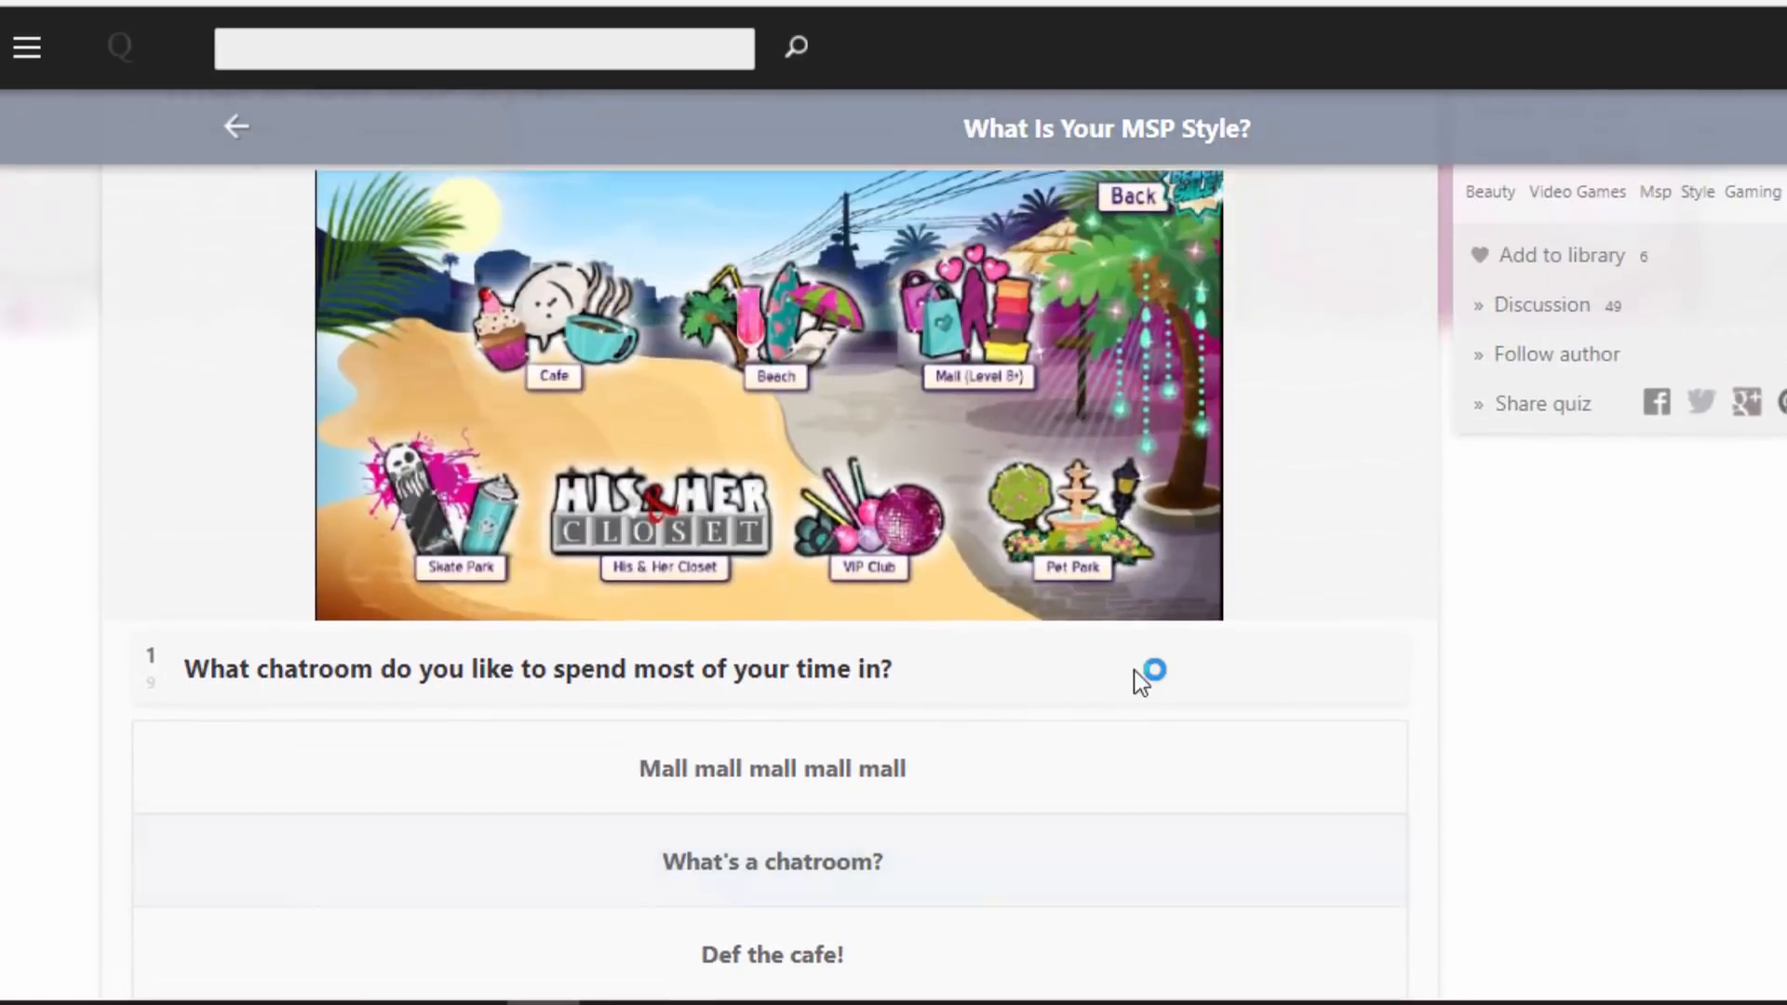
mouse_move(1150, 597)
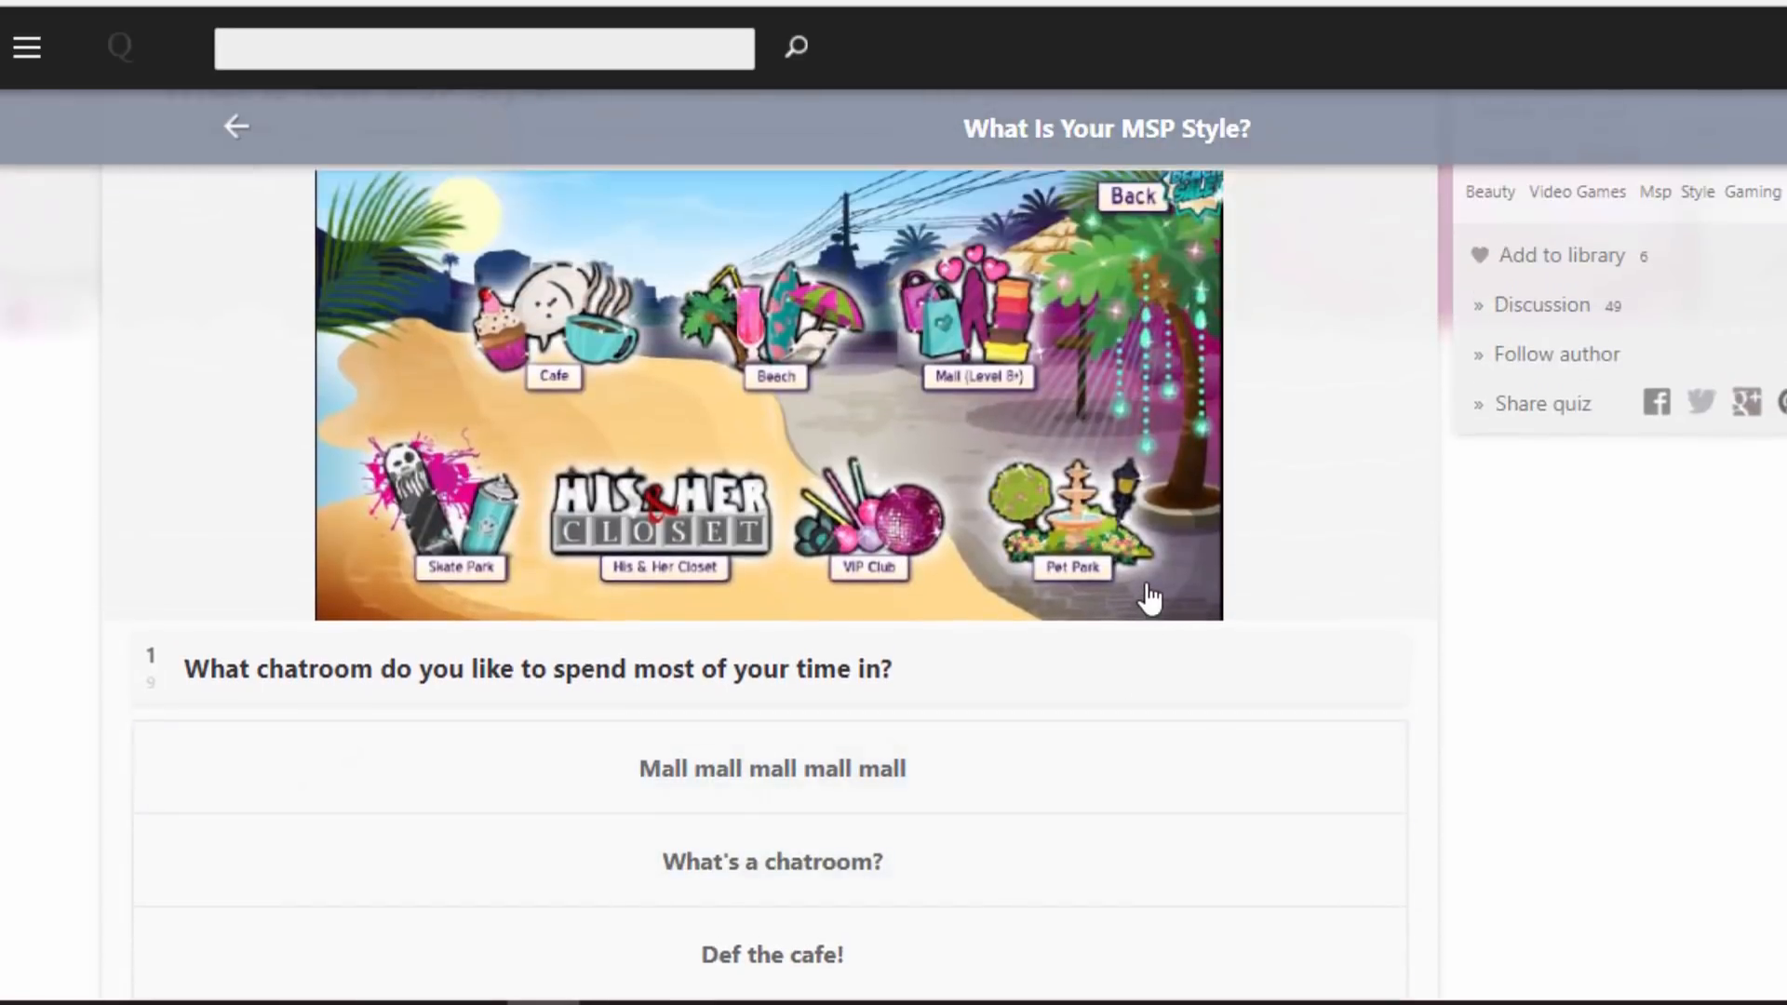
mouse_move(1150, 566)
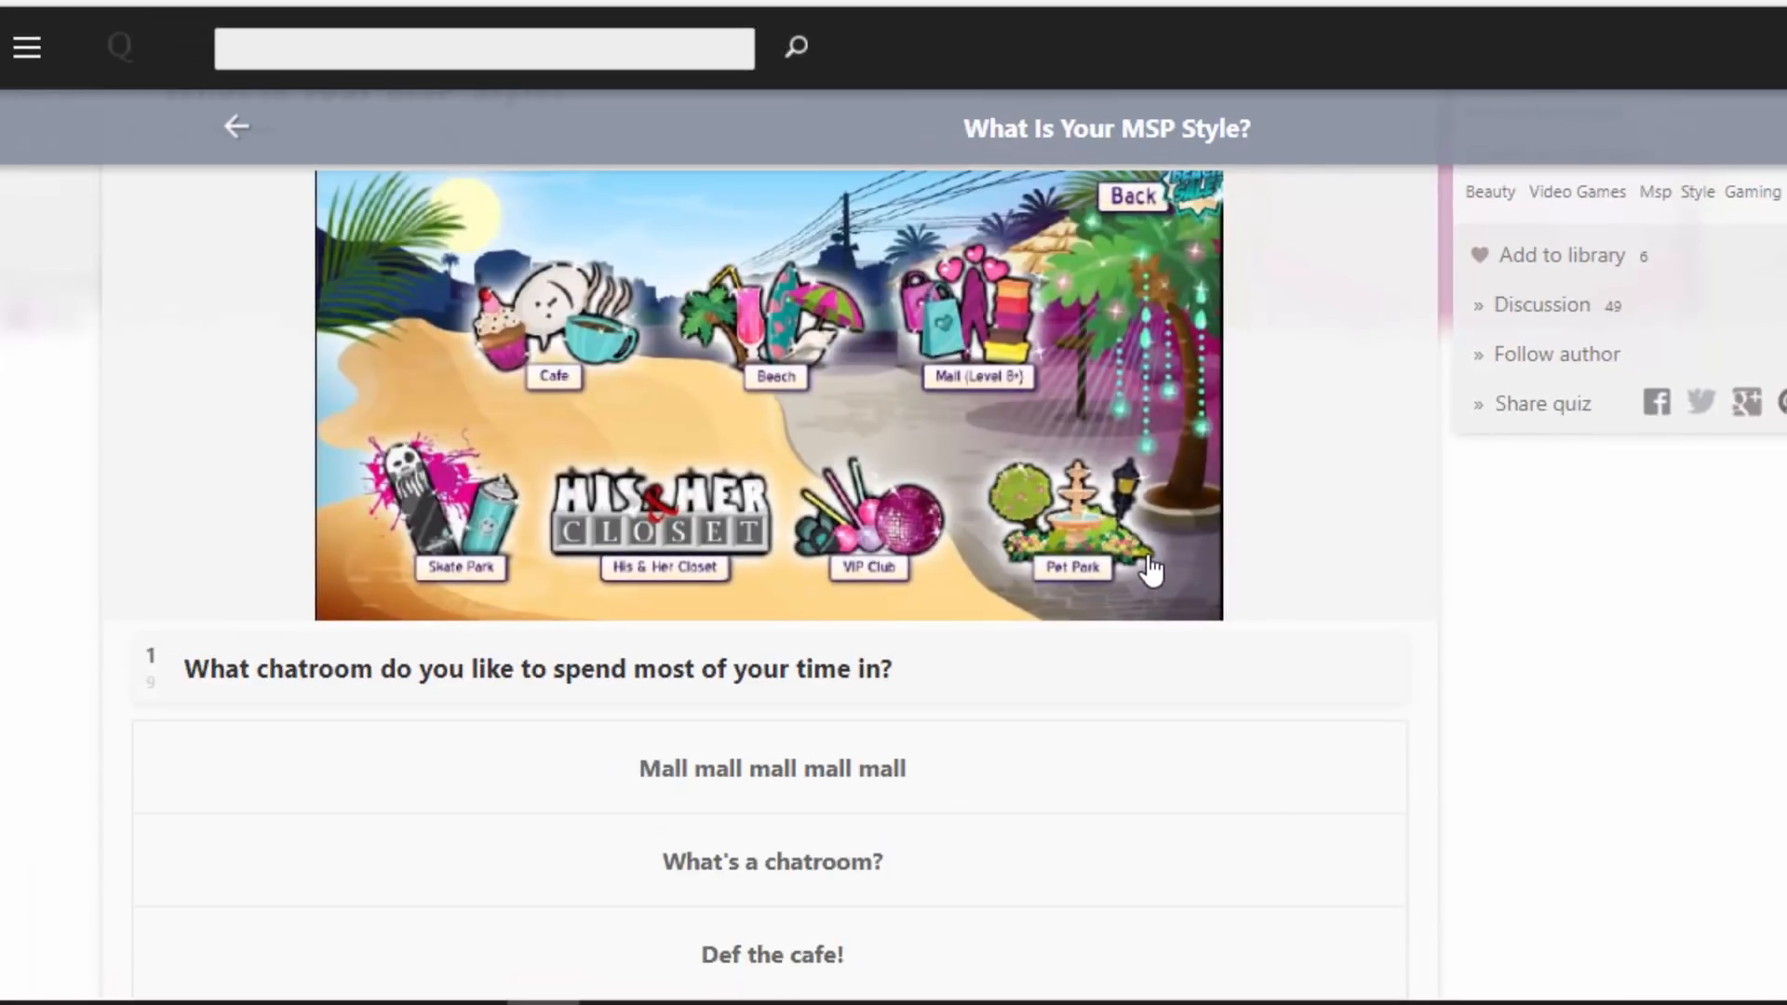
scroll("down", 3)
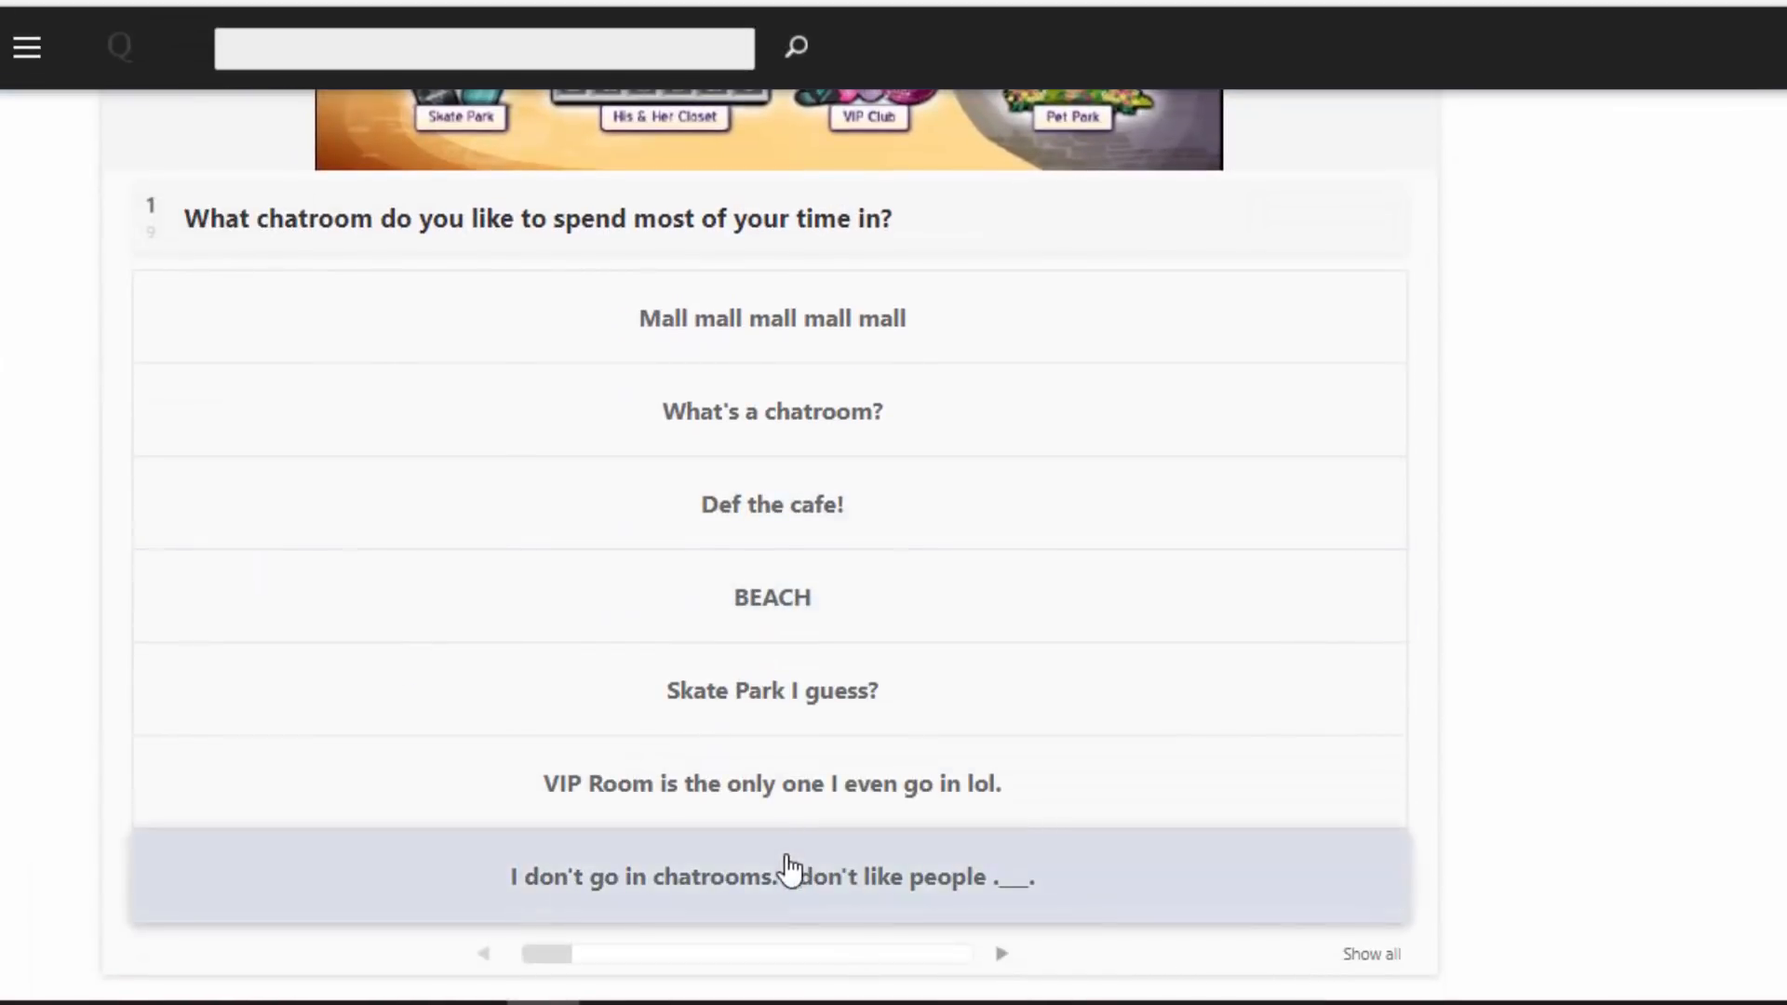
left_click(789, 876)
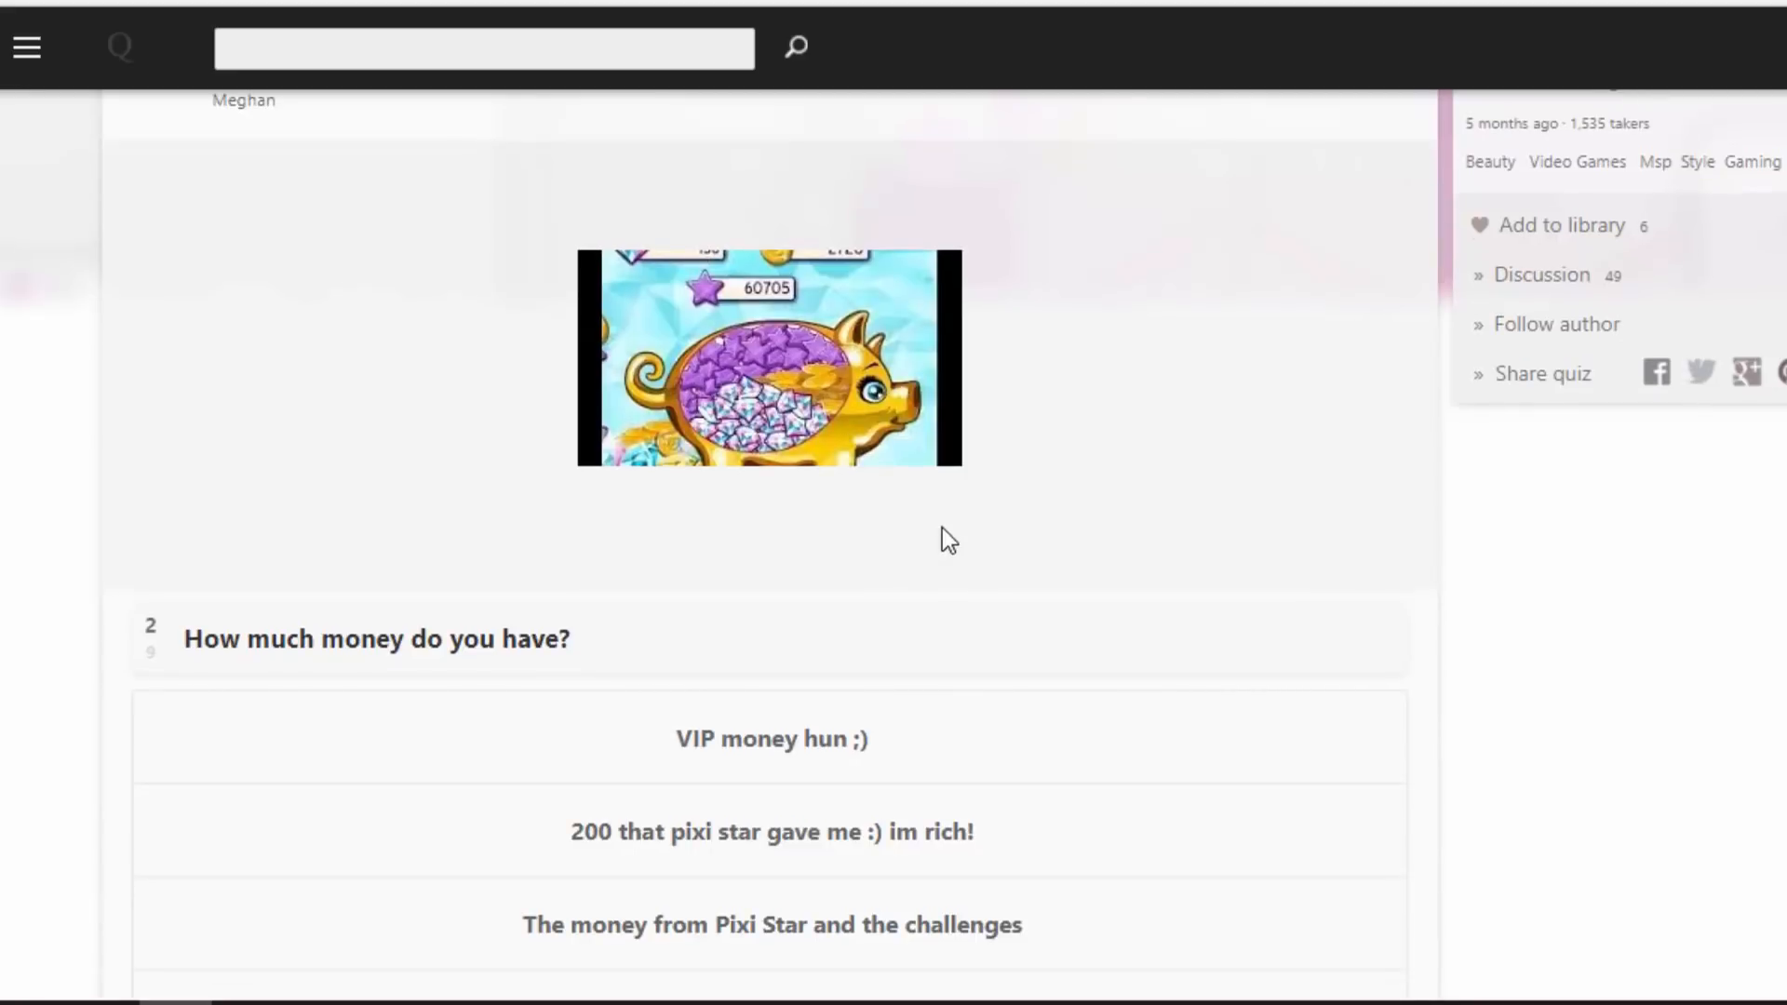
scroll("down", 3)
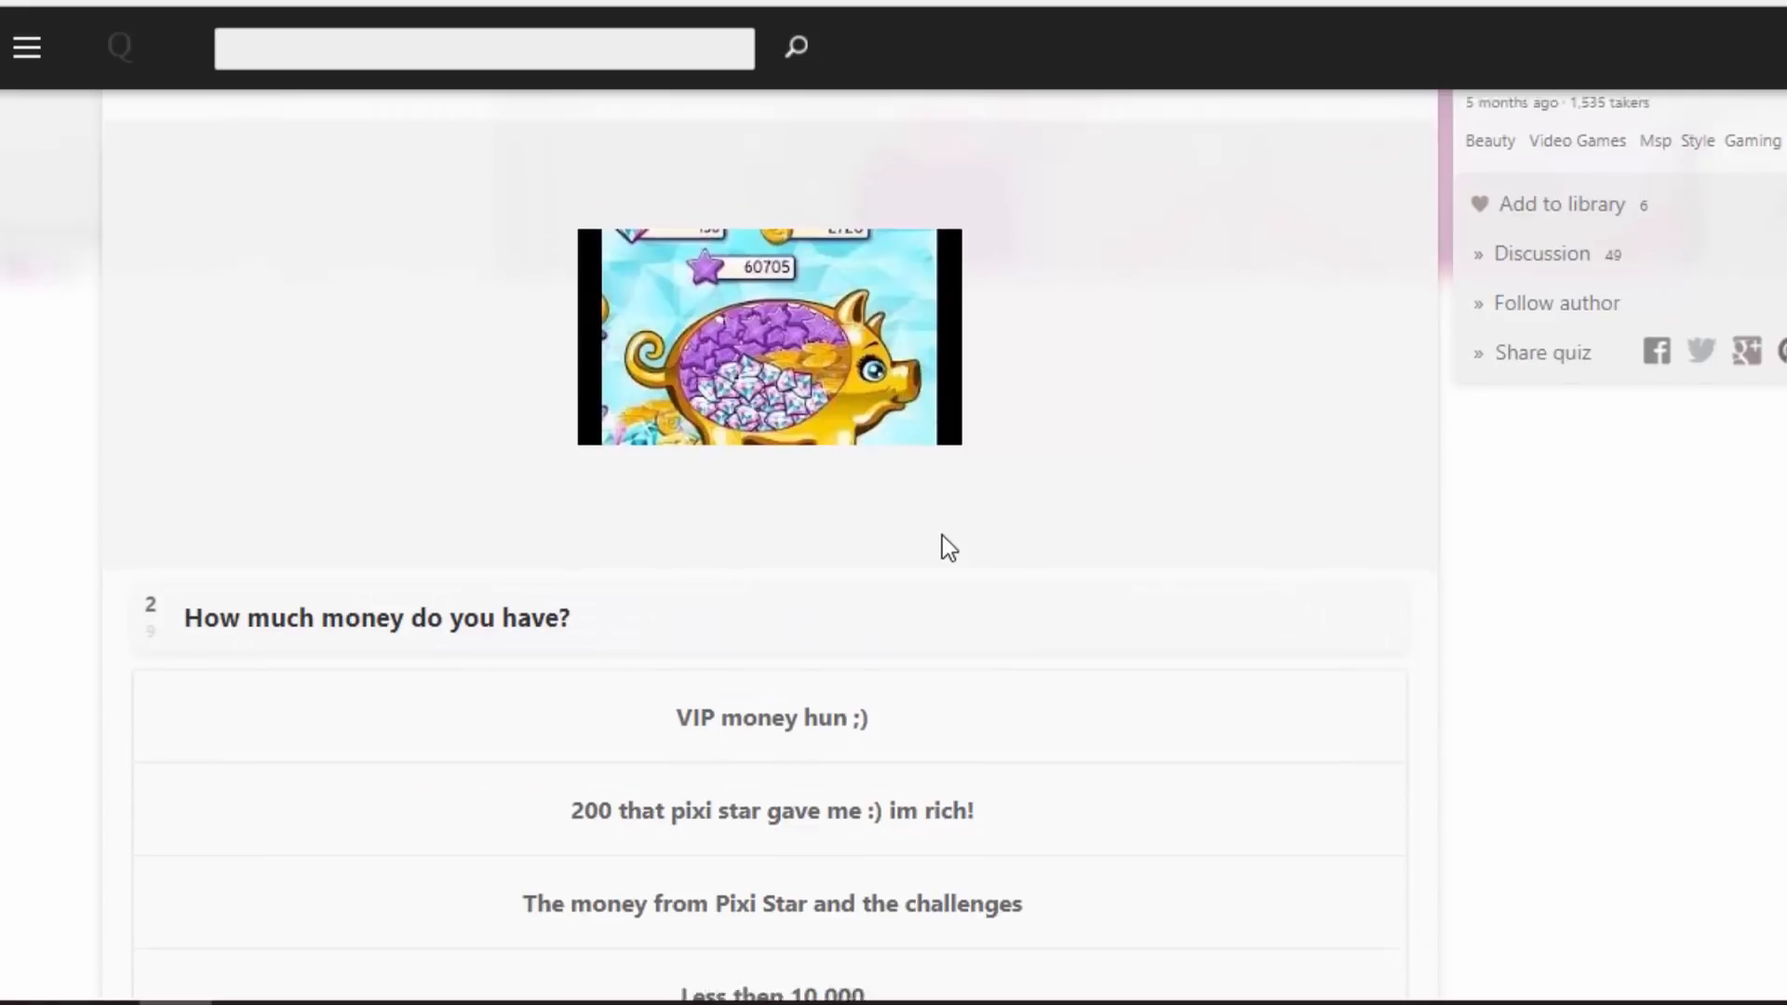
scroll("down", 3)
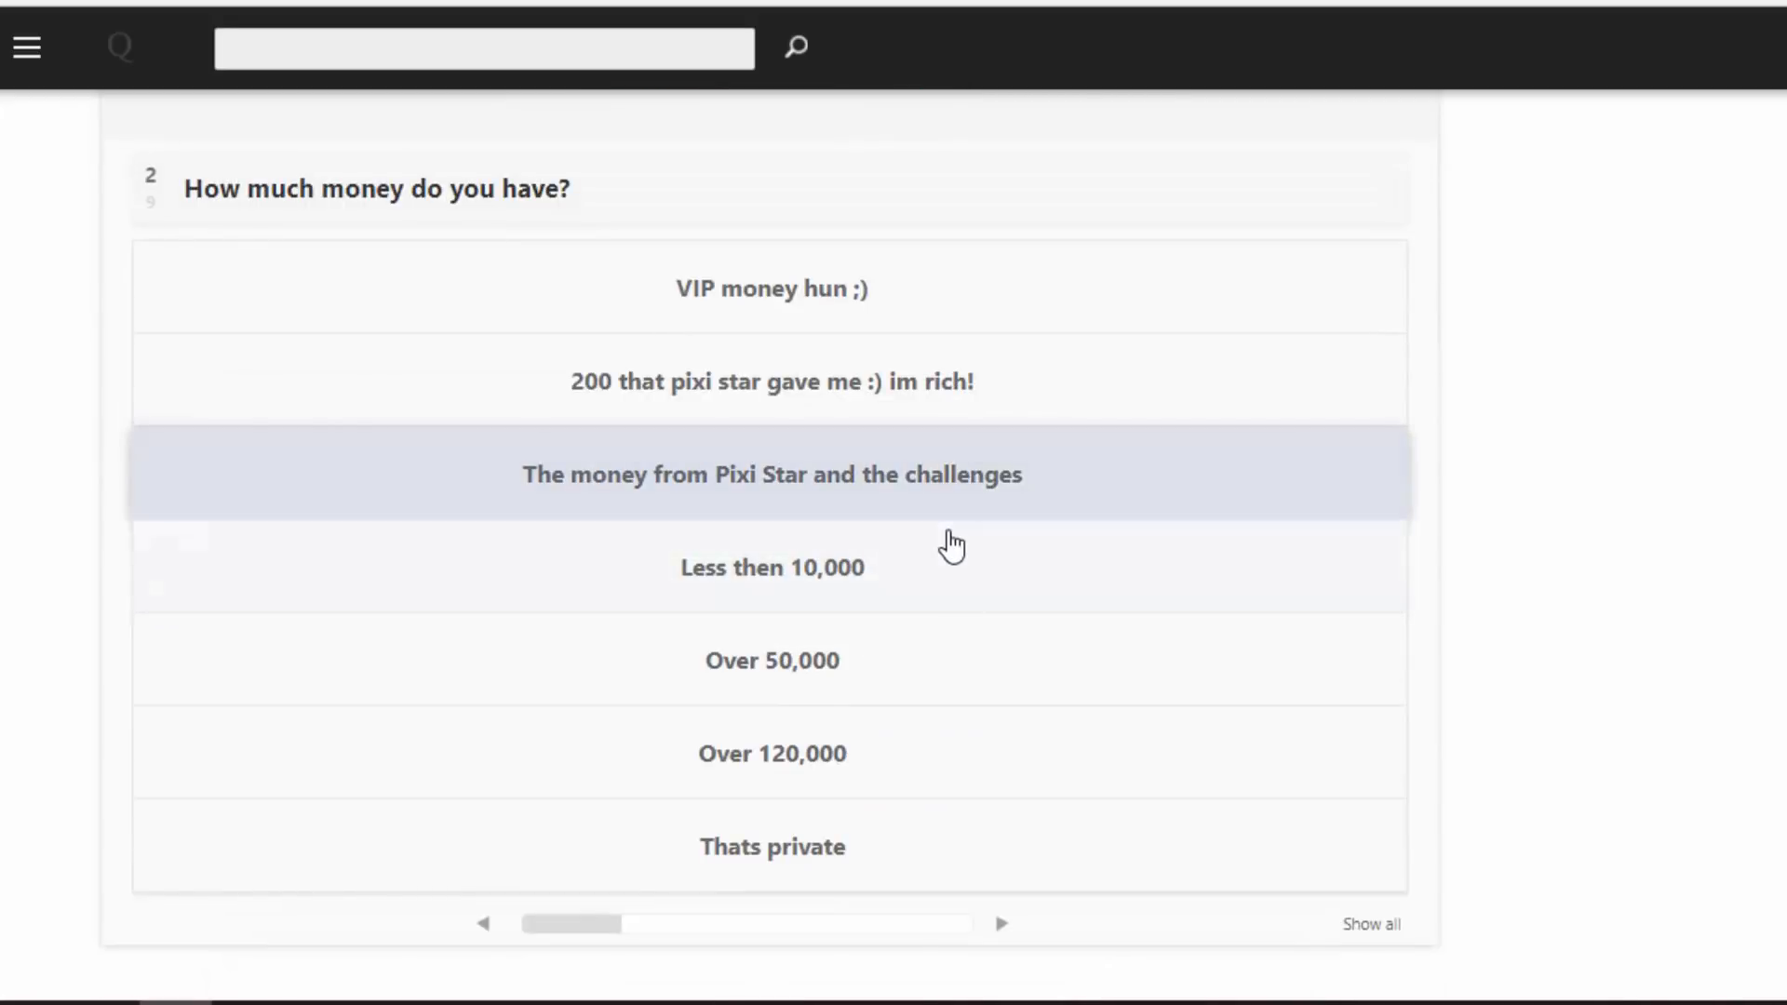
mouse_move(949, 559)
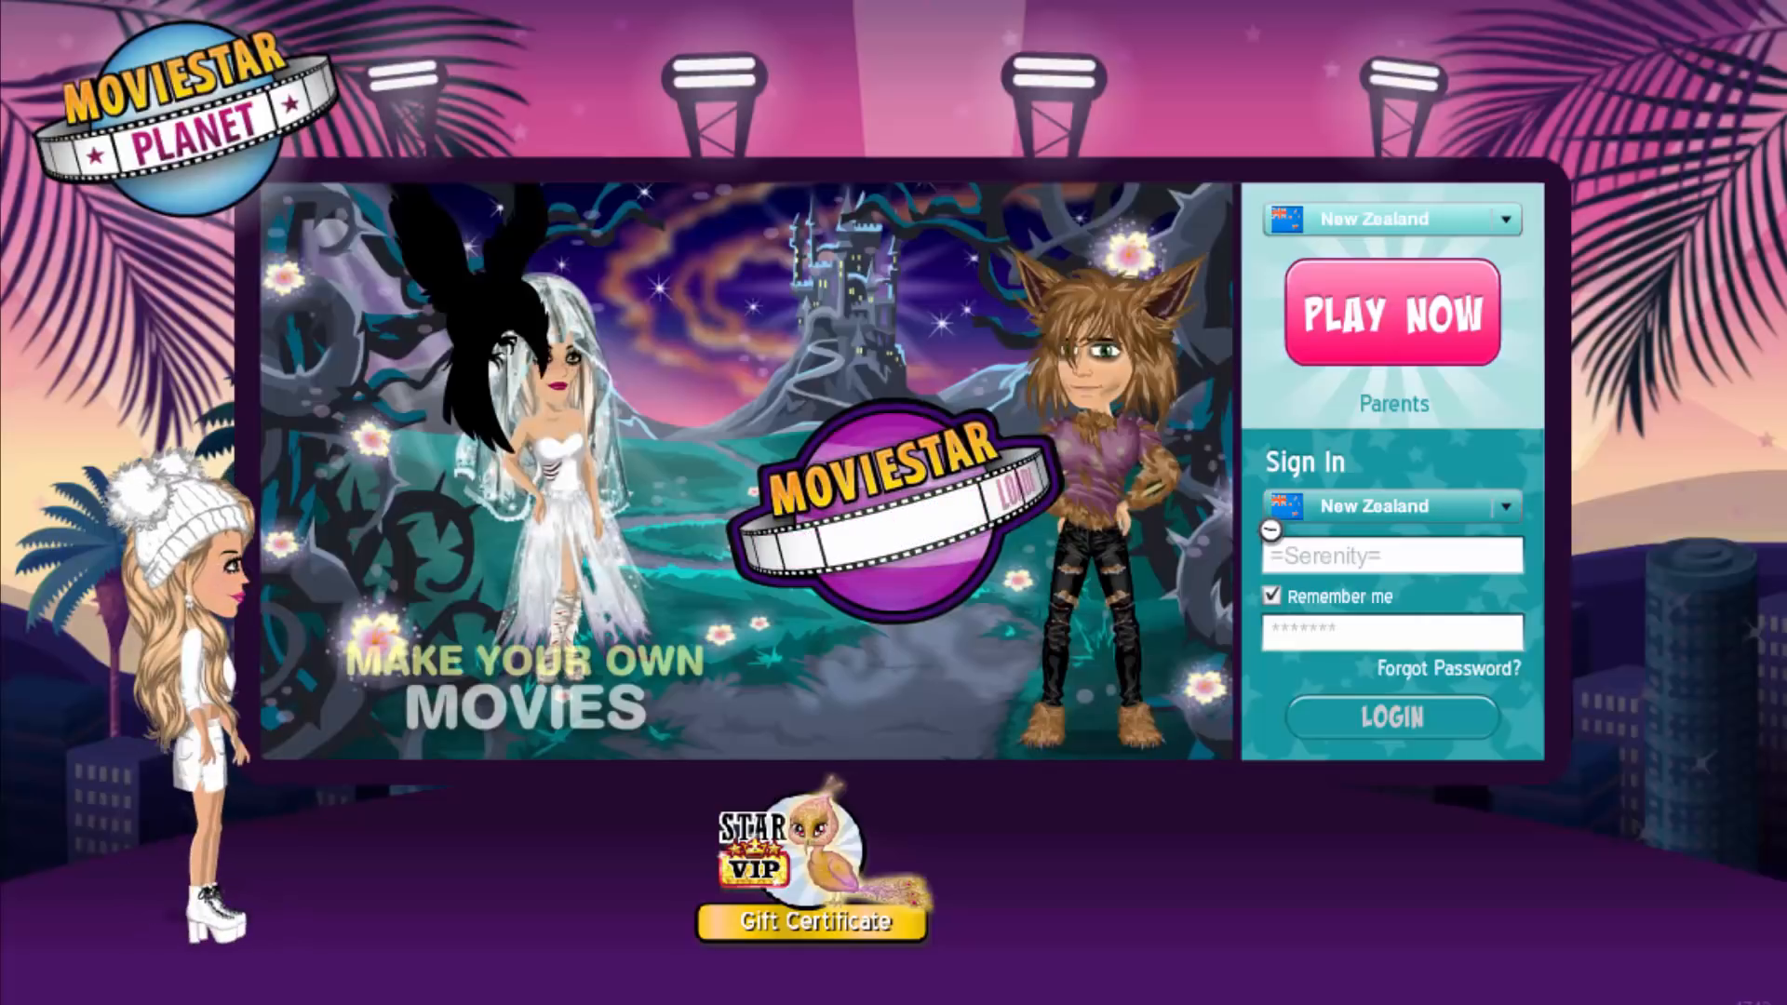
left_click(1391, 717)
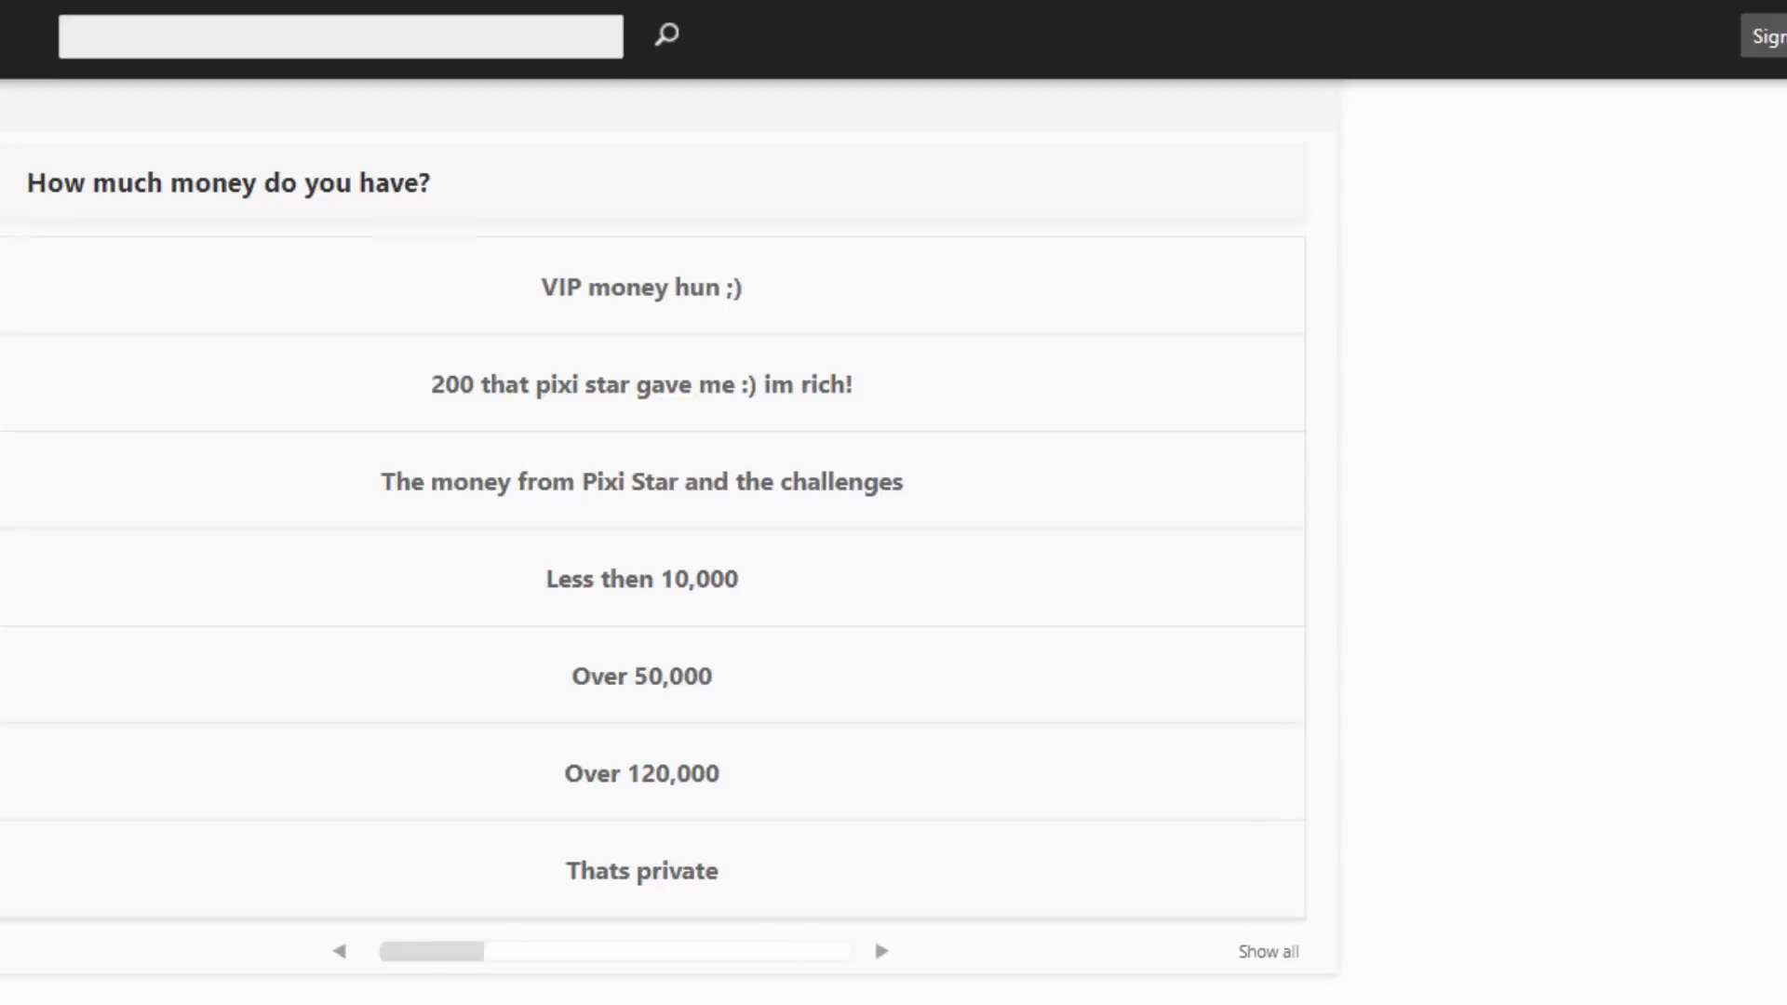
mouse_move(544, 582)
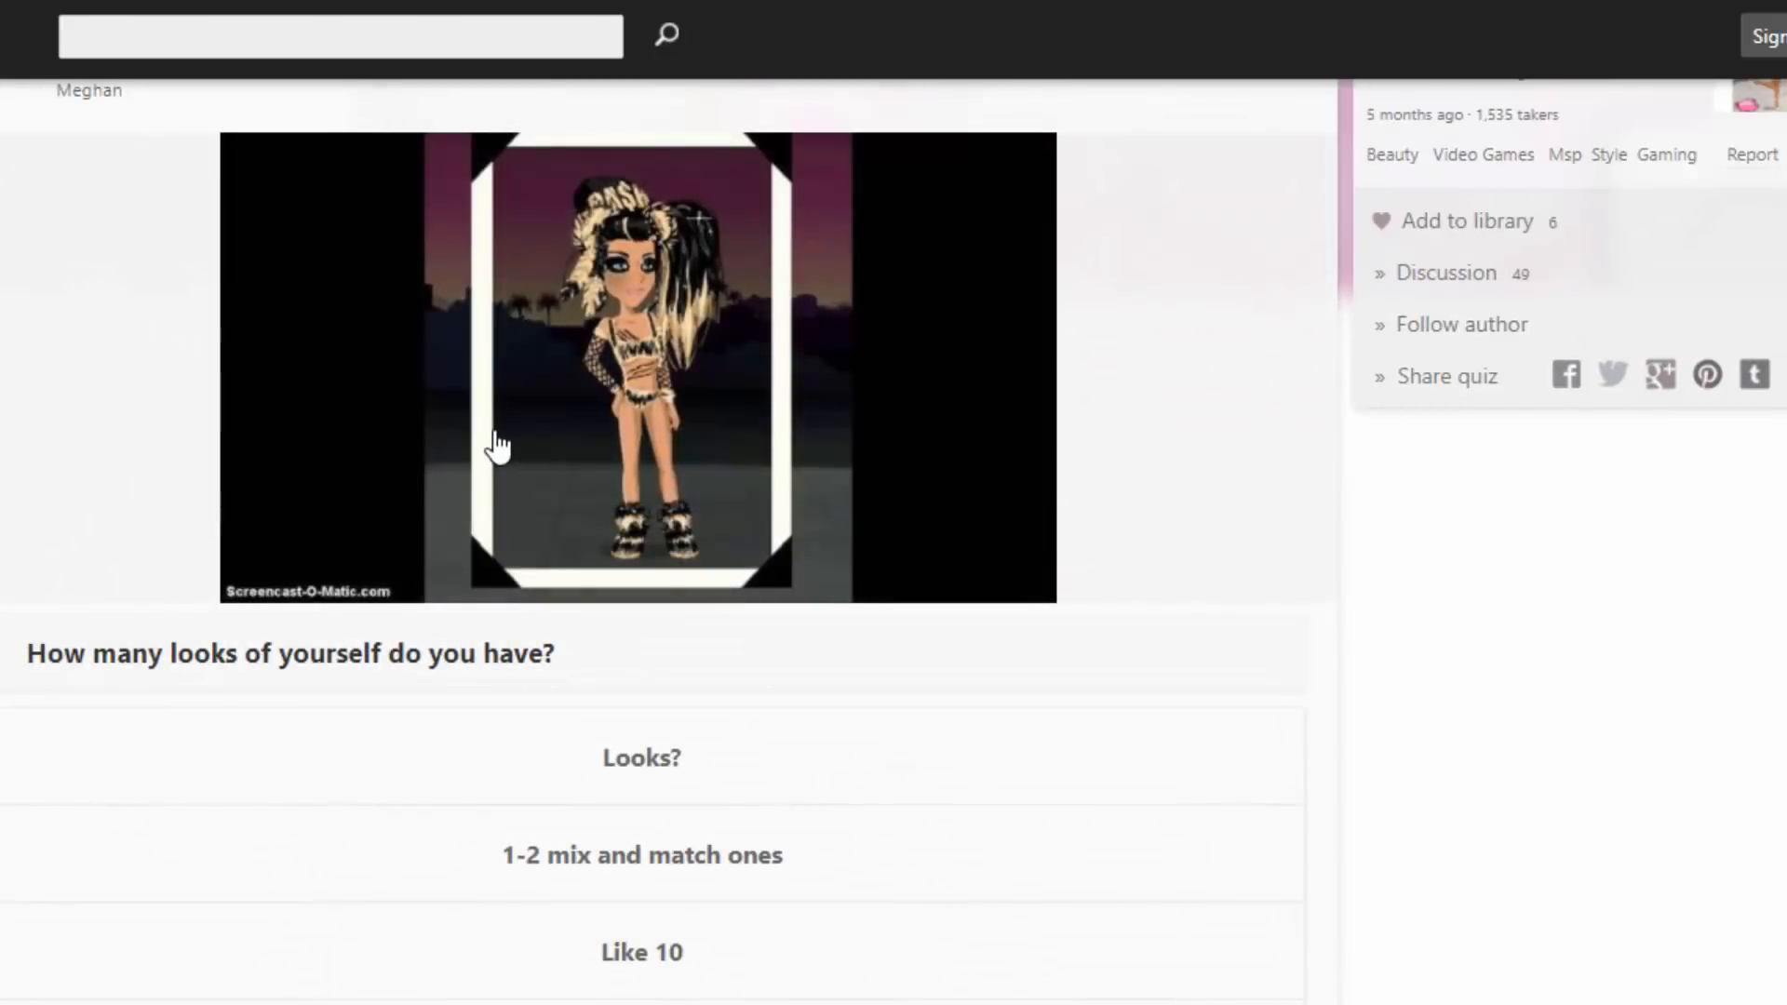
Scroll past the money question down to 'How many looks of yourself do you have?'.
scroll("down", 3)
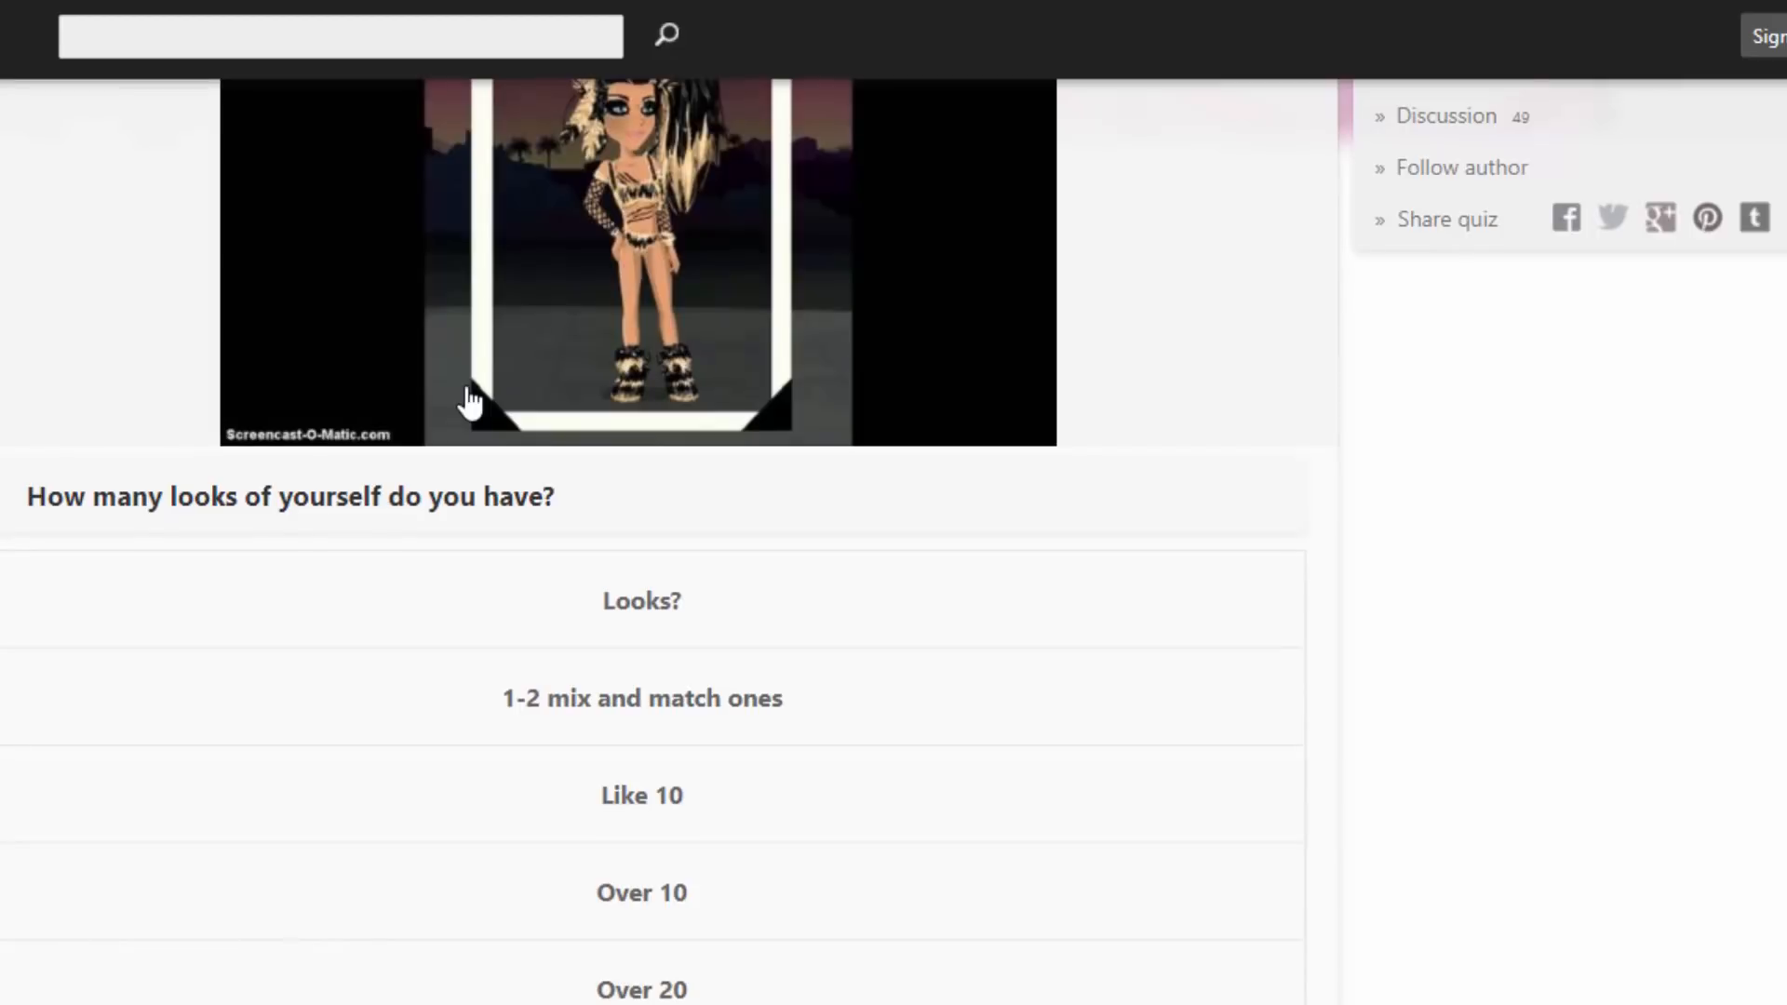
scroll("down", 3)
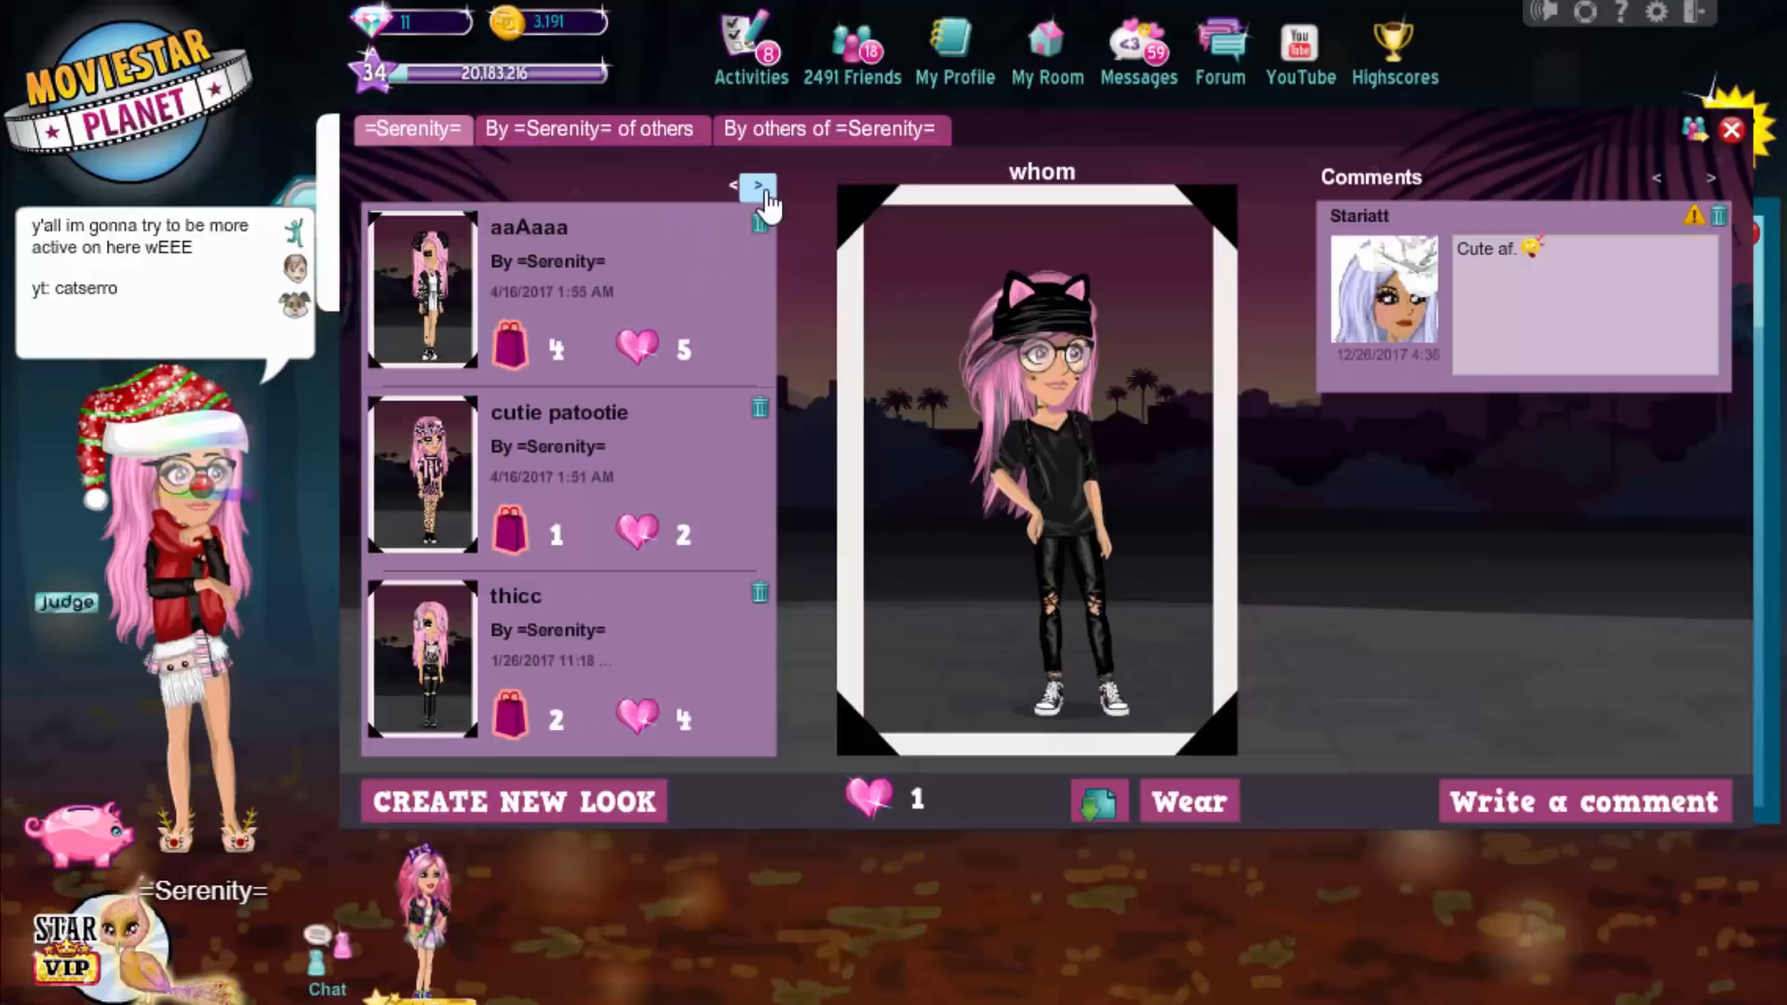
Show the next page of saved looks, then bring up the friends list.
left_click(761, 184)
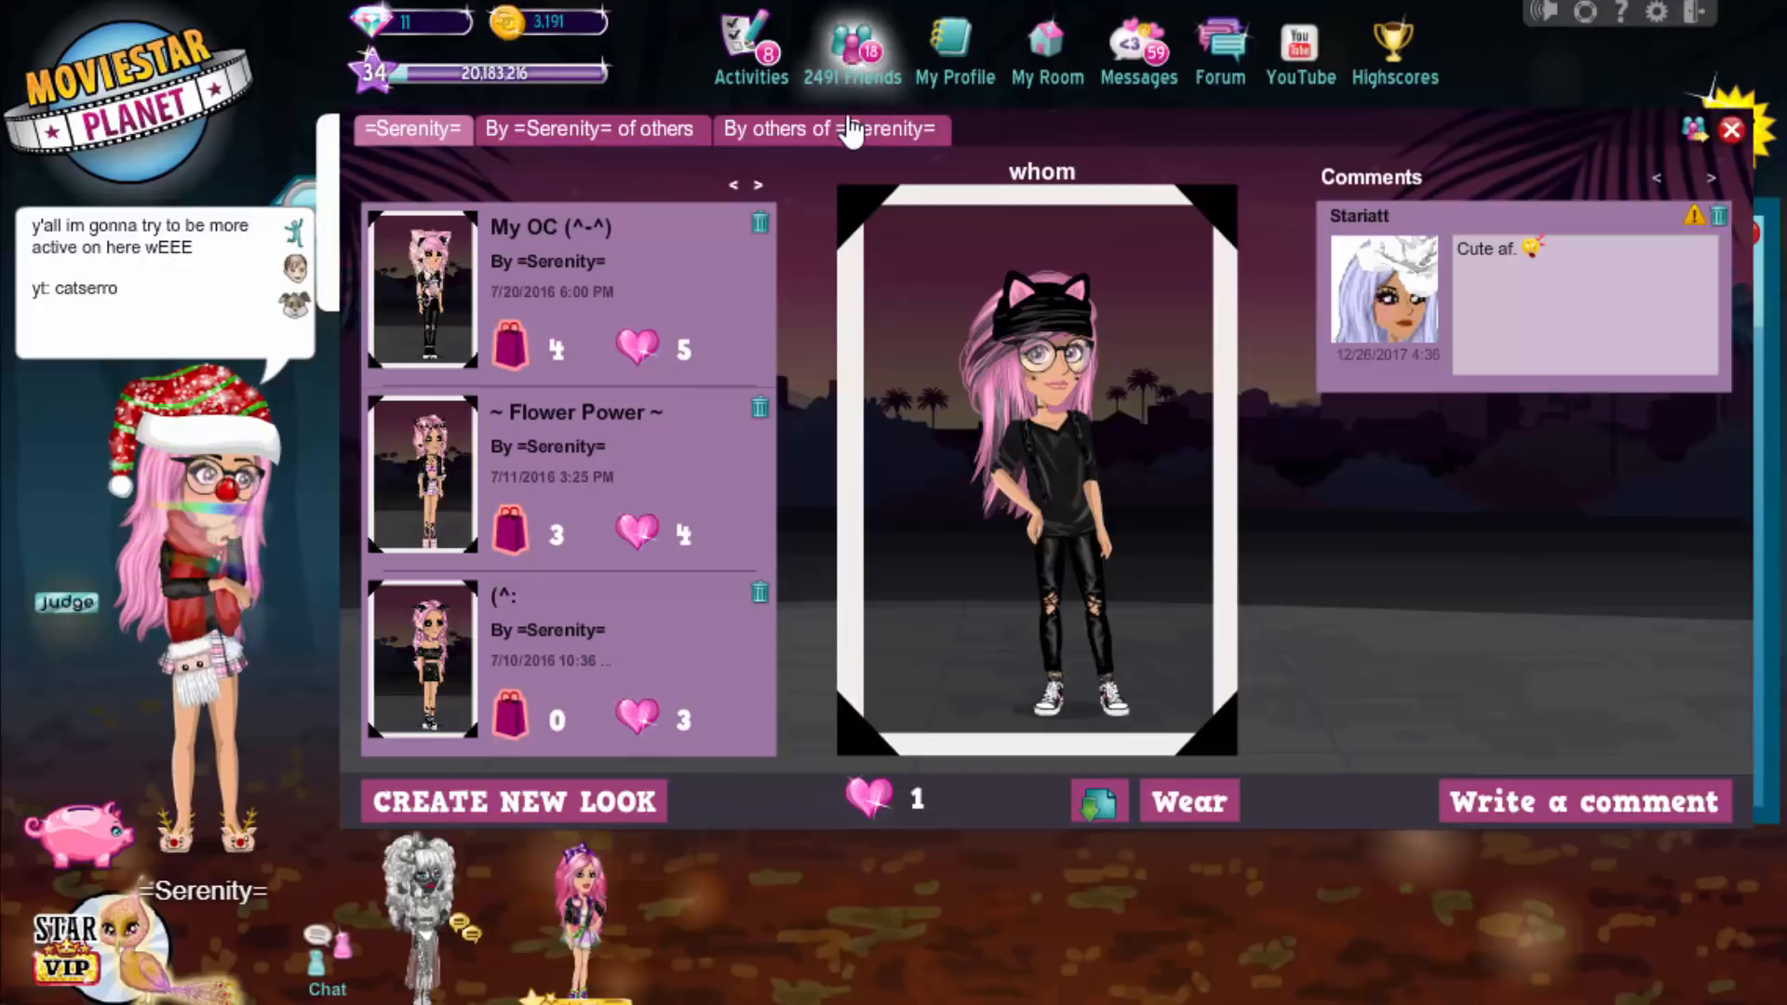
left_click(851, 44)
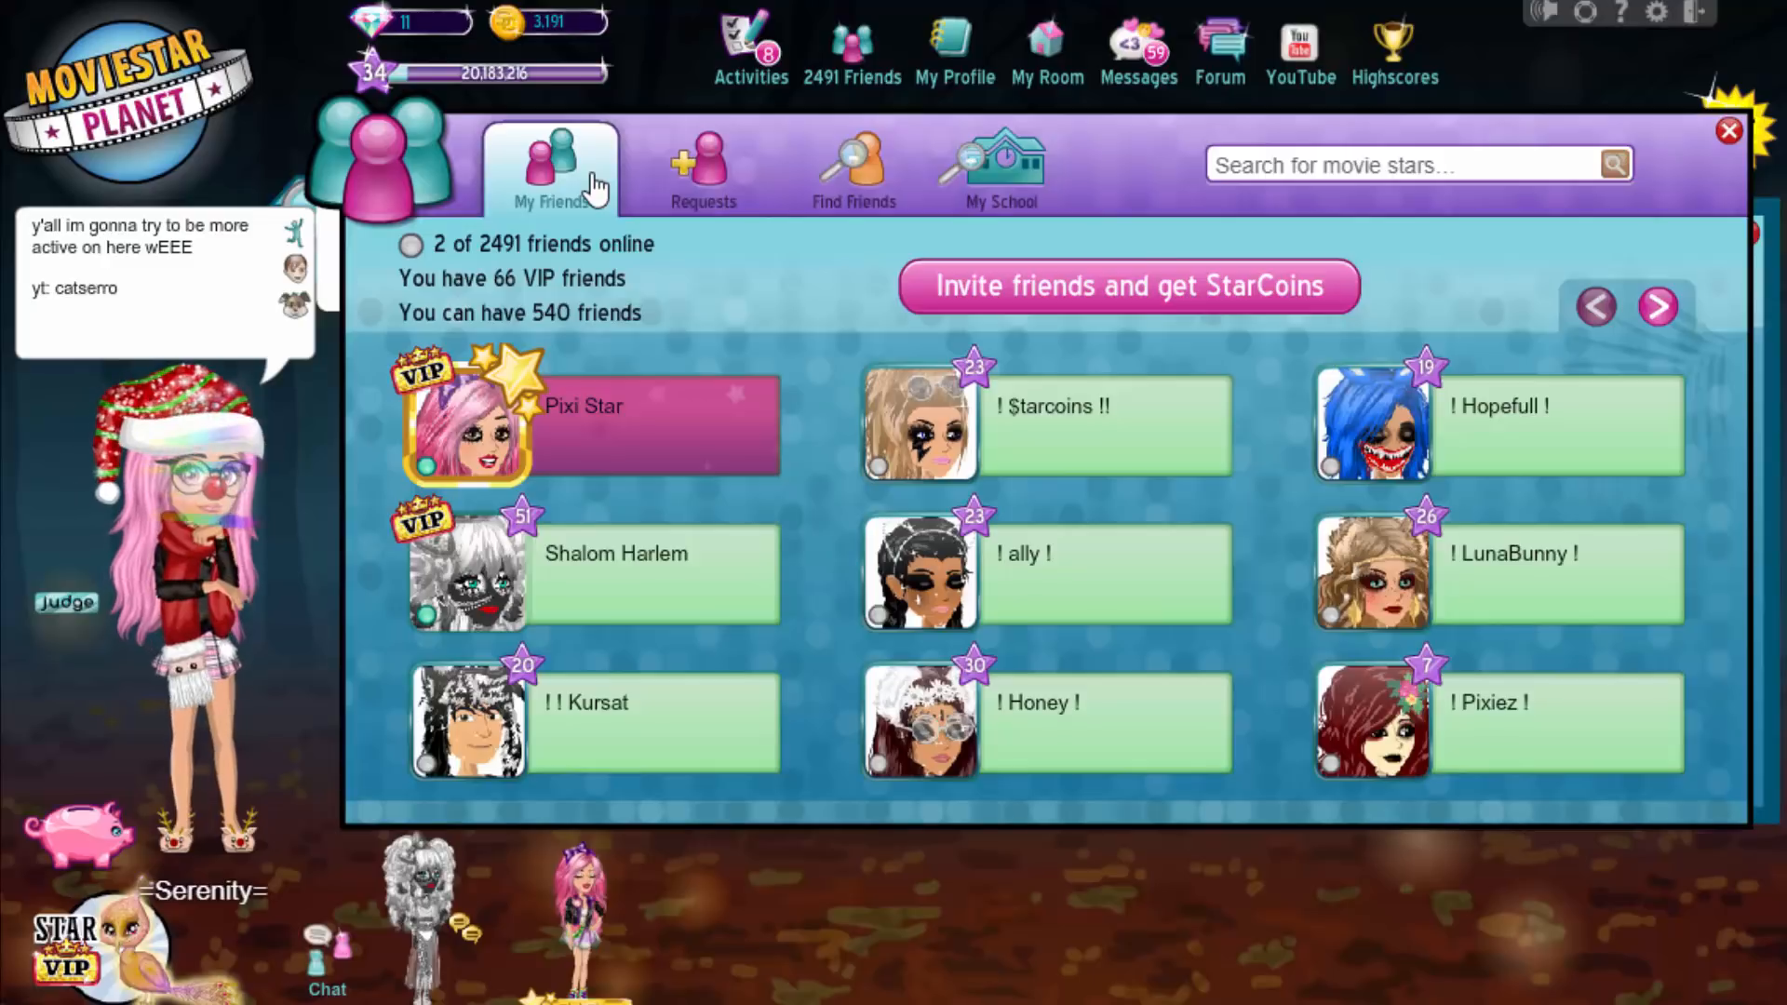
mouse_move(592, 172)
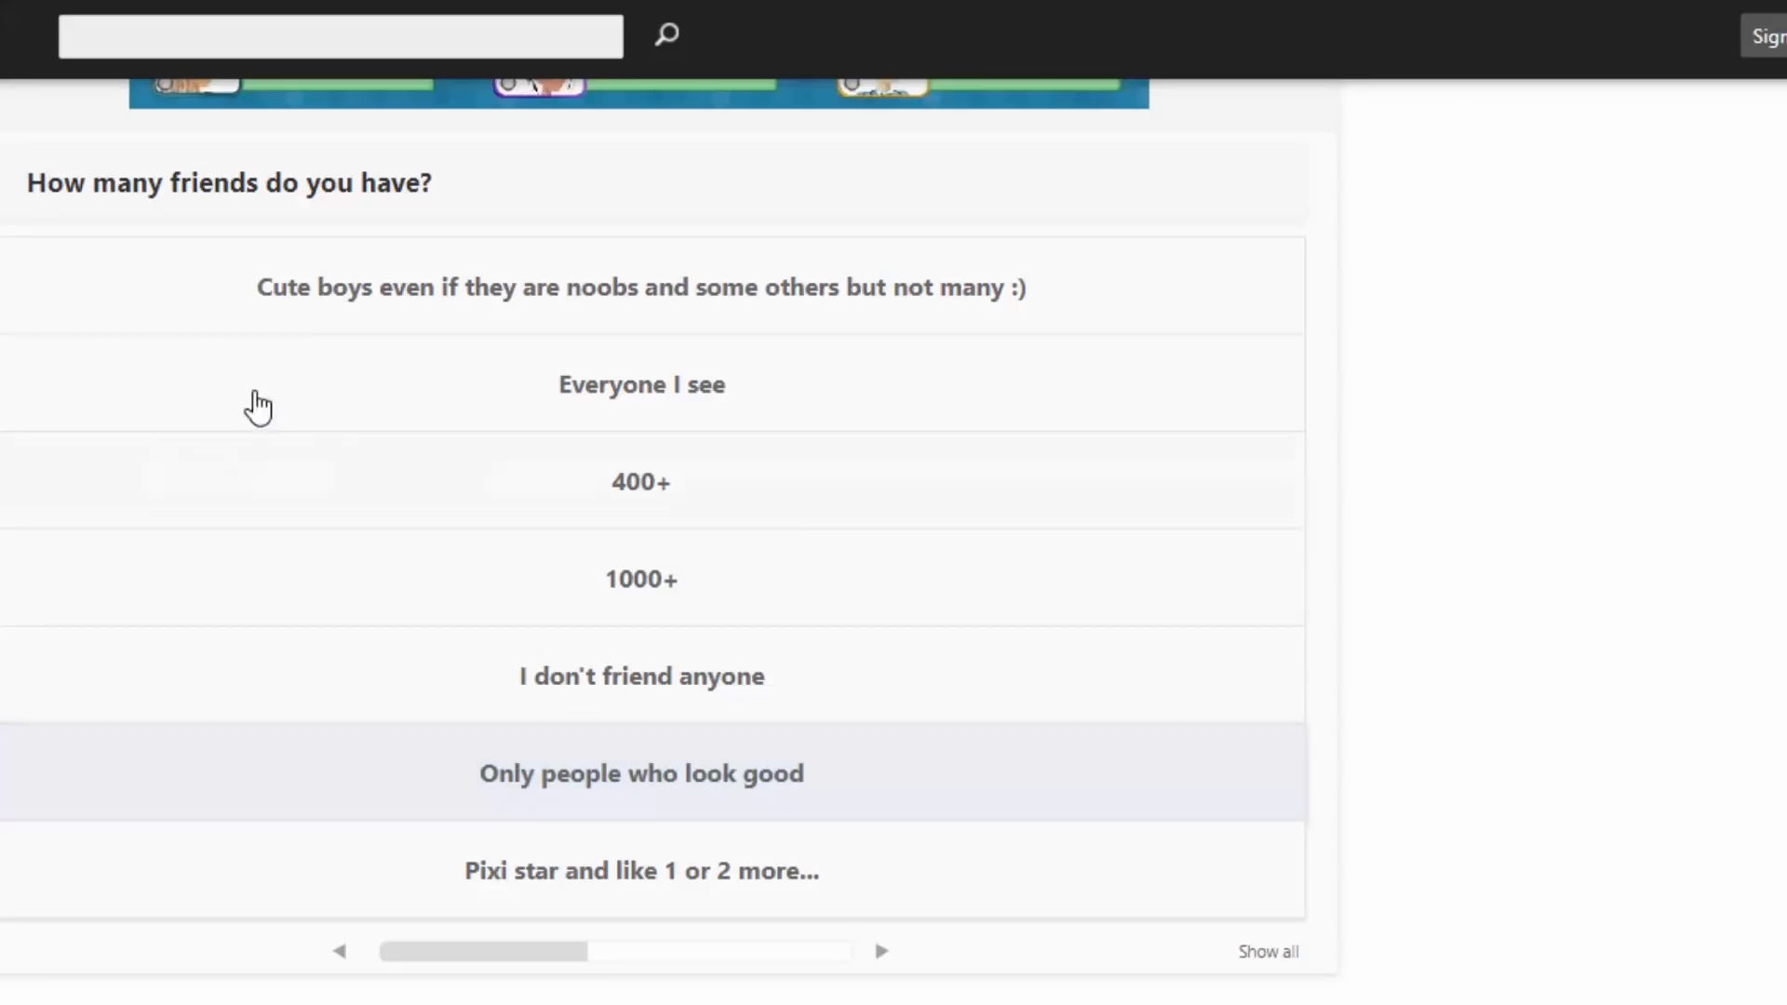
mouse_move(509, 472)
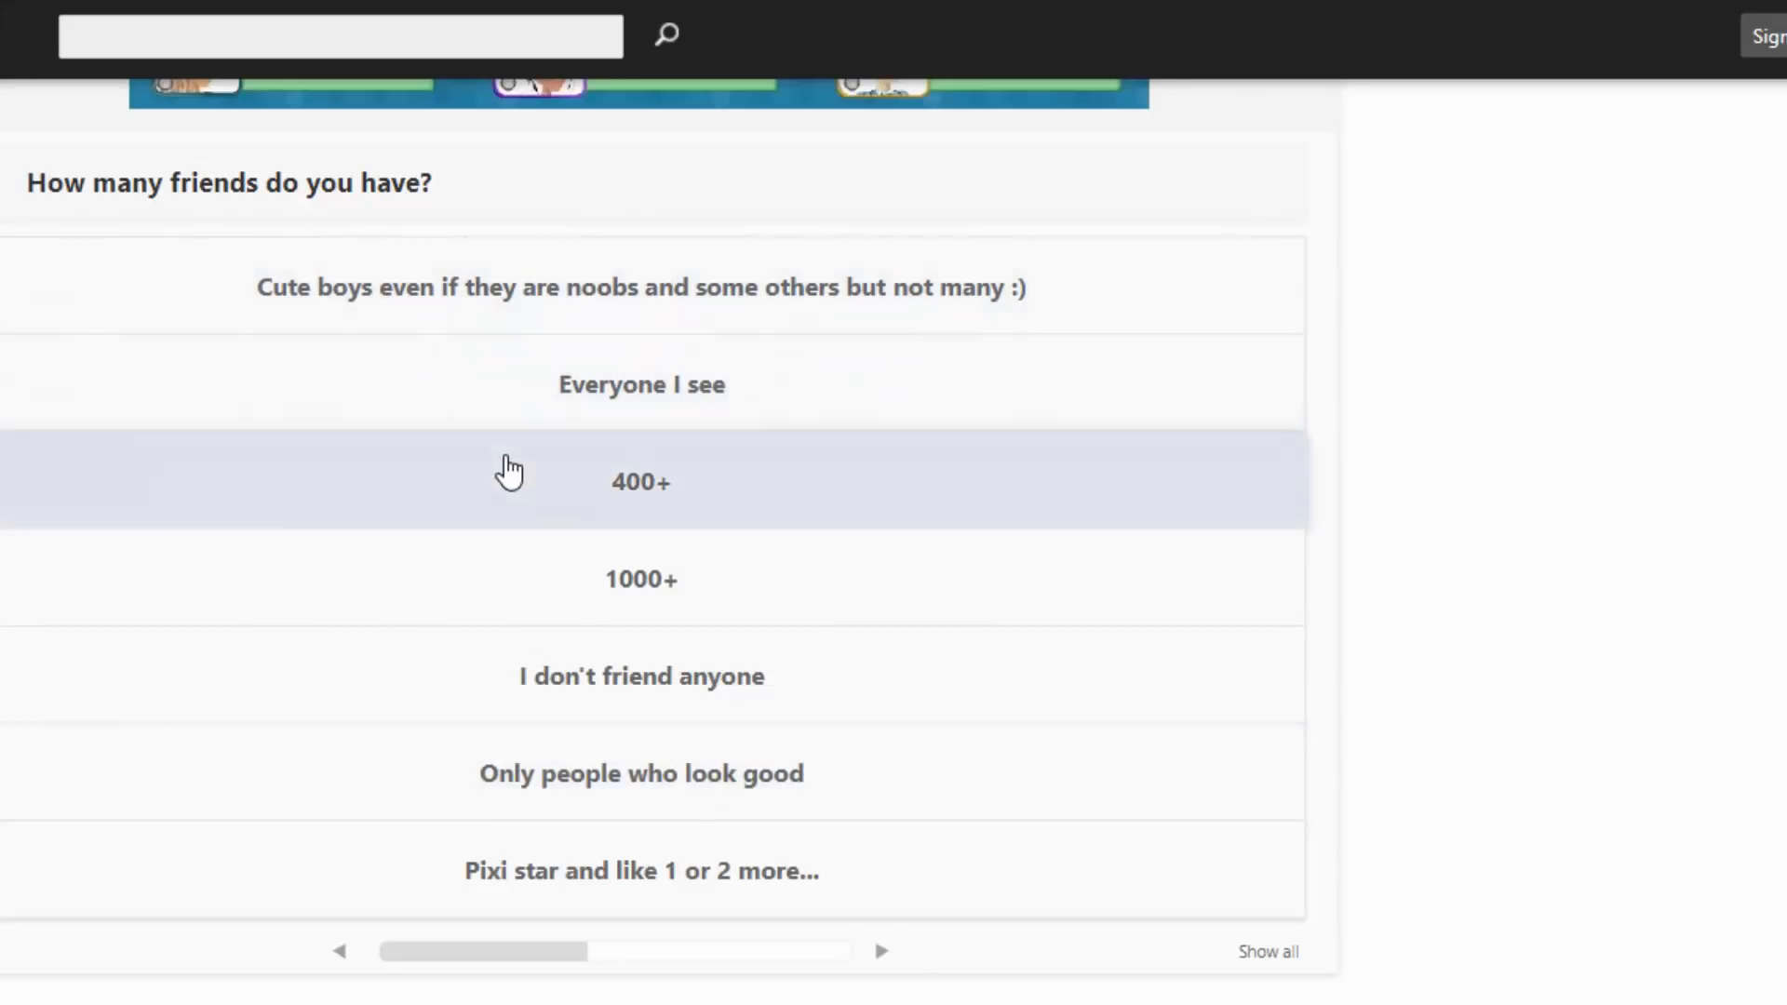
mouse_move(477, 457)
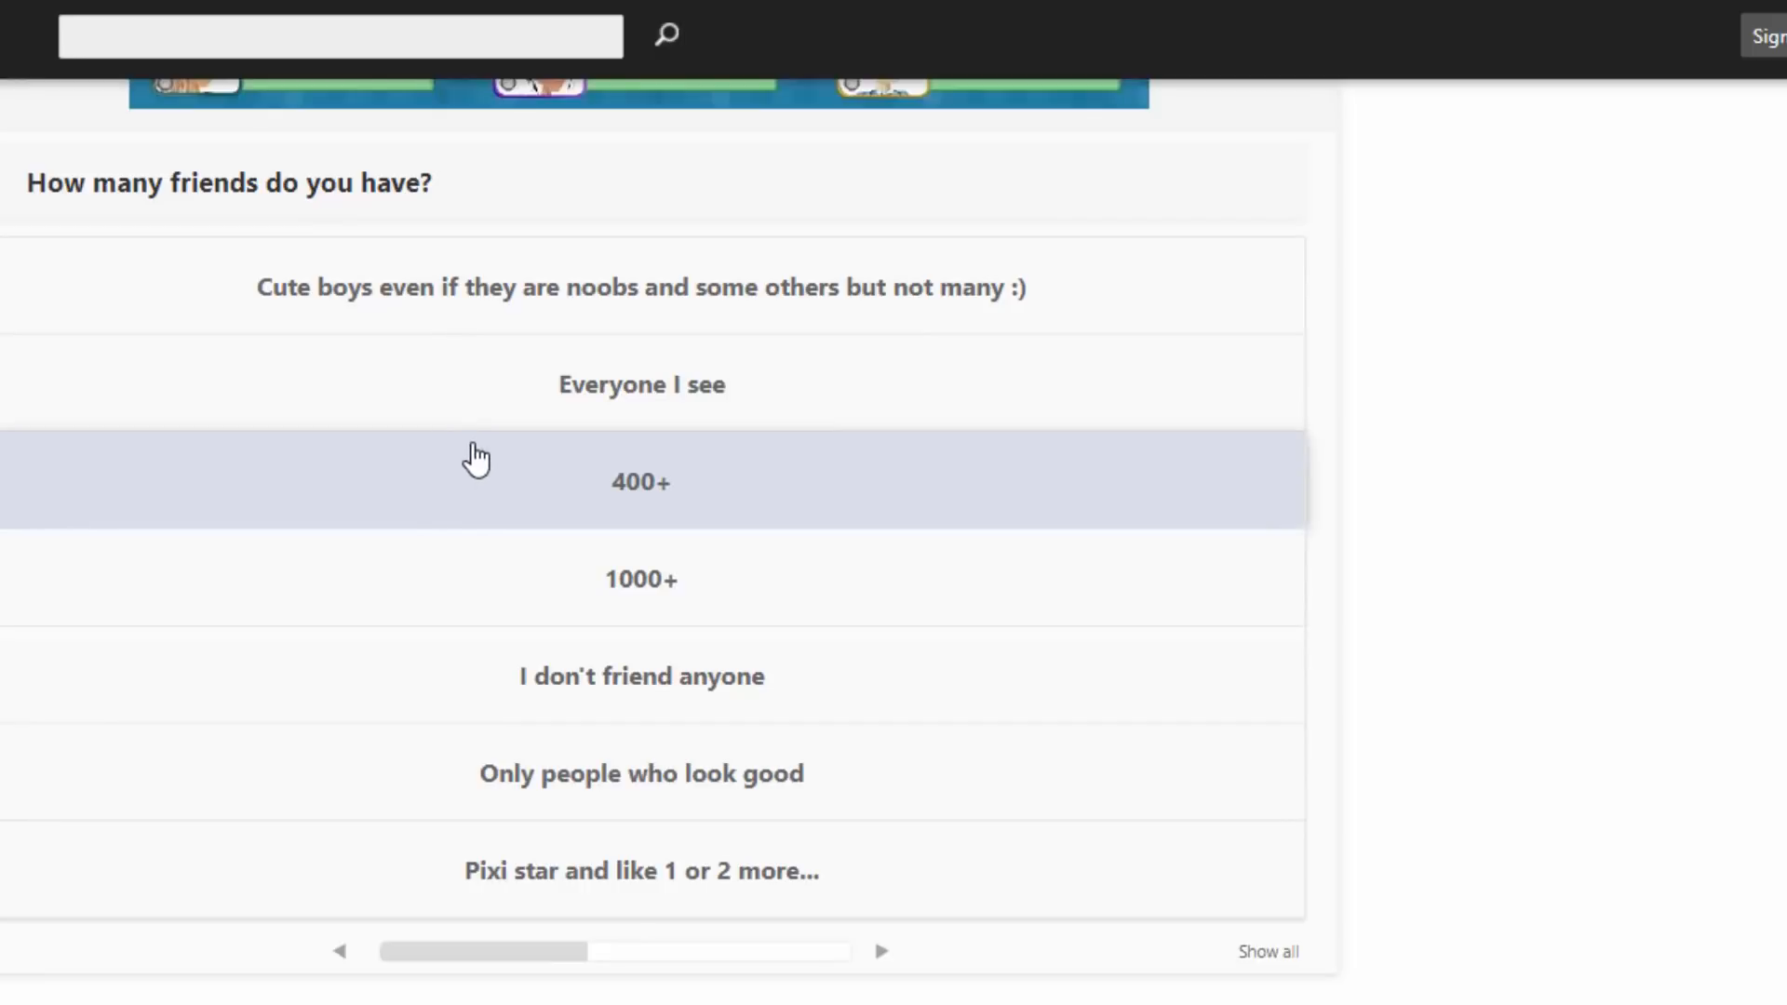
mouse_move(527, 371)
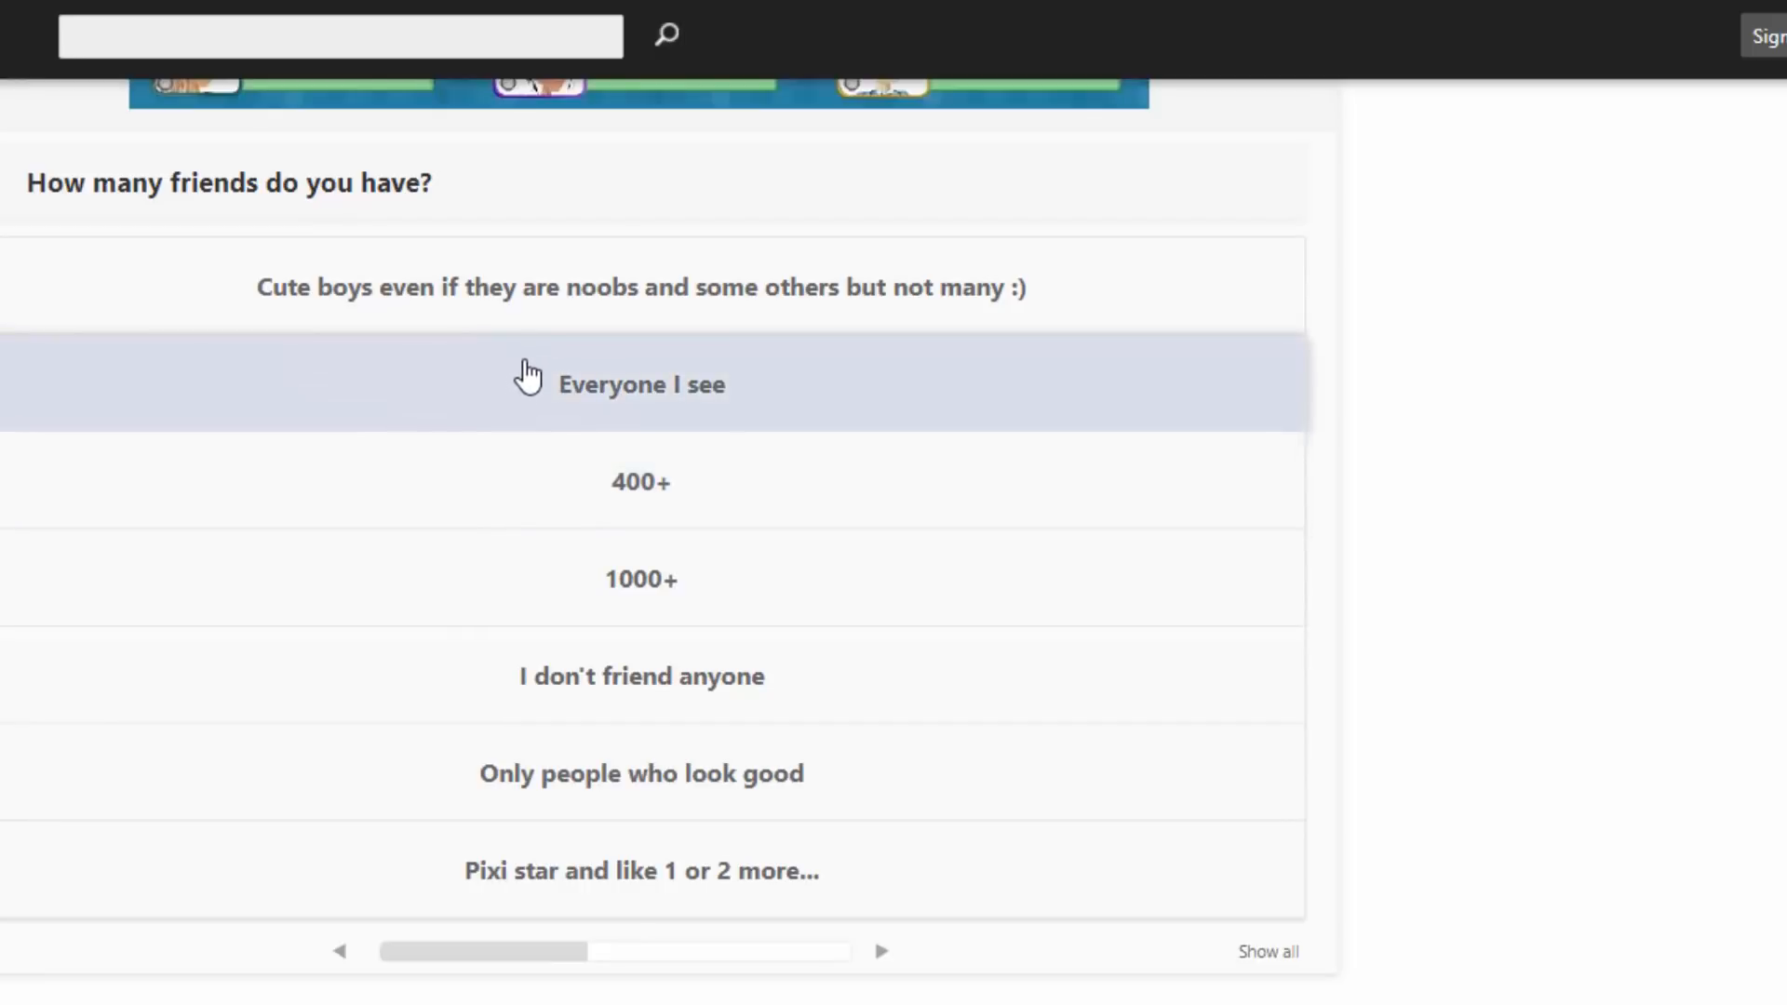
mouse_move(562, 594)
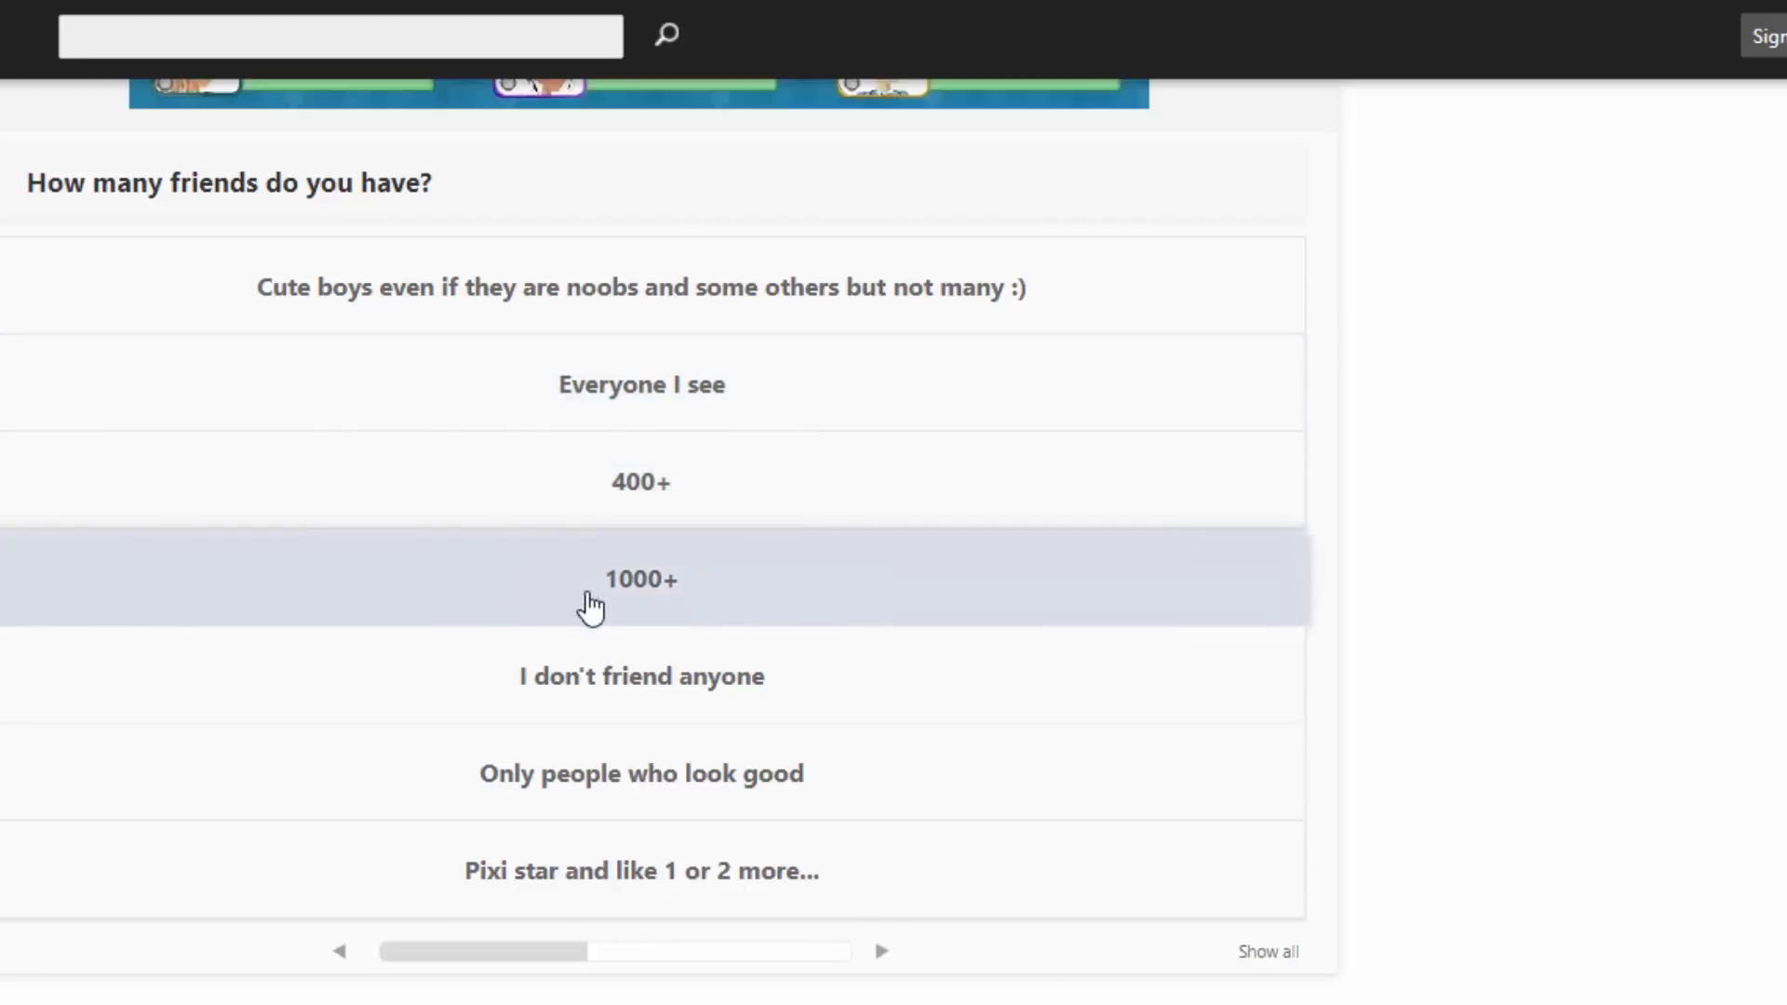
mouse_move(568, 681)
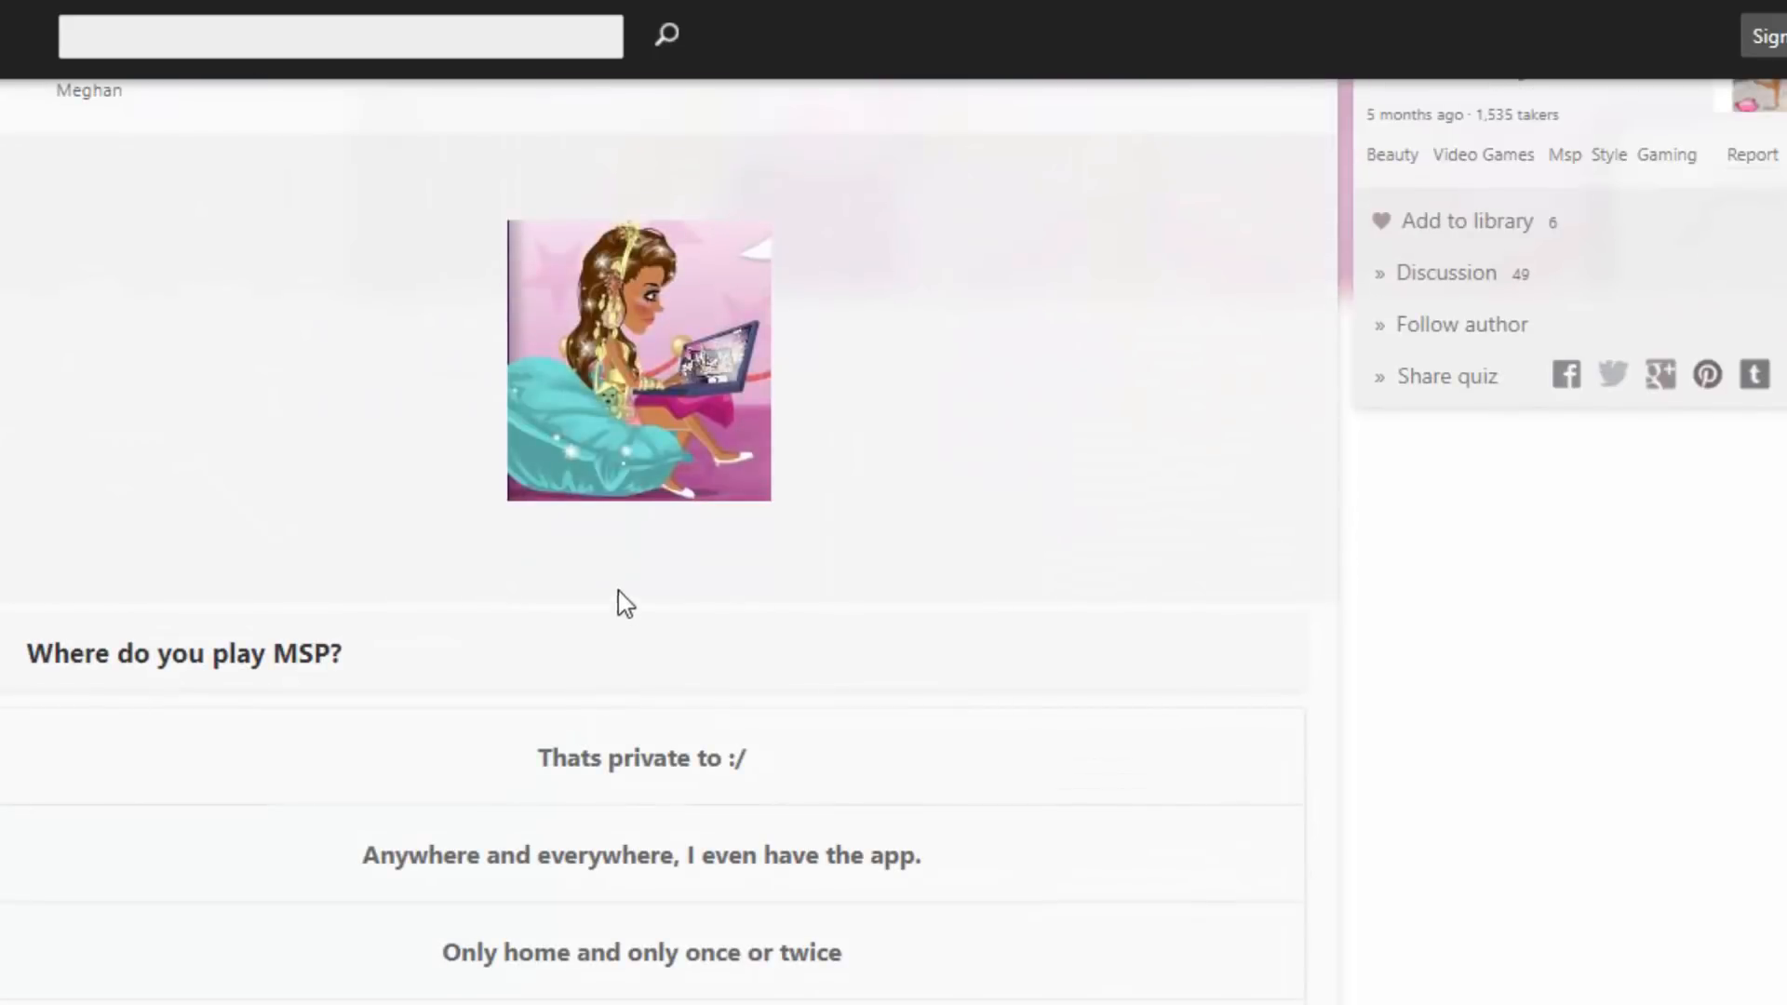
Scroll down to the 'Where do you play MSP?' question and its answers.
scroll("down", 3)
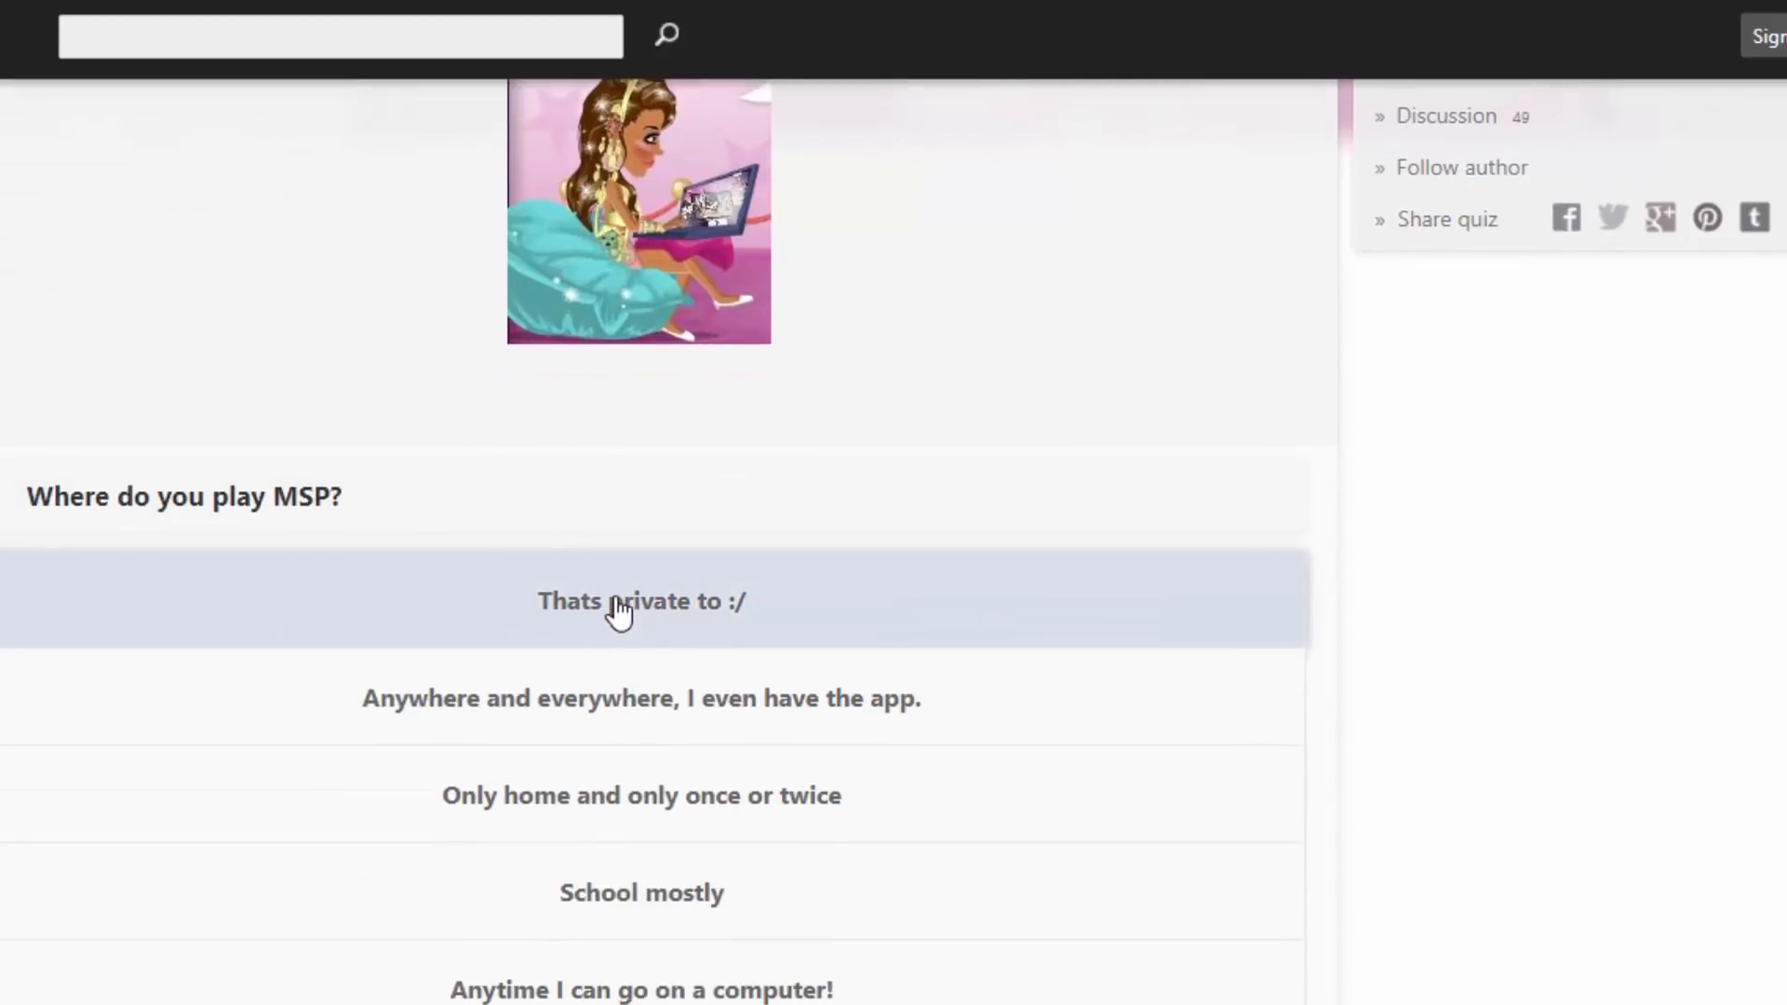
scroll("down", 3)
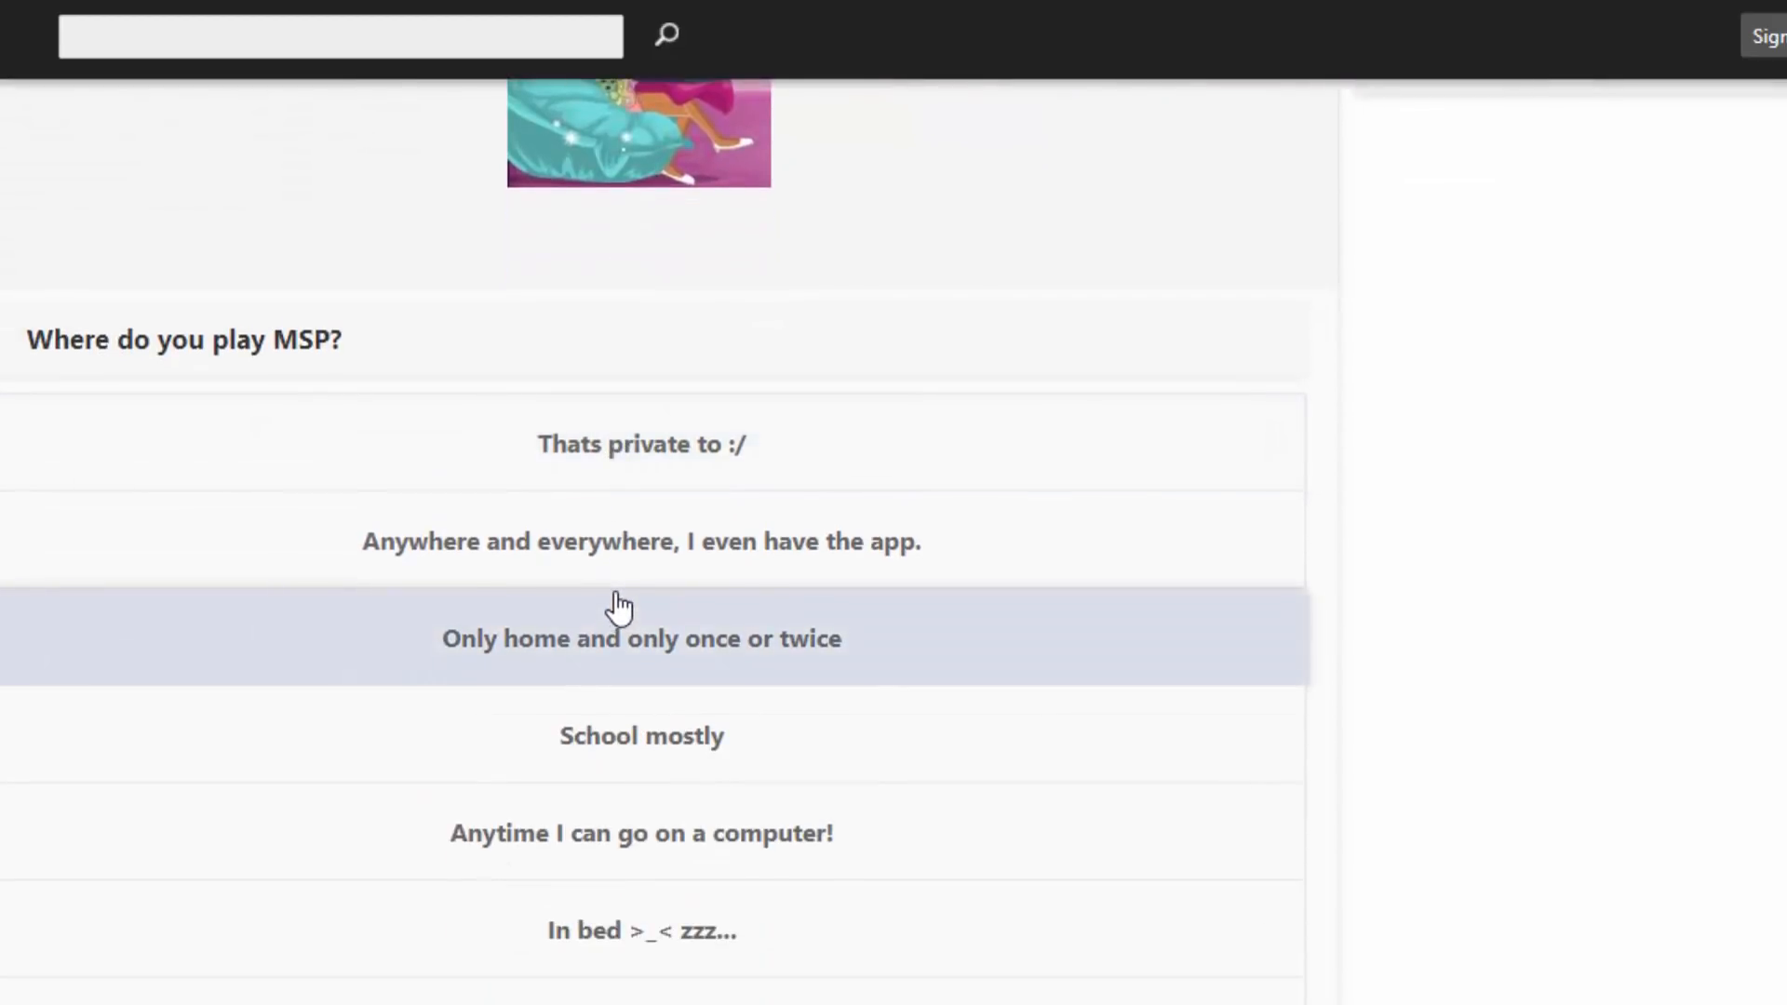
mouse_move(698, 734)
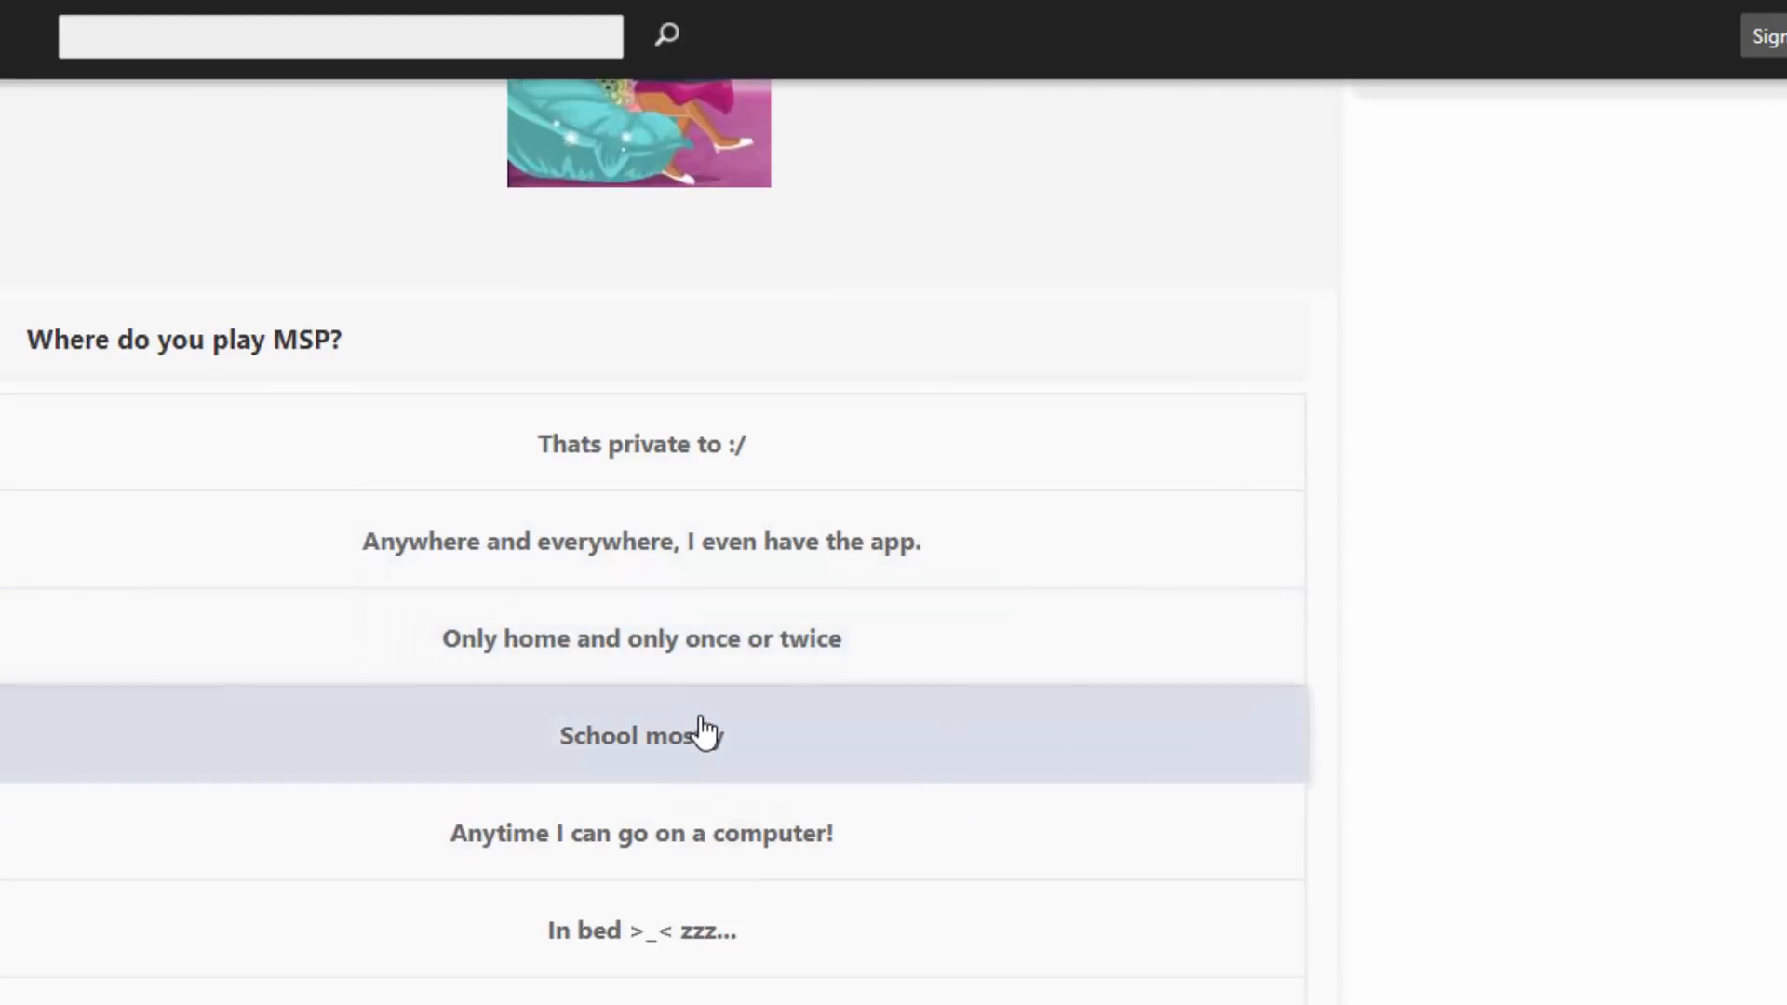
scroll("down", 3)
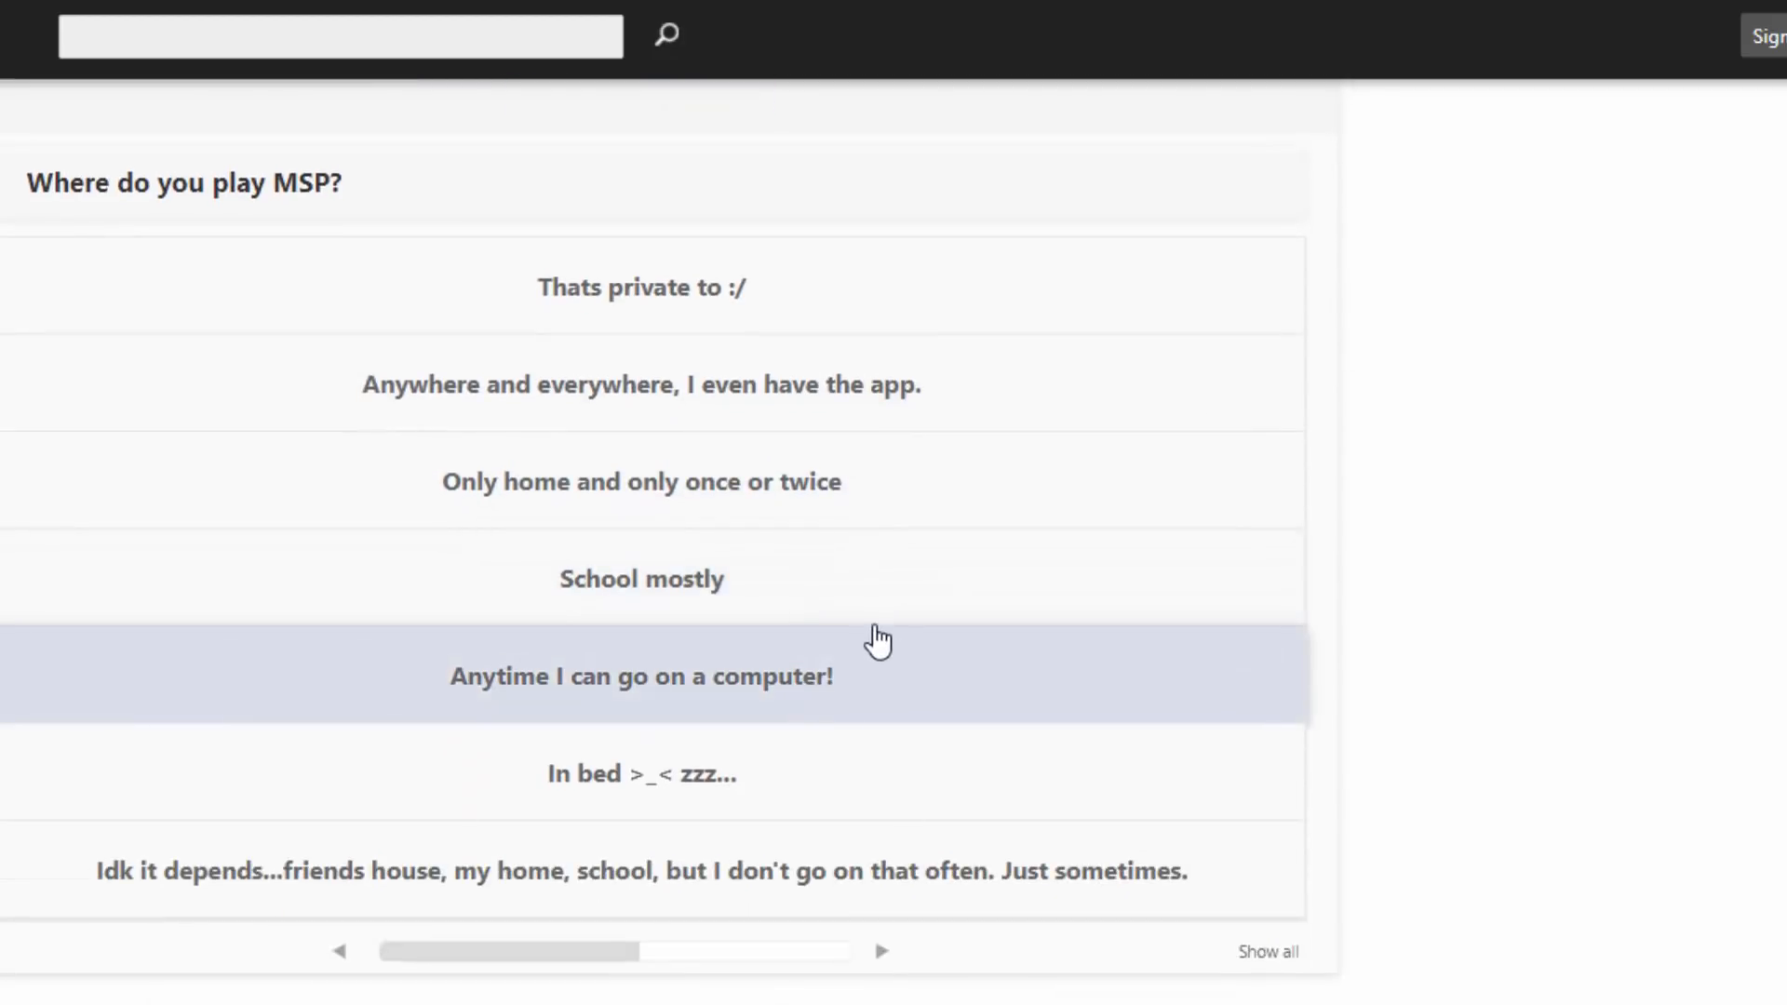
mouse_move(829, 544)
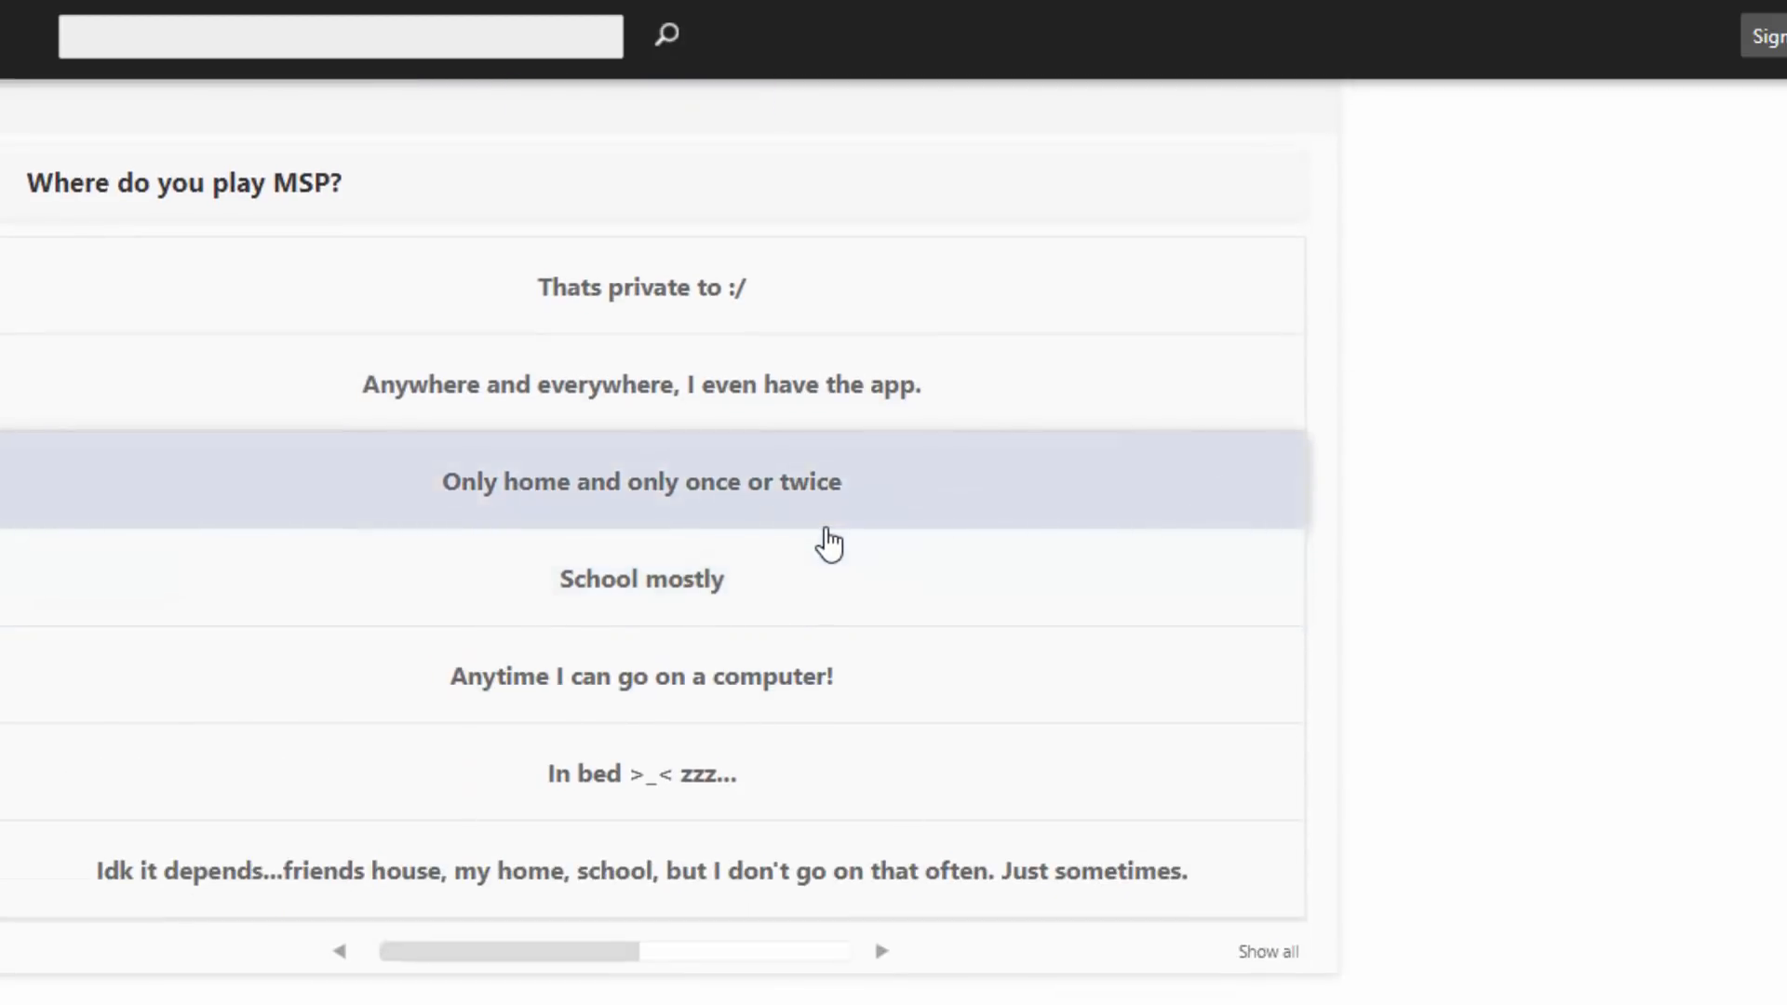
mouse_move(831, 768)
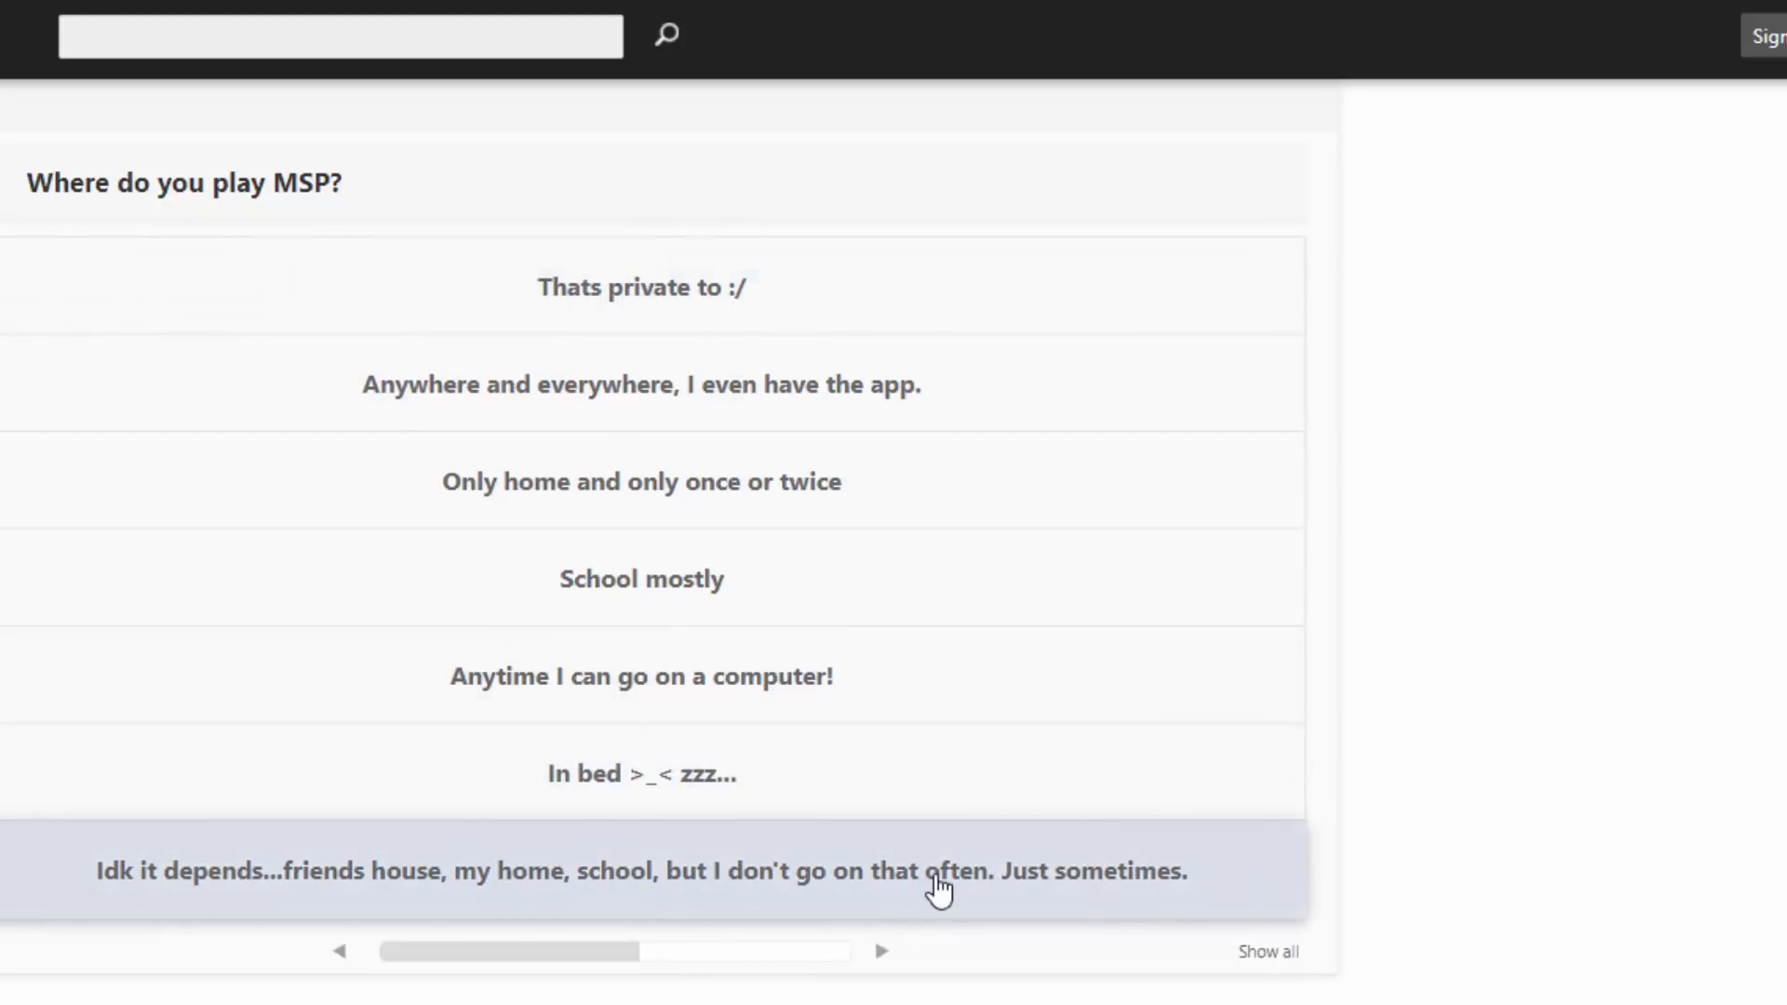
mouse_move(891, 971)
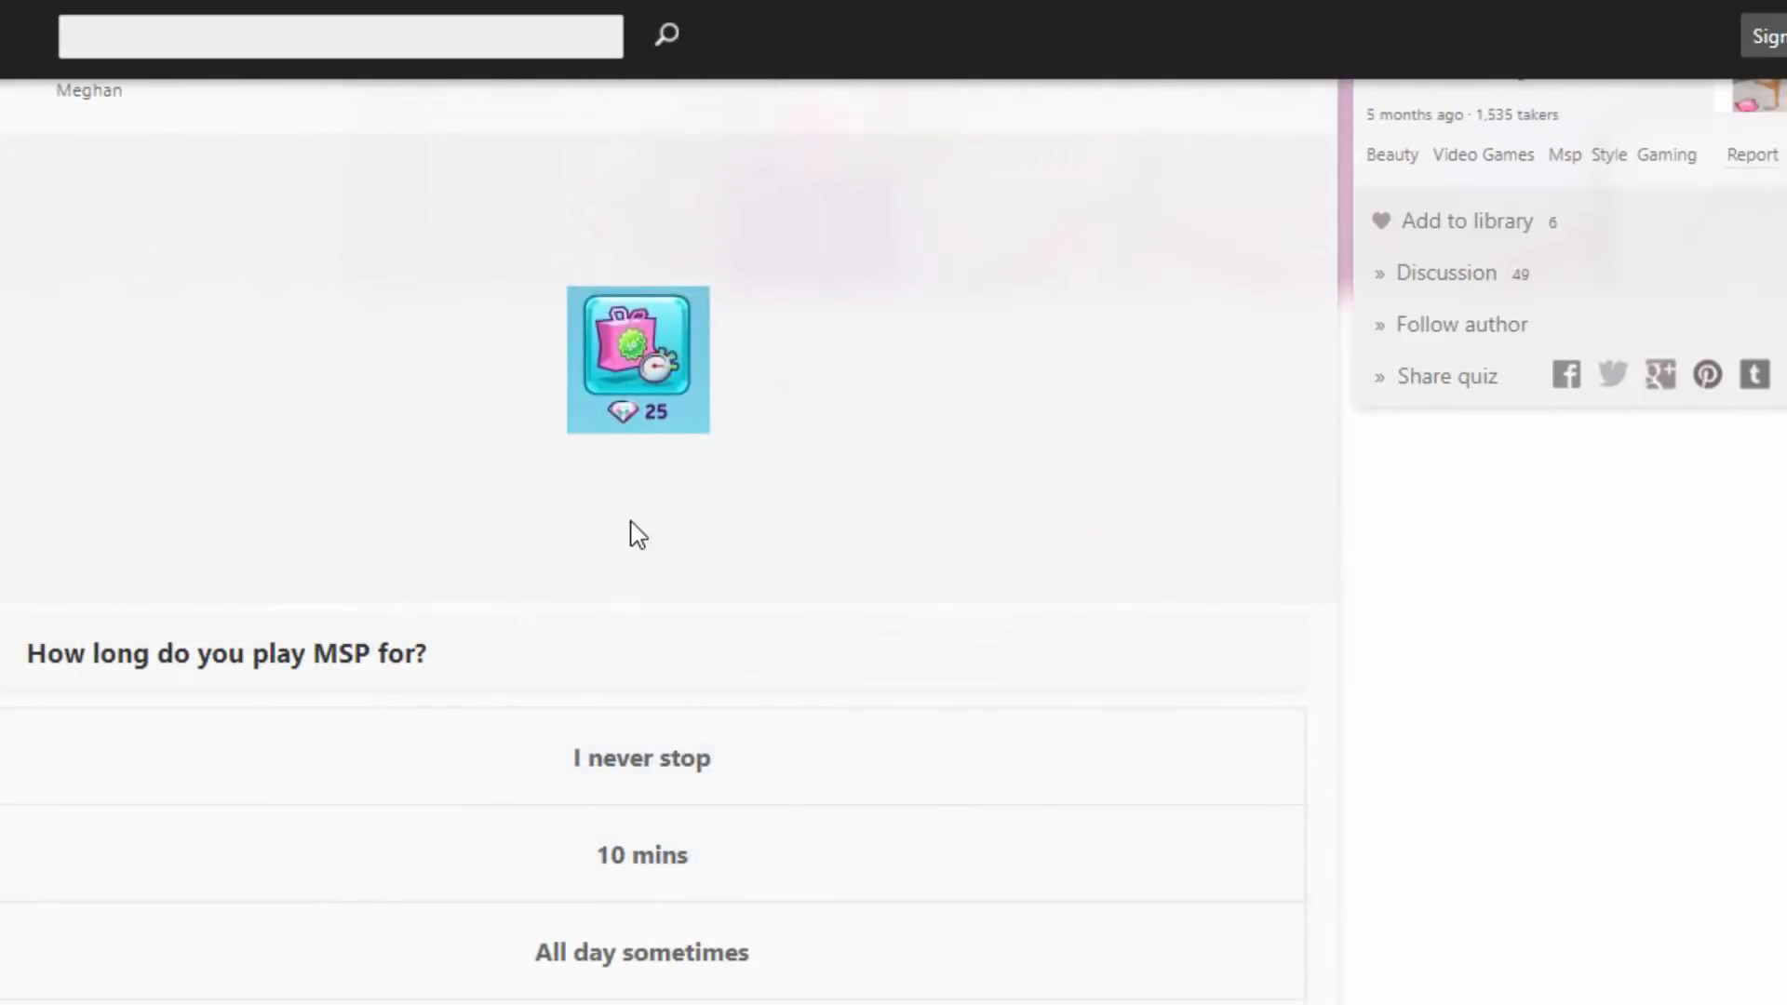
Scroll down to the seven answers for 'How long do you play MSP for?'.
scroll("down", 3)
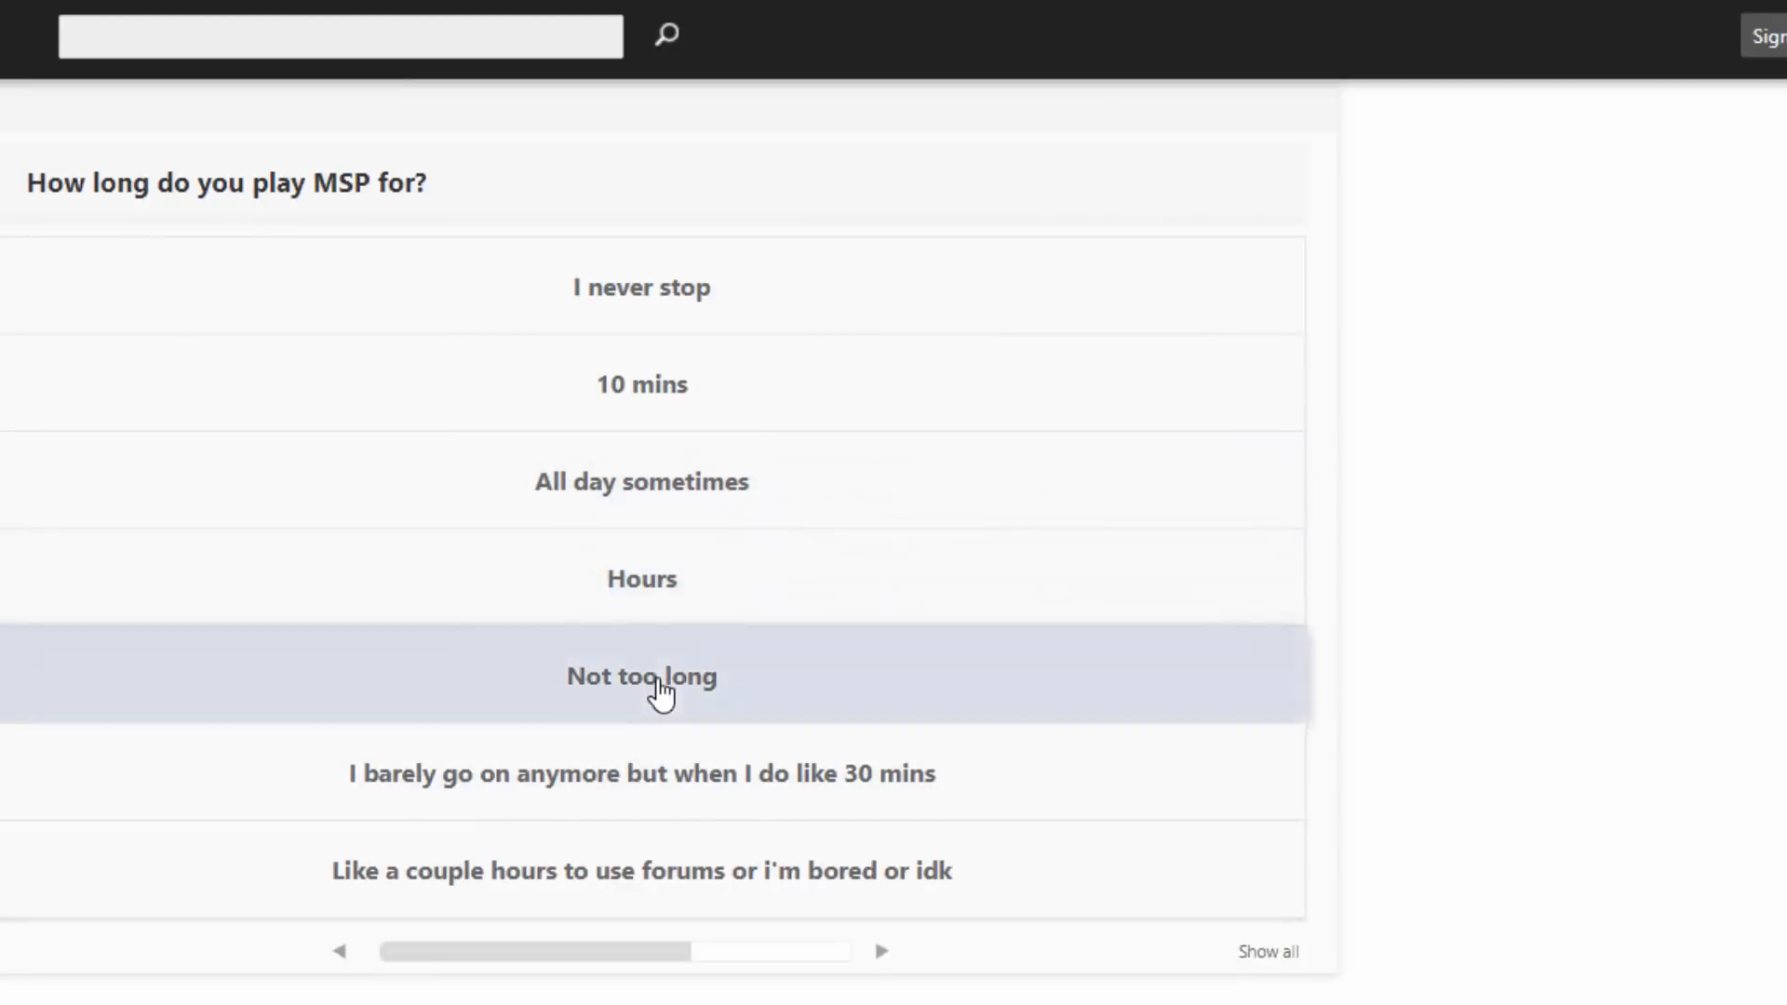
mouse_move(757, 775)
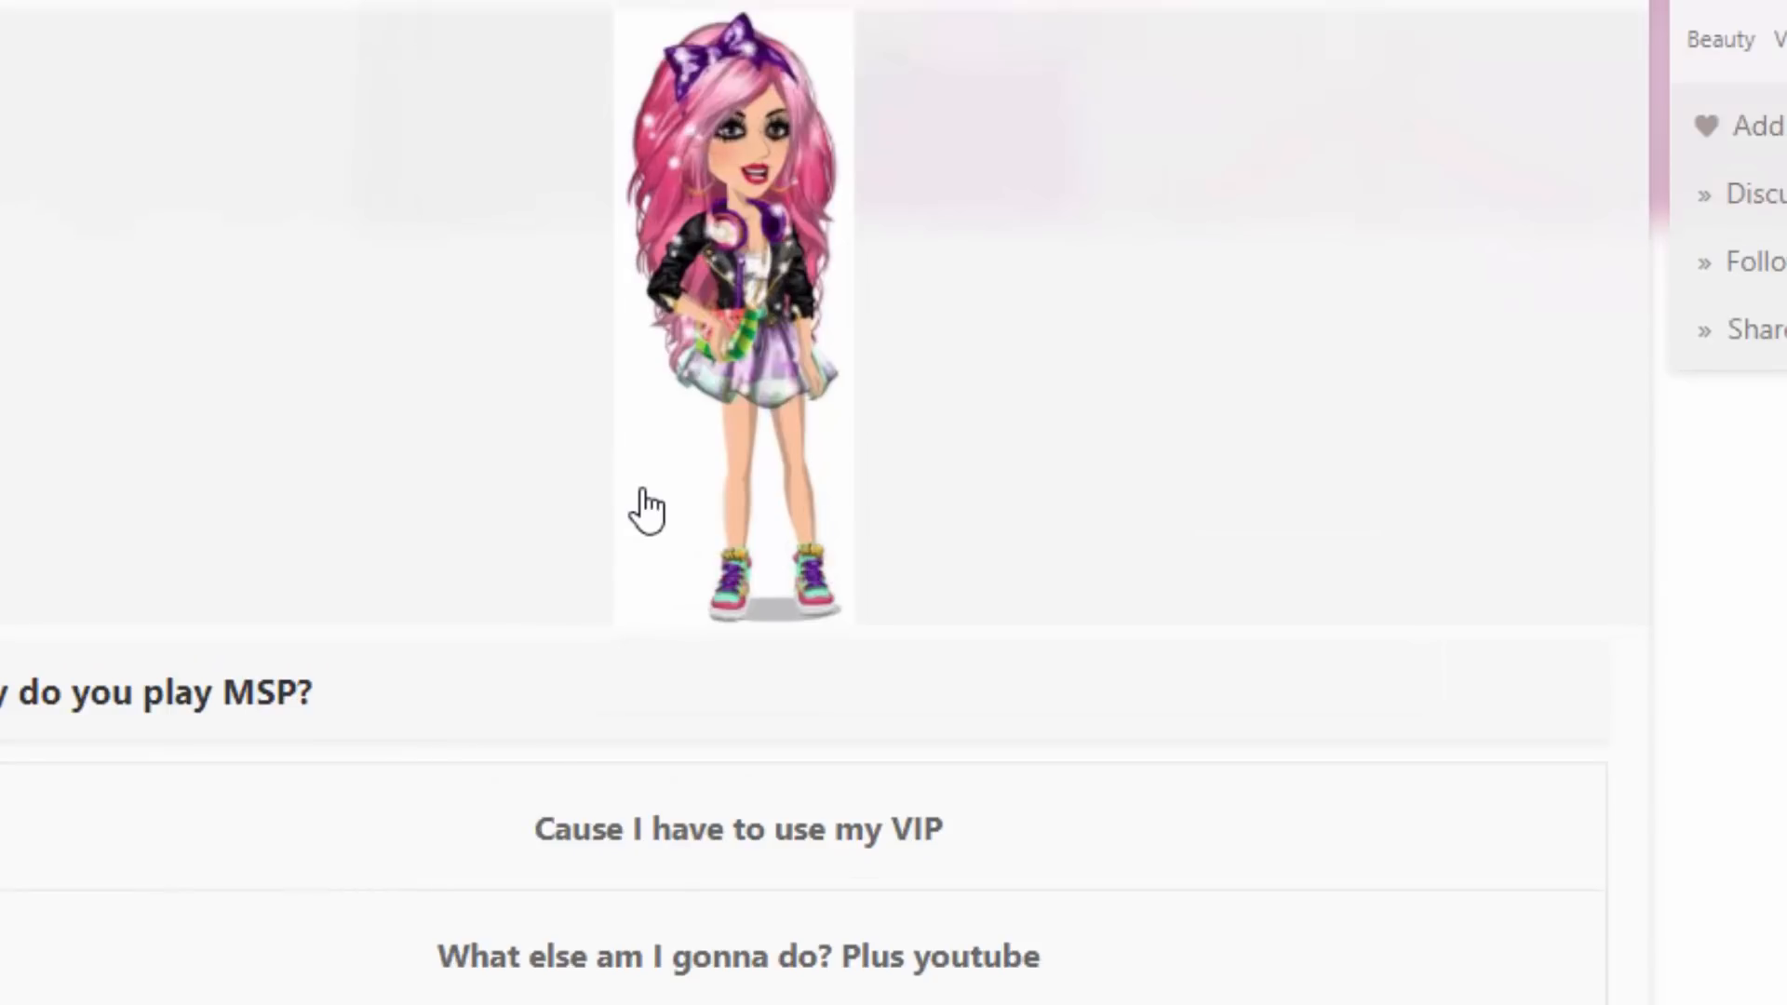
mouse_move(737, 520)
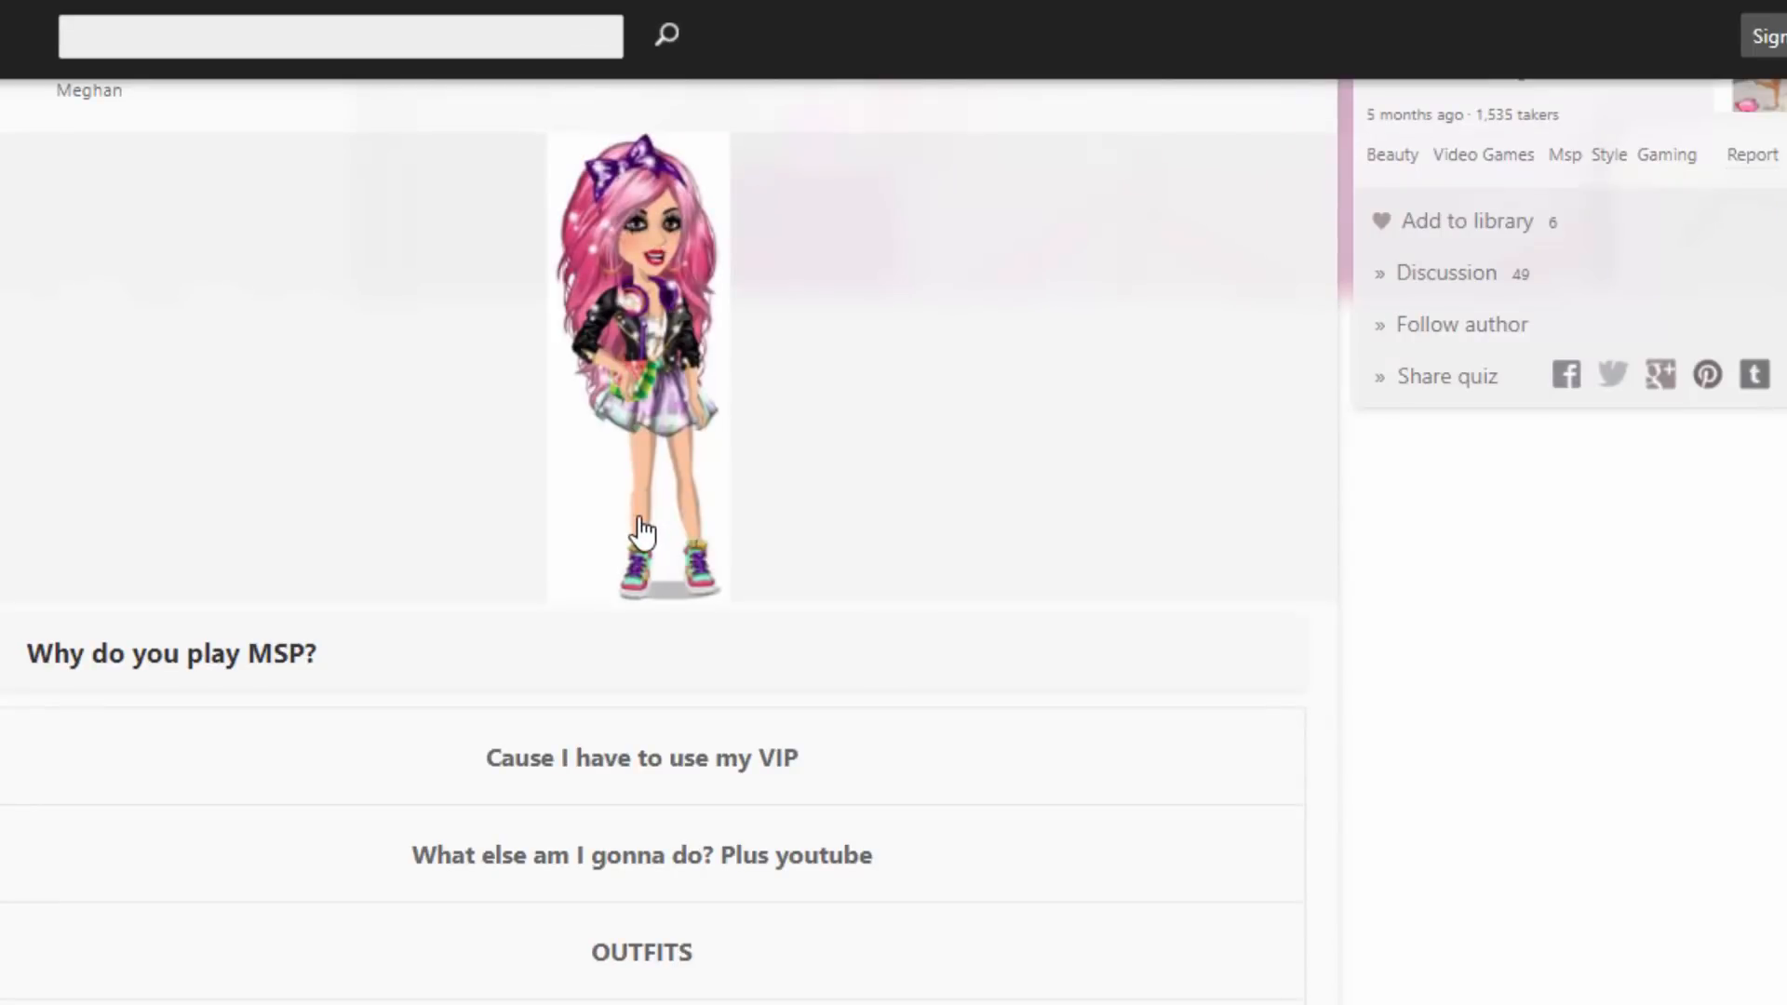
Scroll down to the seven reasons listed under 'Why do you play MSP?'.
scroll("down", 3)
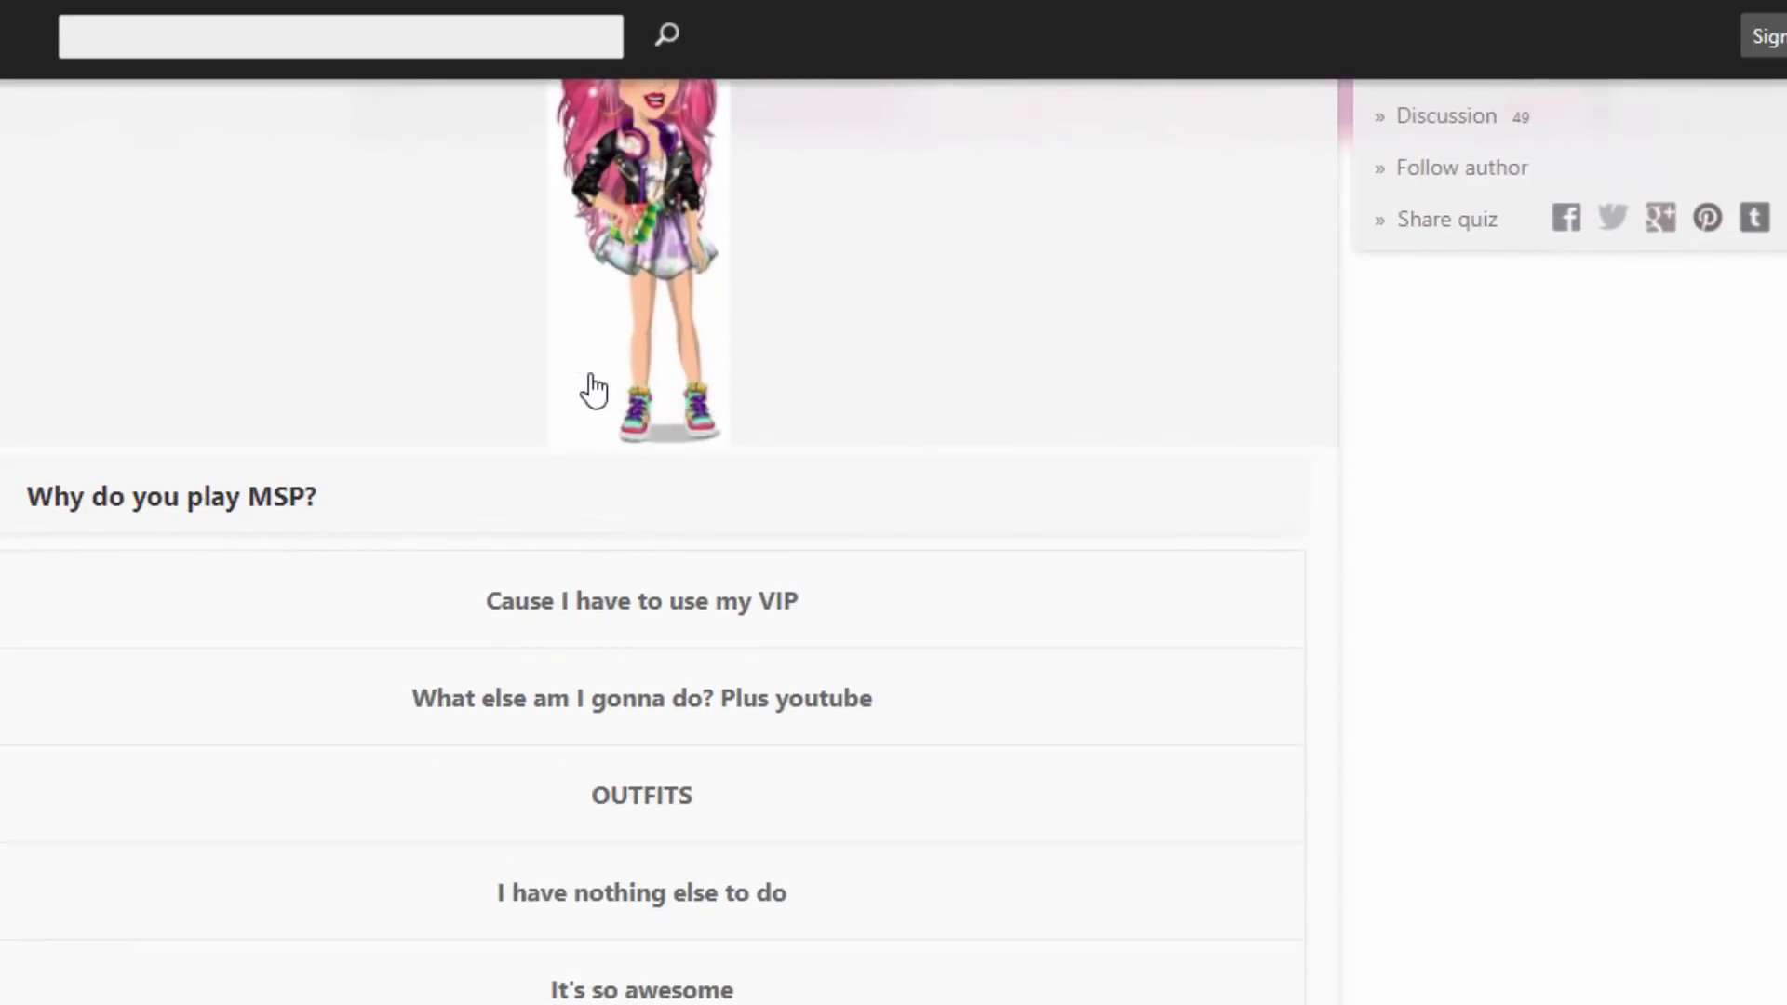
mouse_move(577, 521)
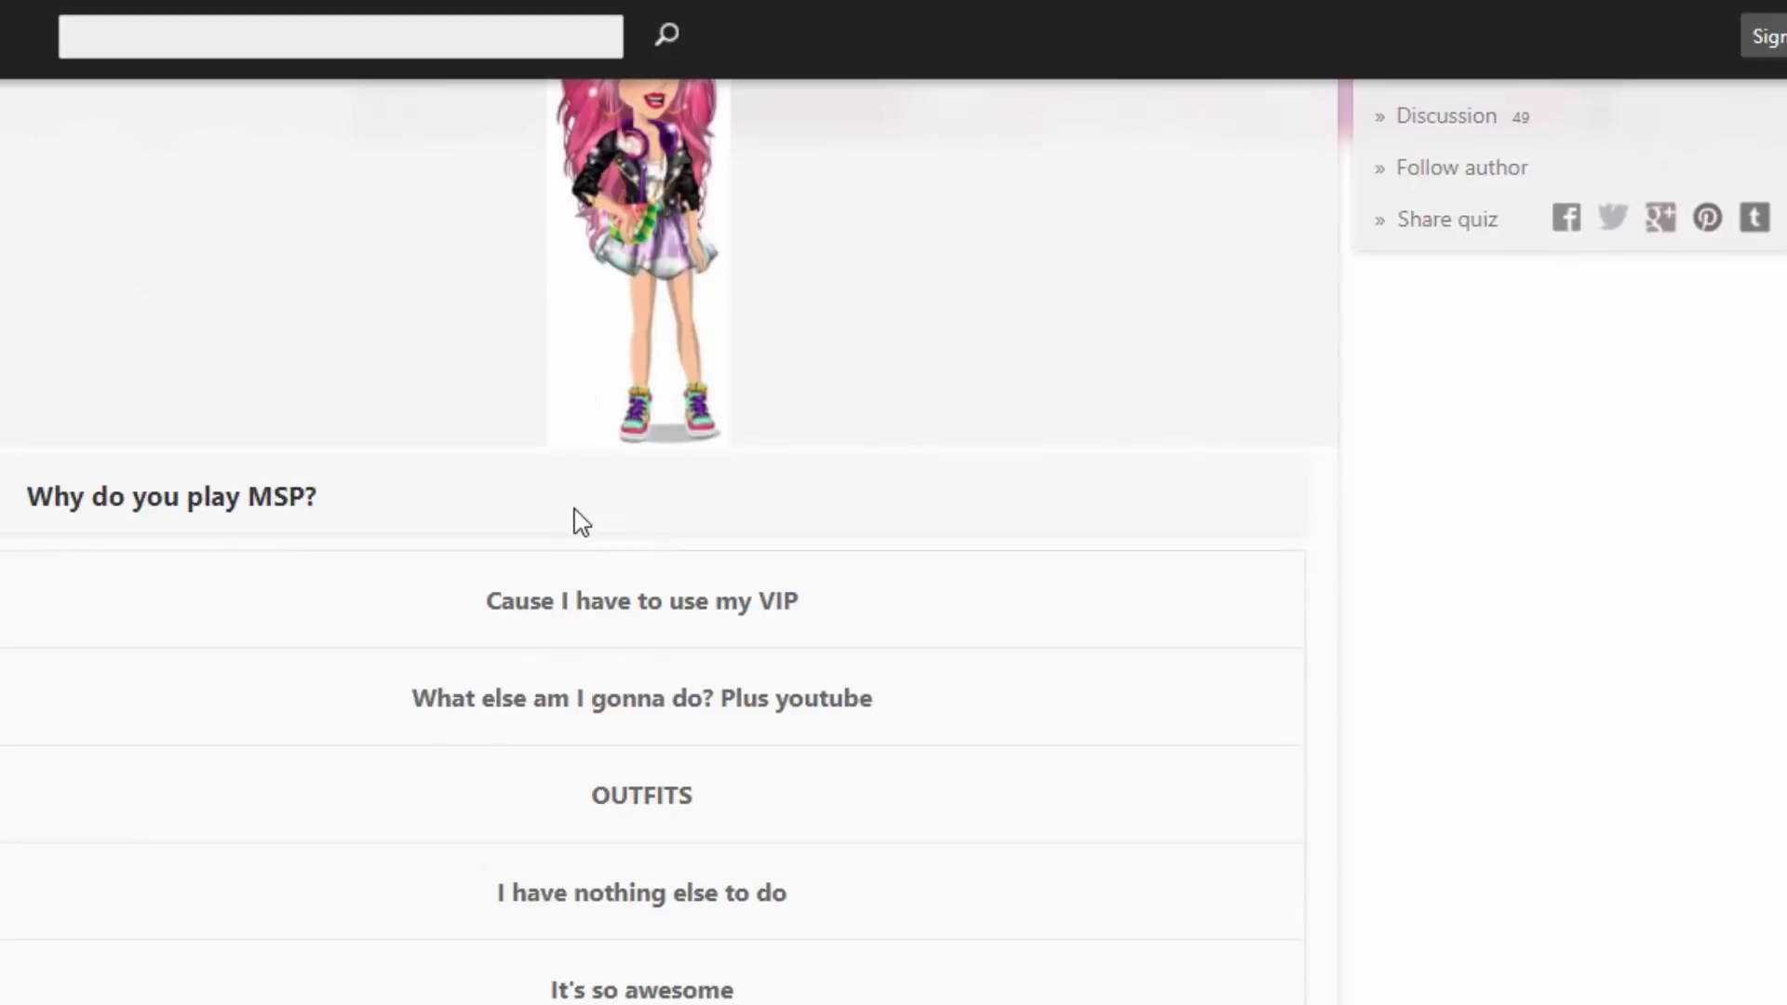
scroll("down", 3)
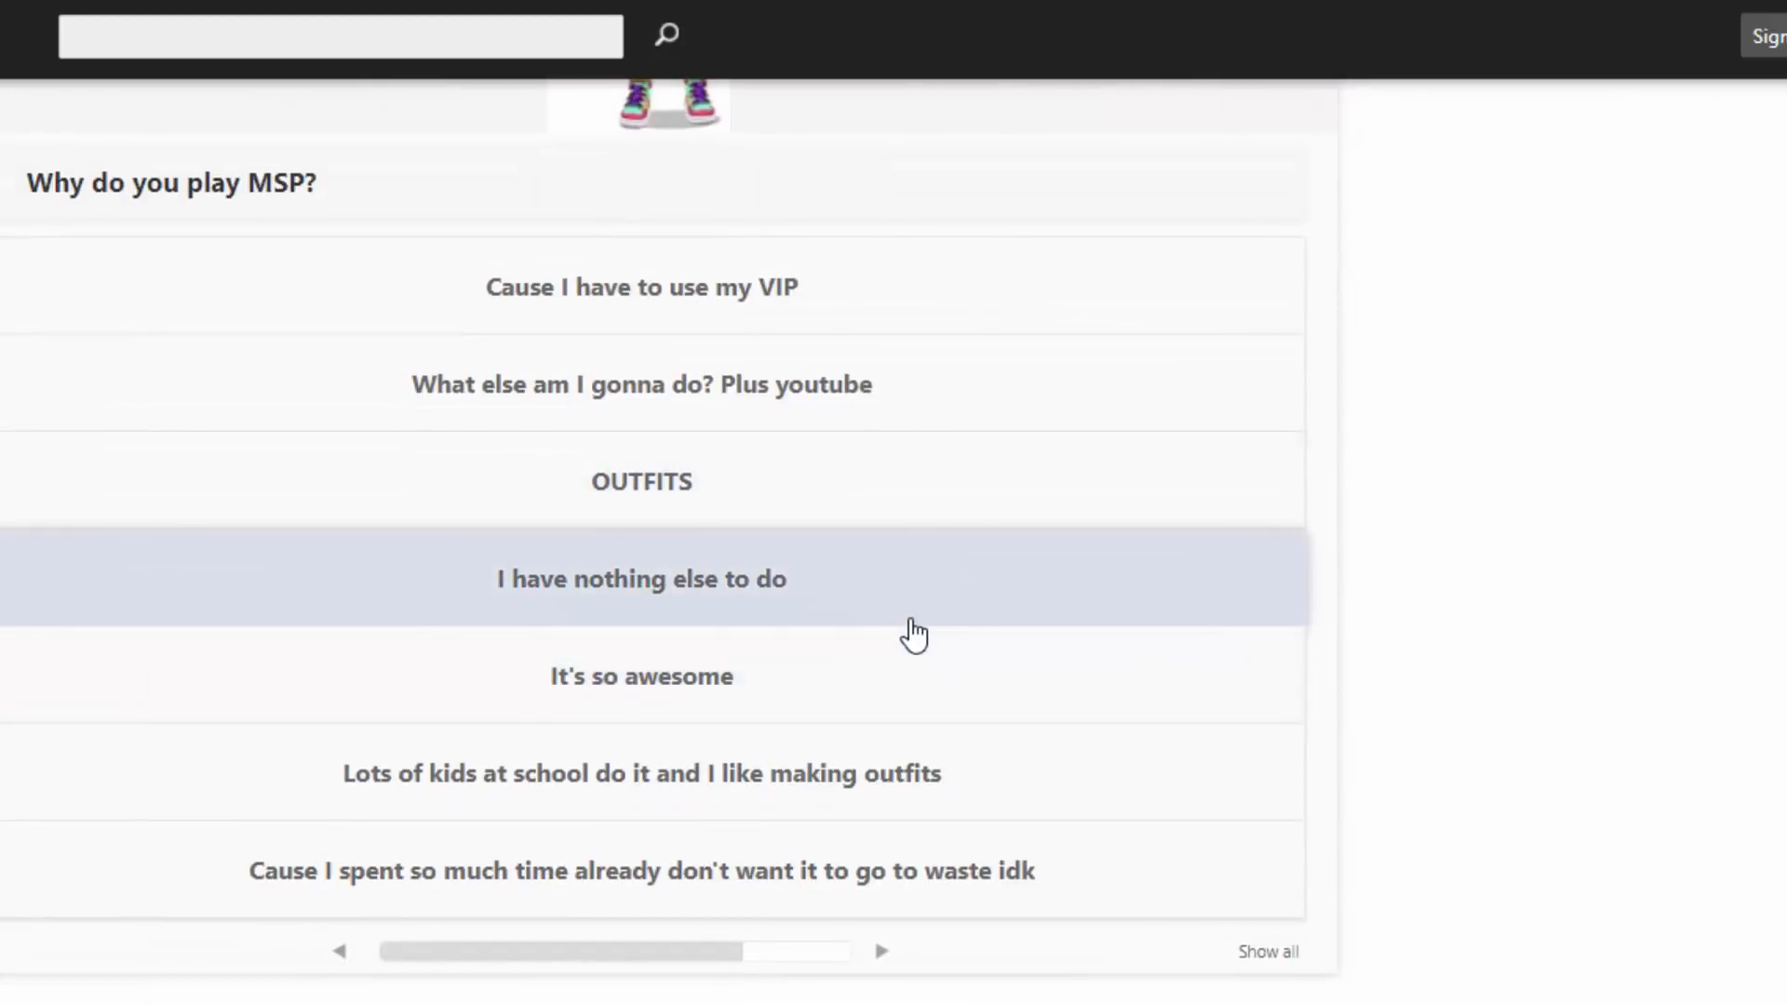
mouse_move(896, 615)
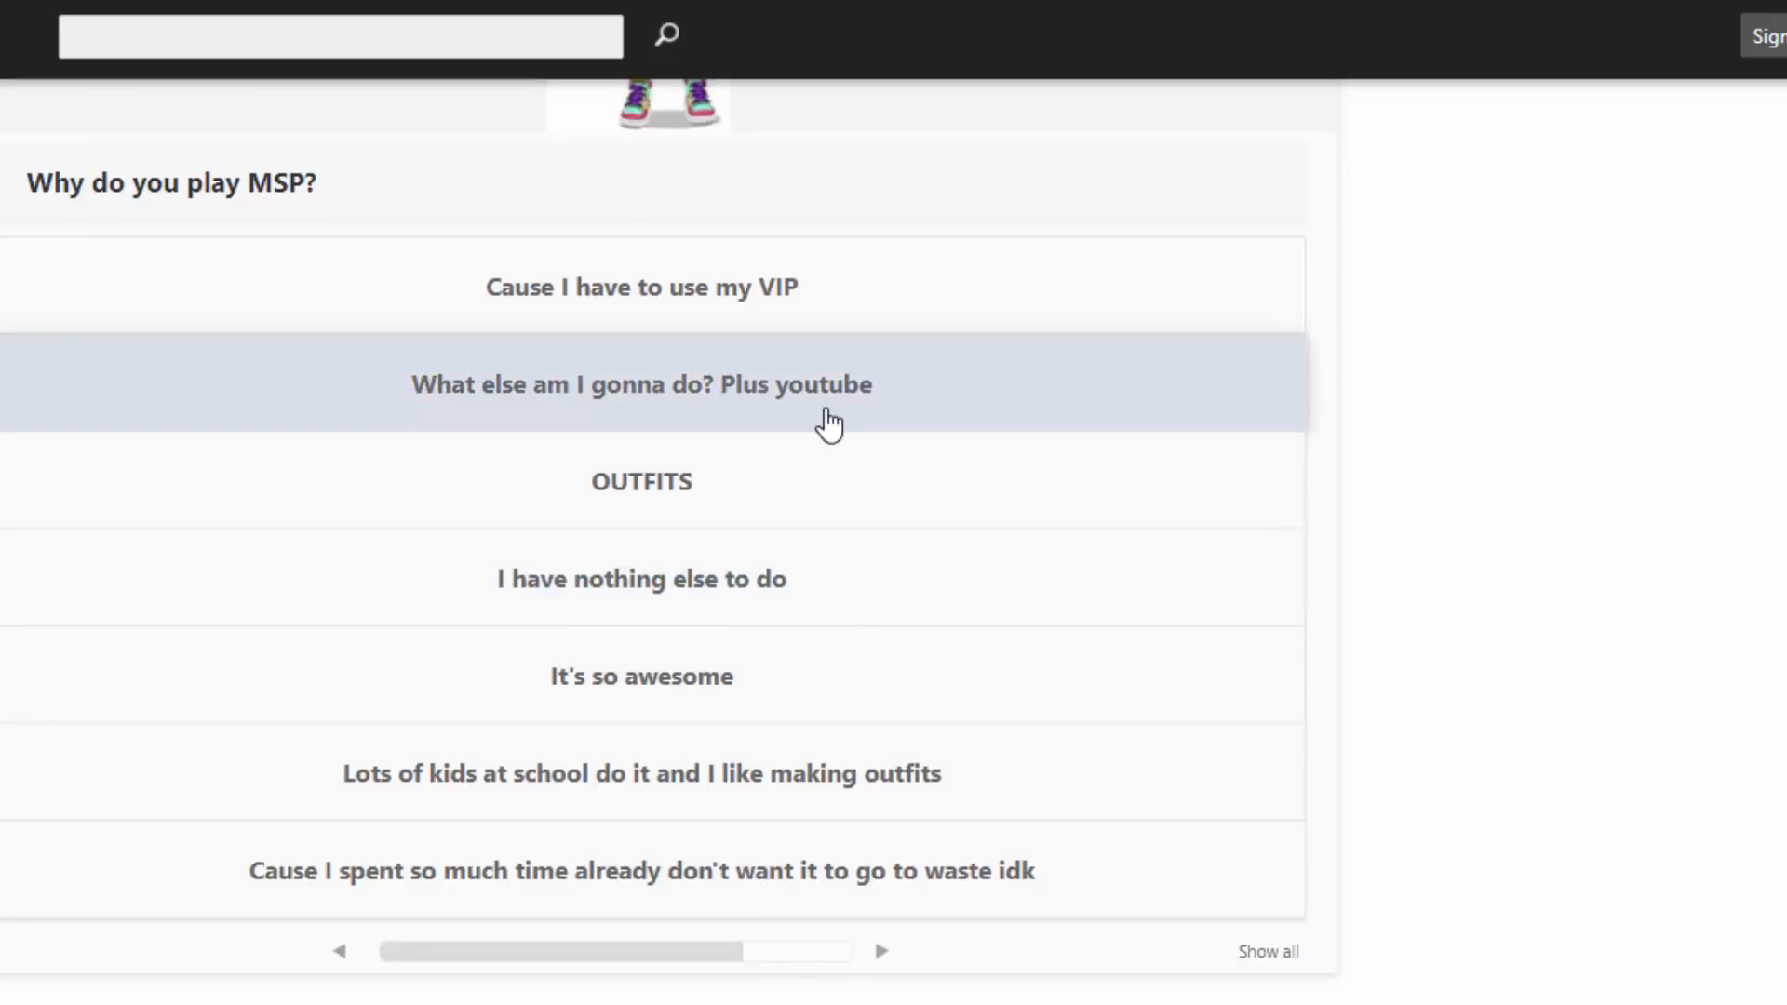
mouse_move(808, 438)
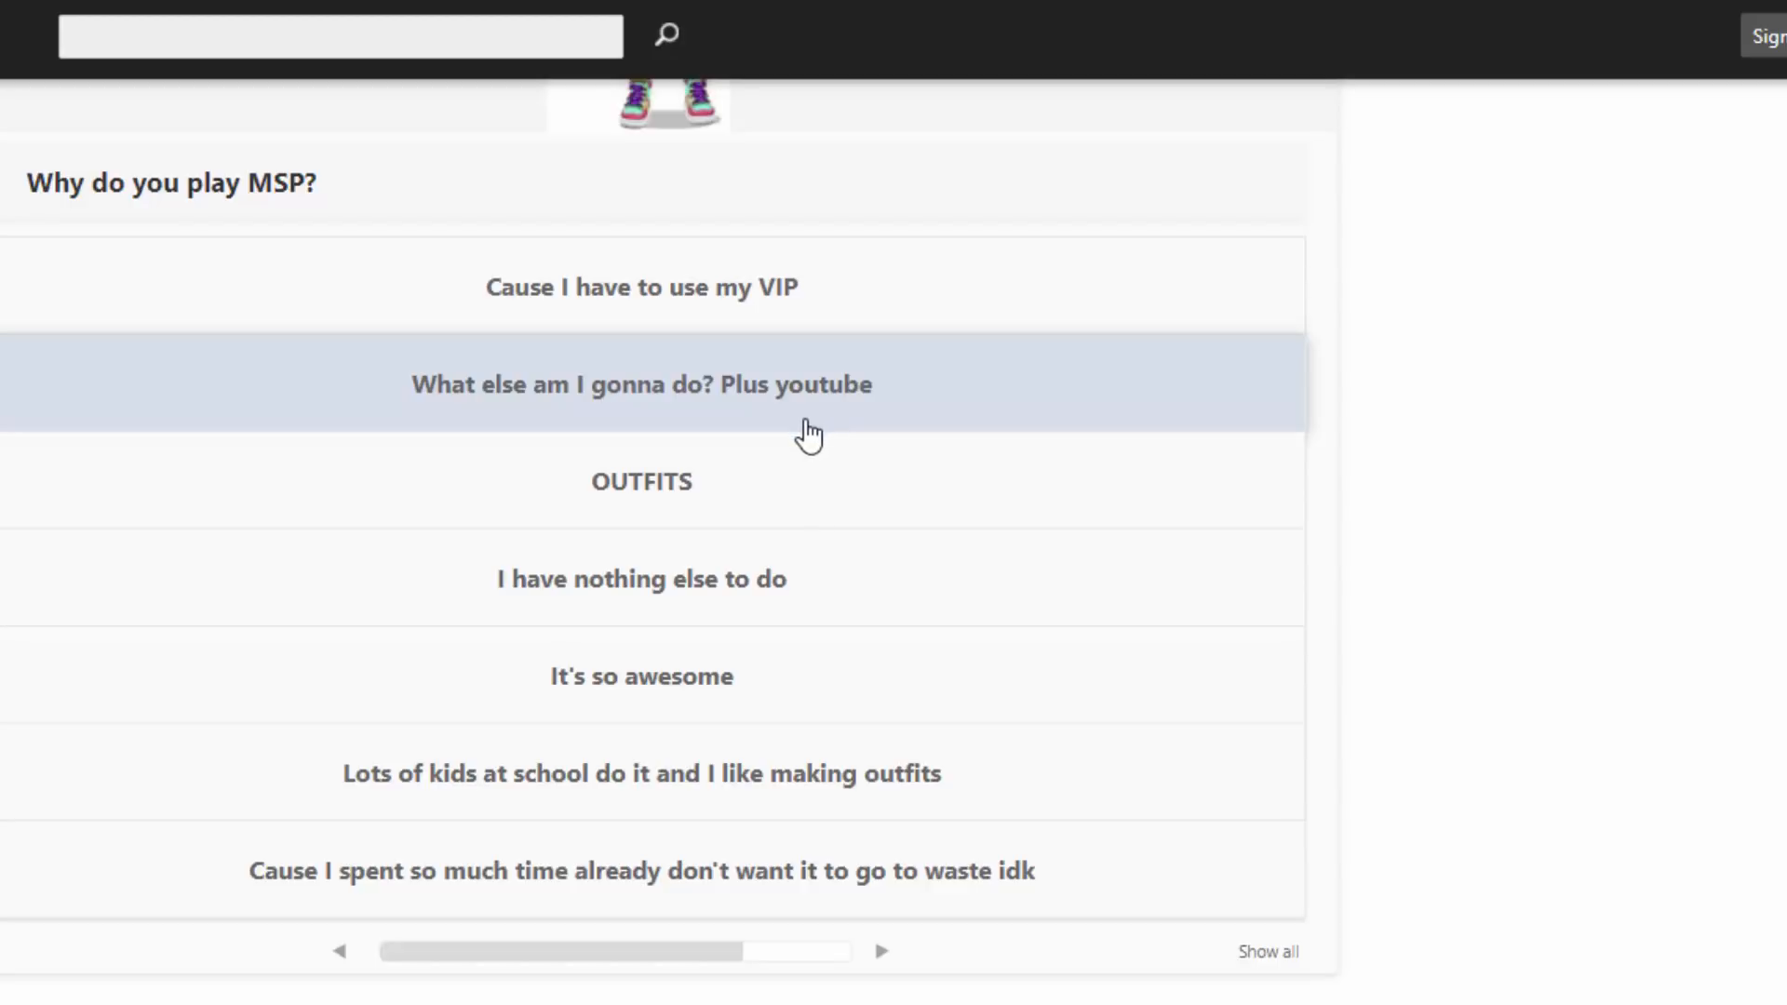
mouse_move(758, 494)
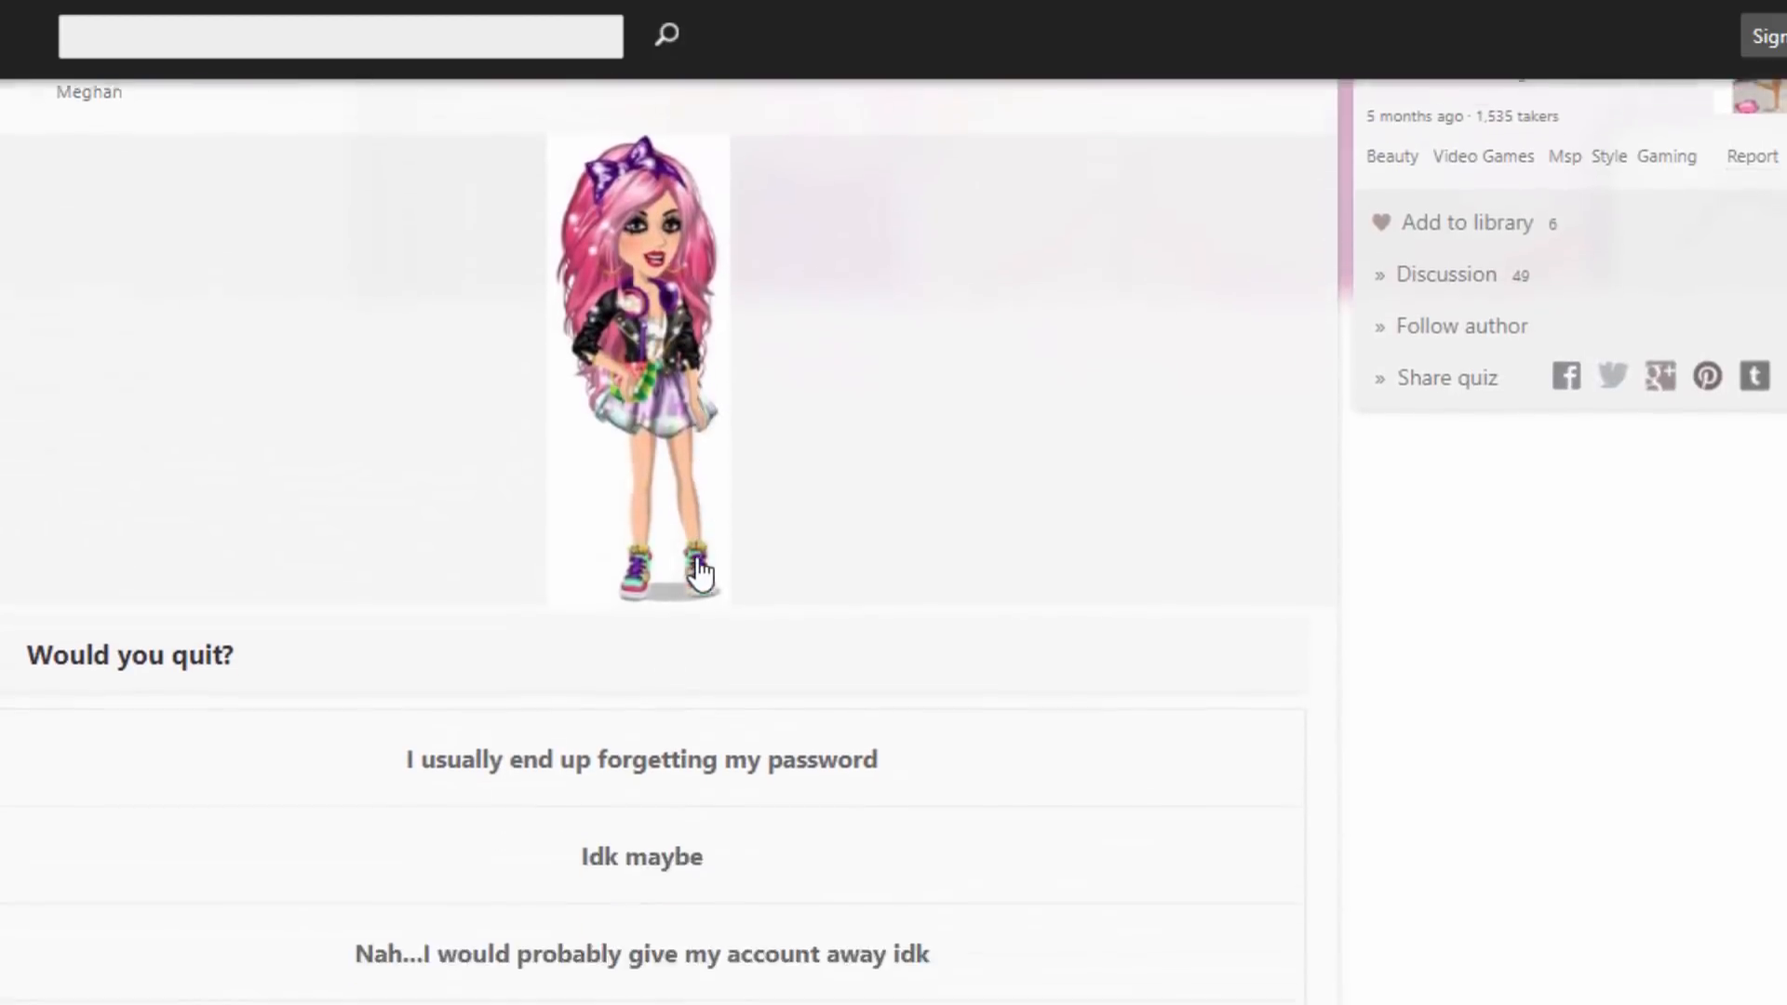
Answer 'Would you quit?' with 'Yeah when I'm older'.
scroll("down", 3)
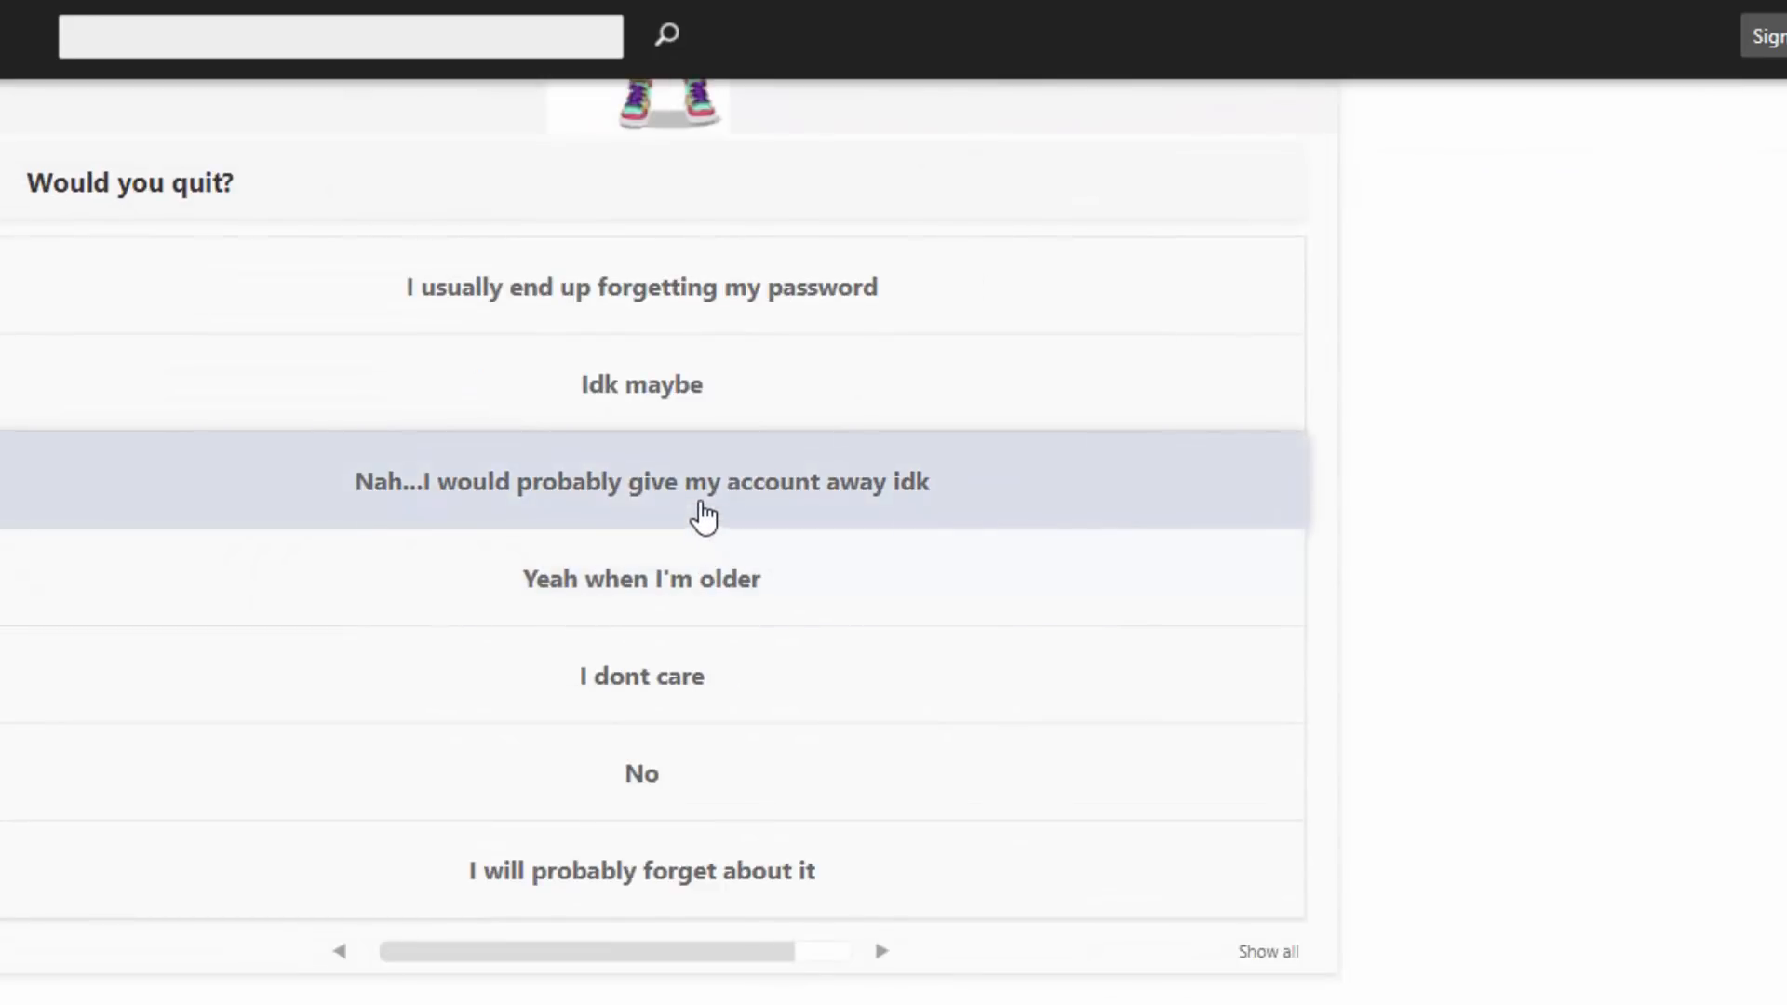
mouse_move(679, 579)
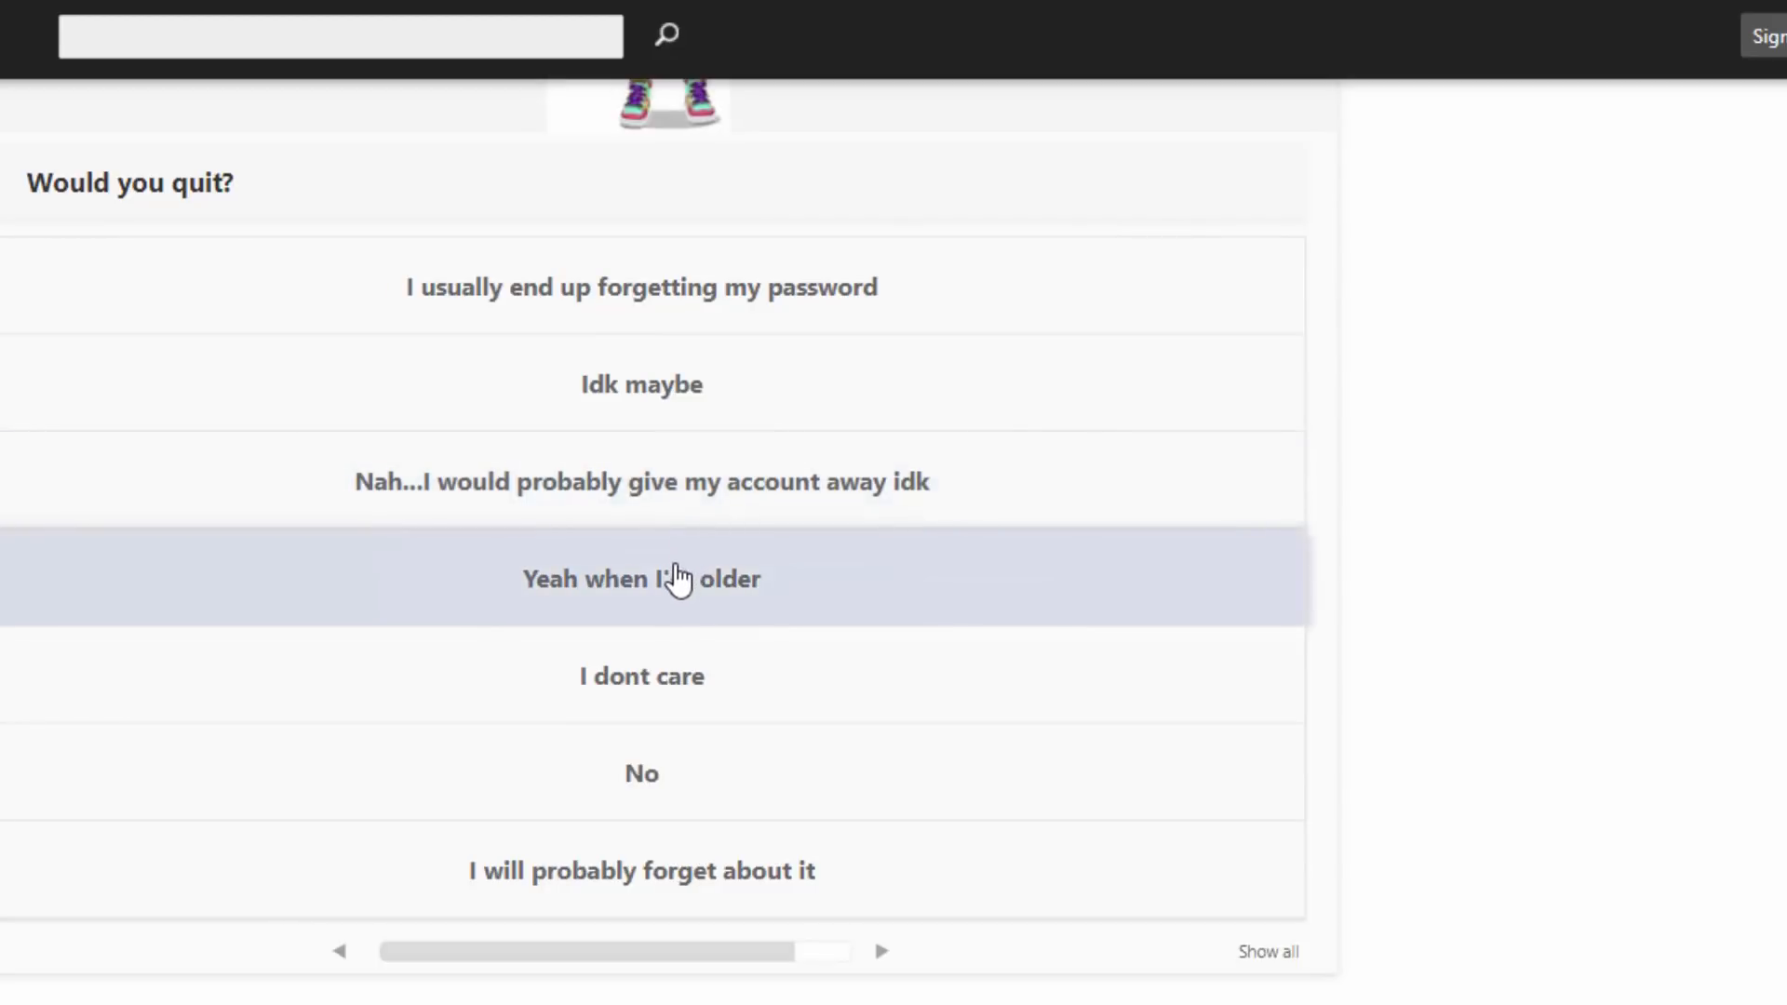
mouse_move(663, 556)
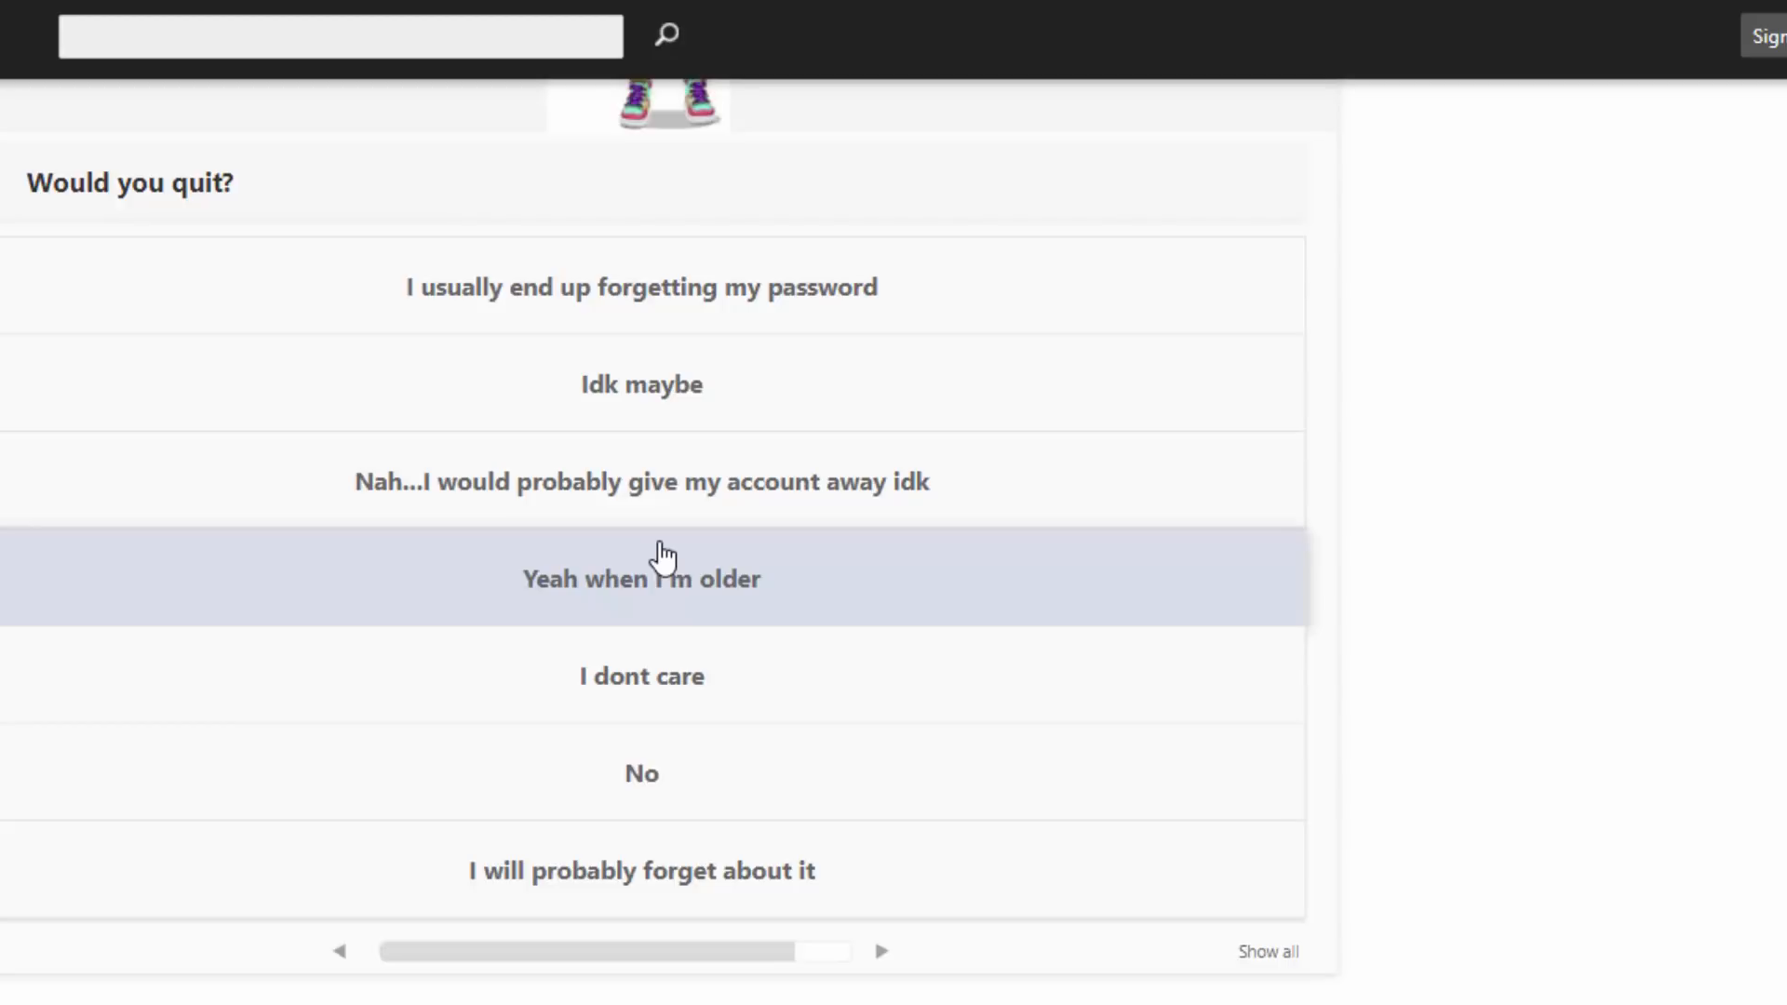
mouse_move(690, 583)
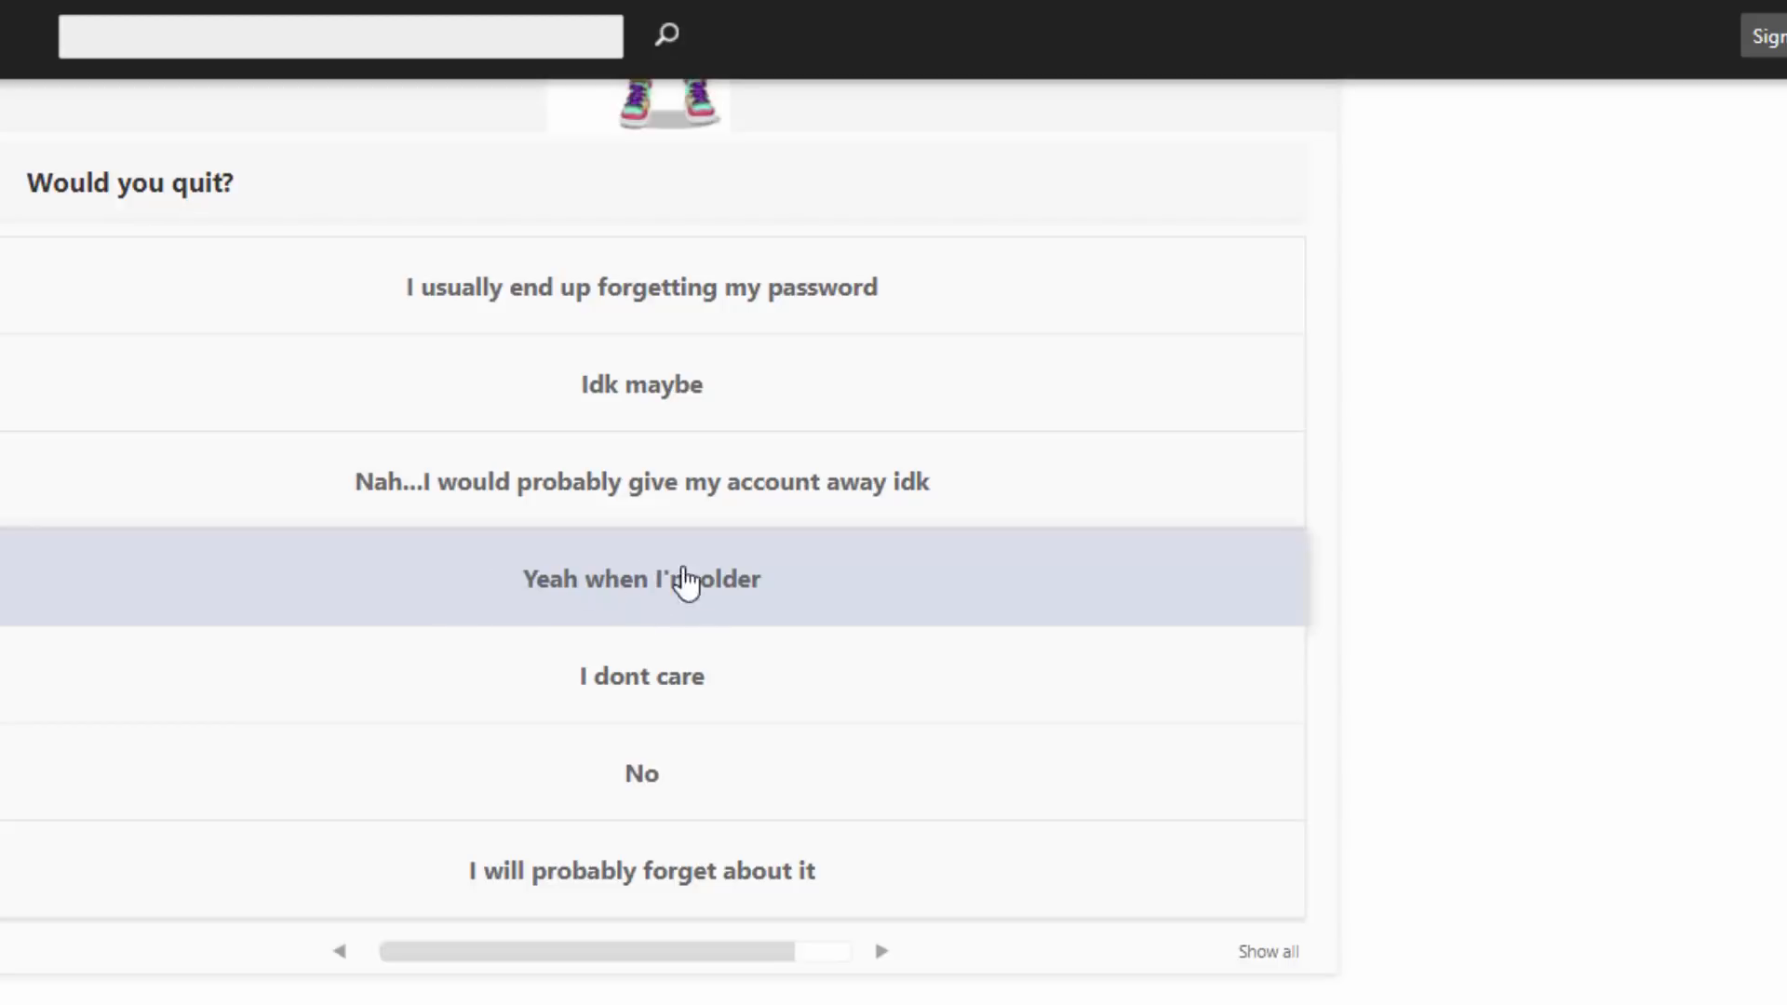
mouse_move(624, 597)
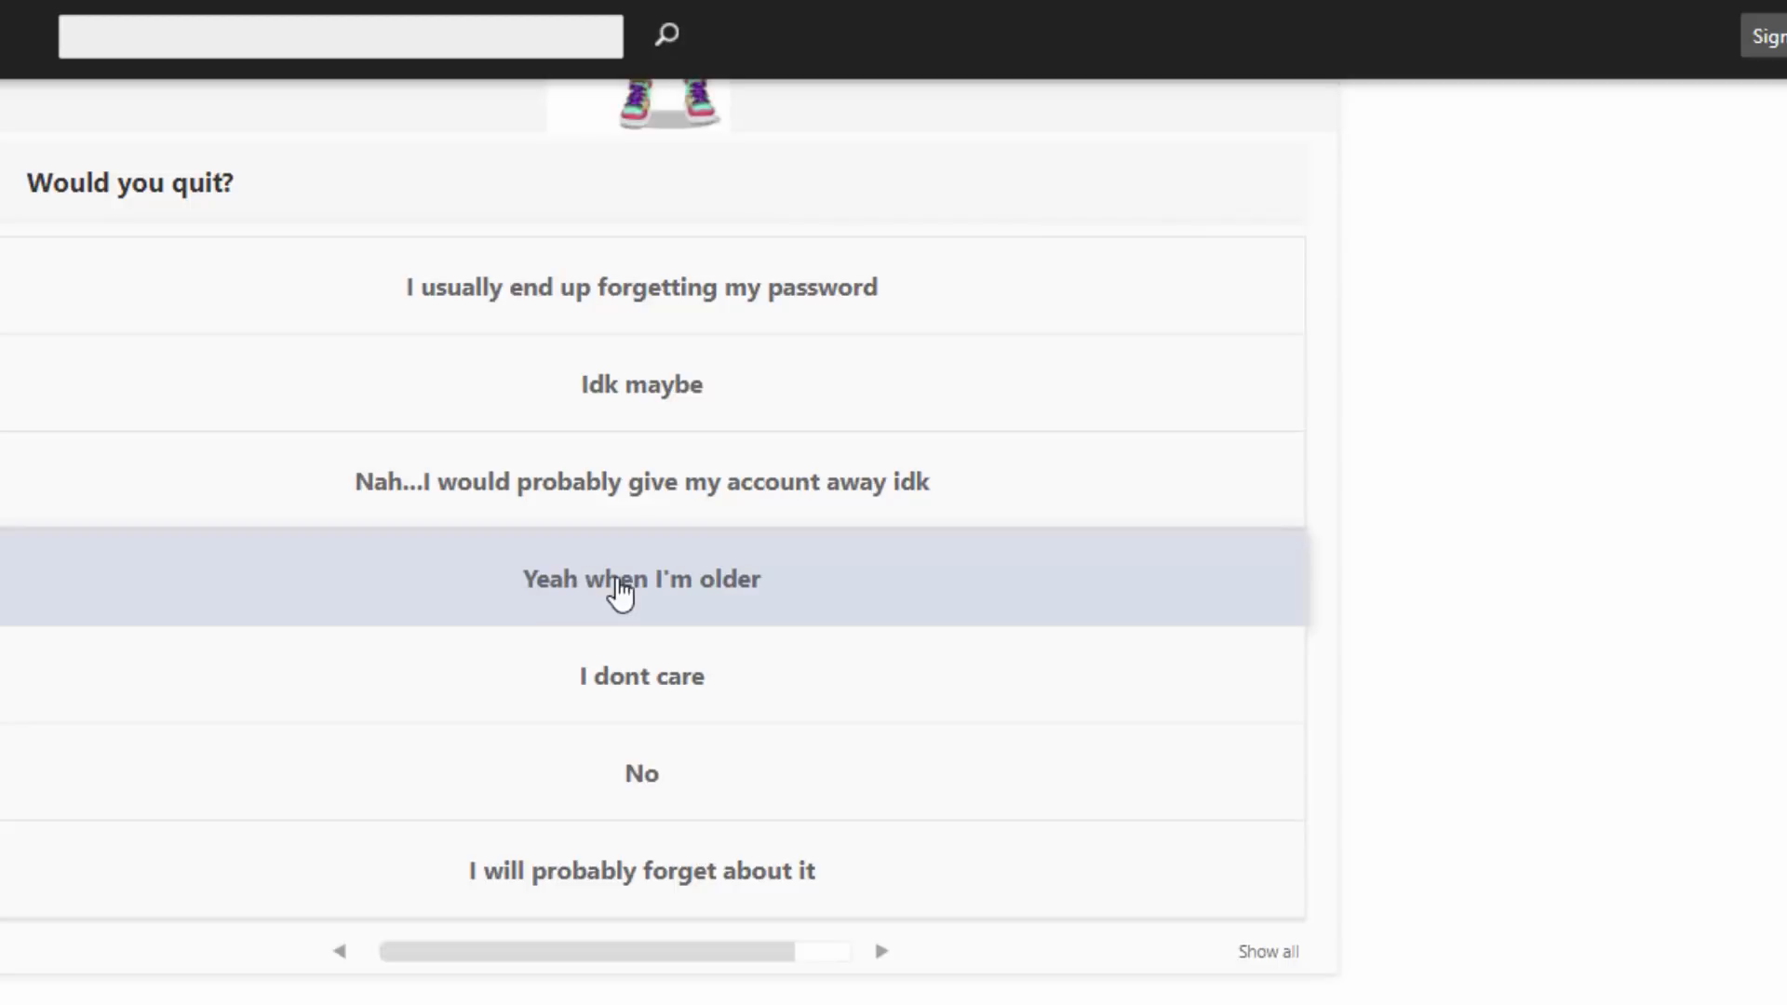
mouse_move(643, 609)
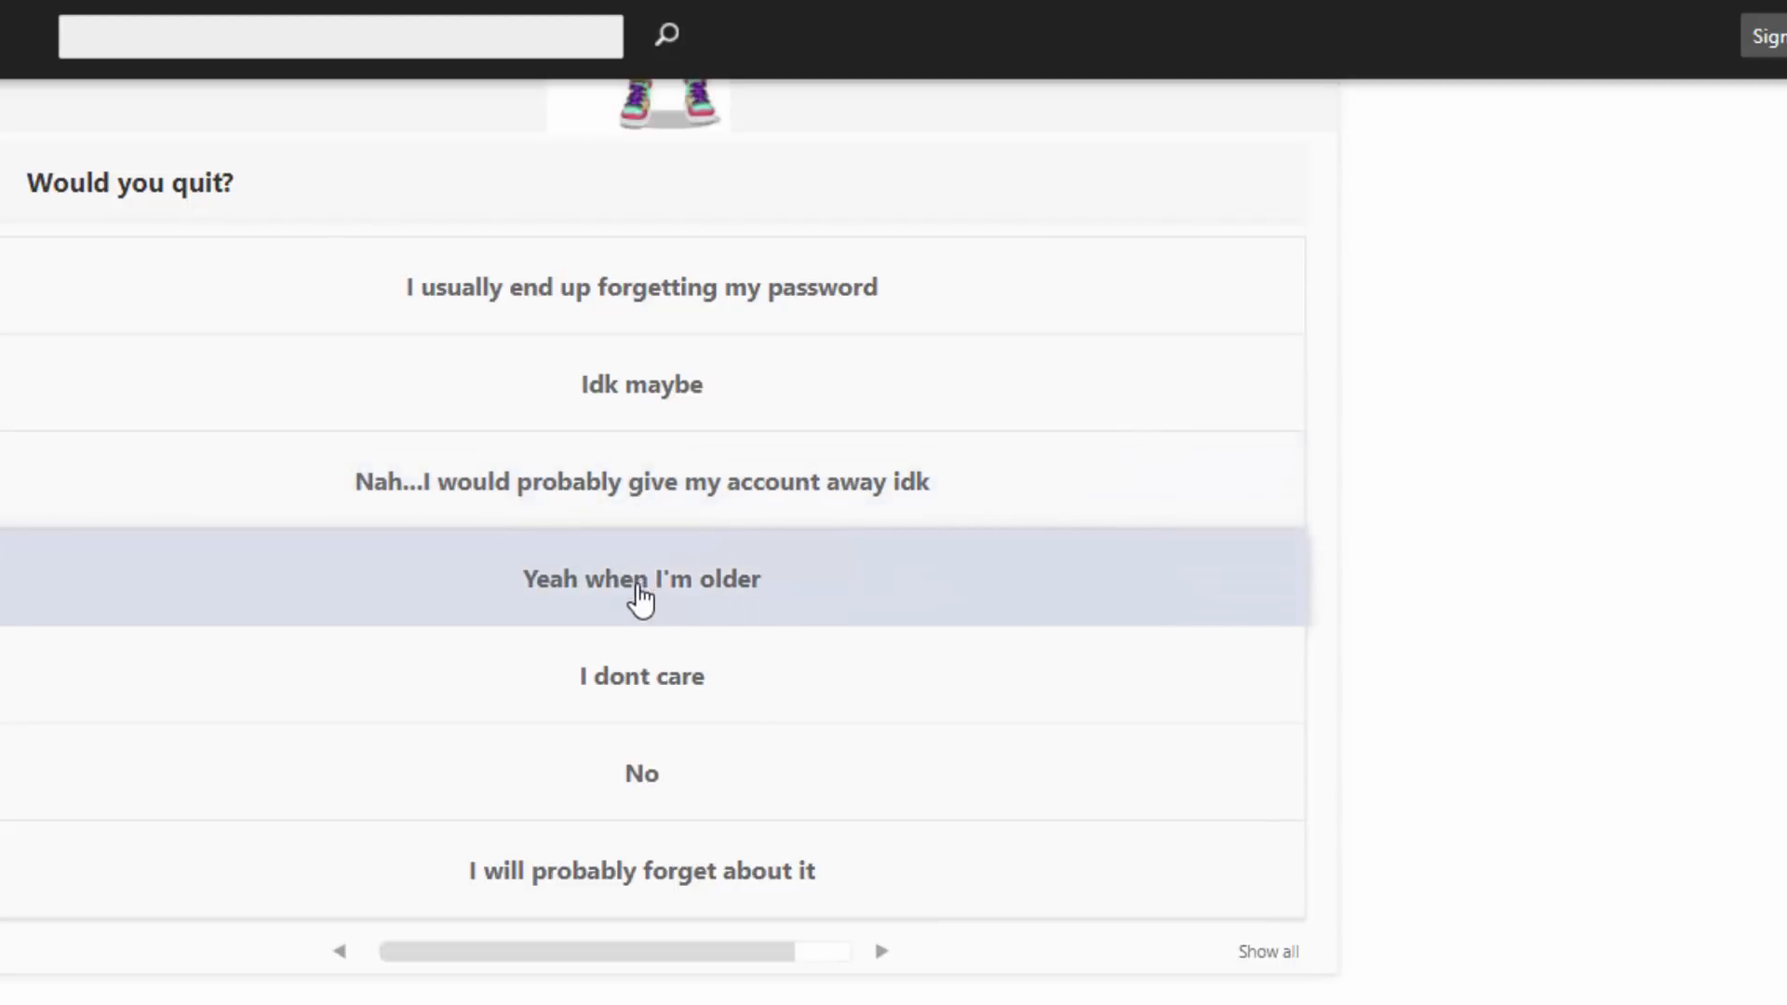
left_click(642, 579)
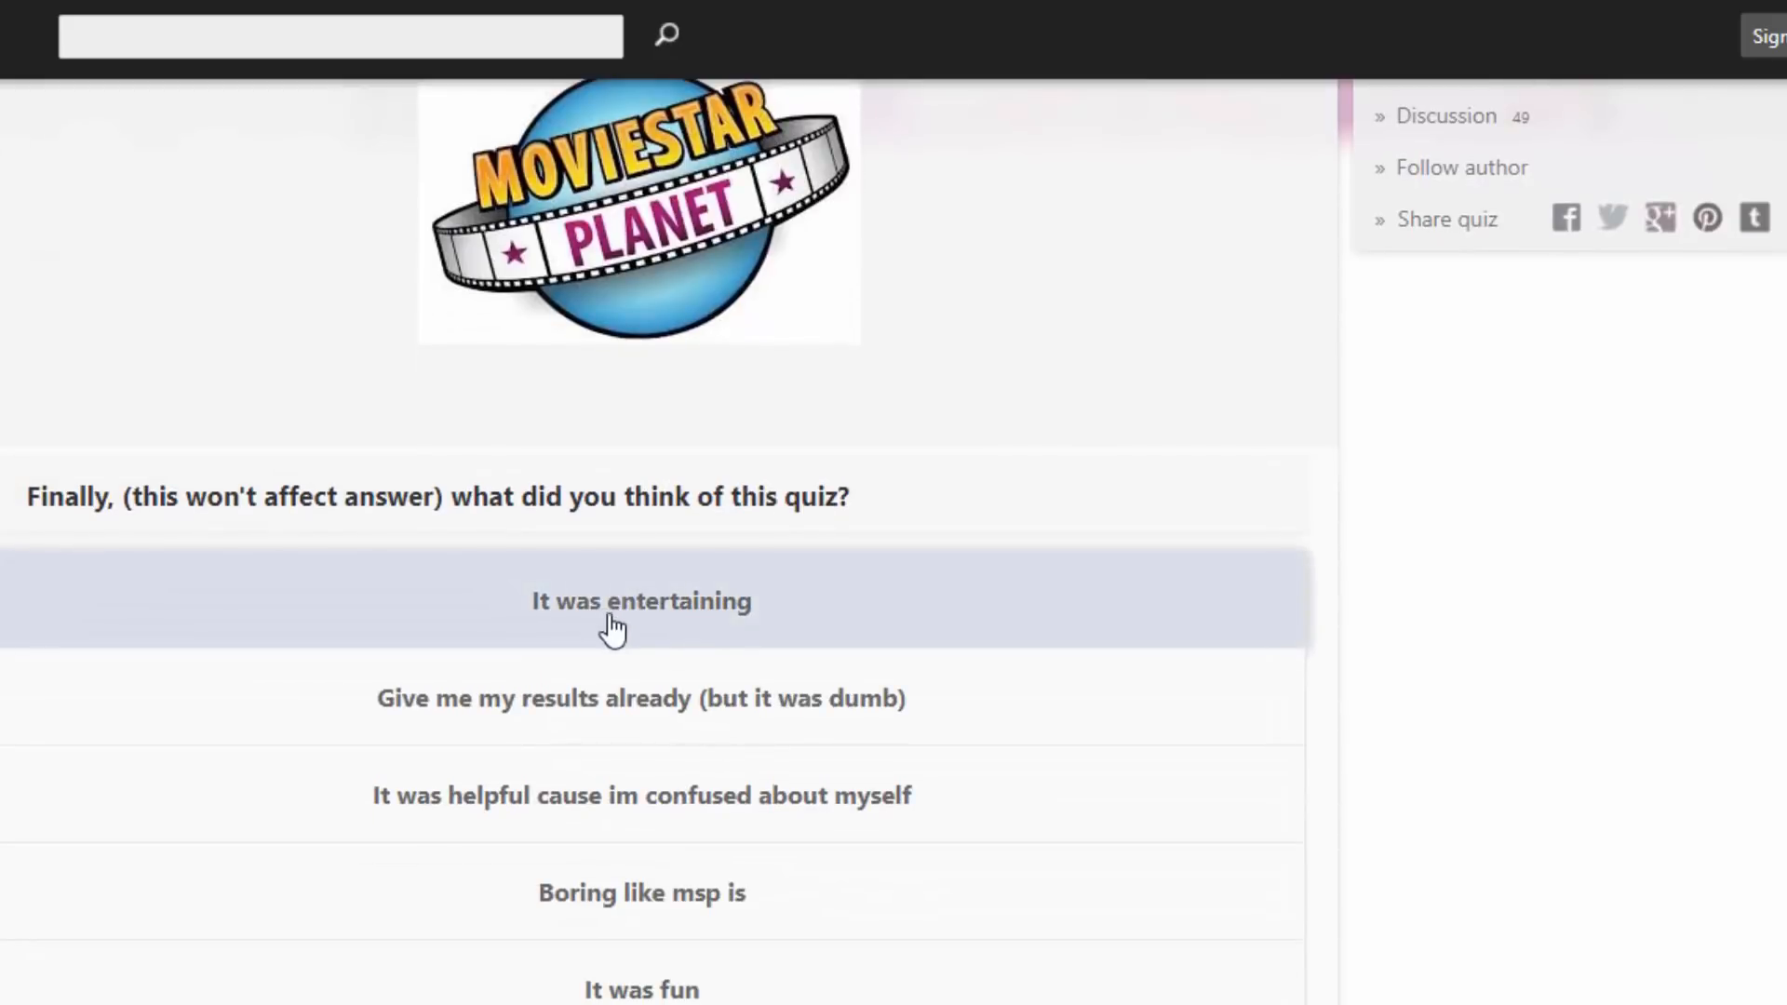
Pick 'Meh' on the final question to reveal the Trendy/Bohemian result.
scroll("down", 3)
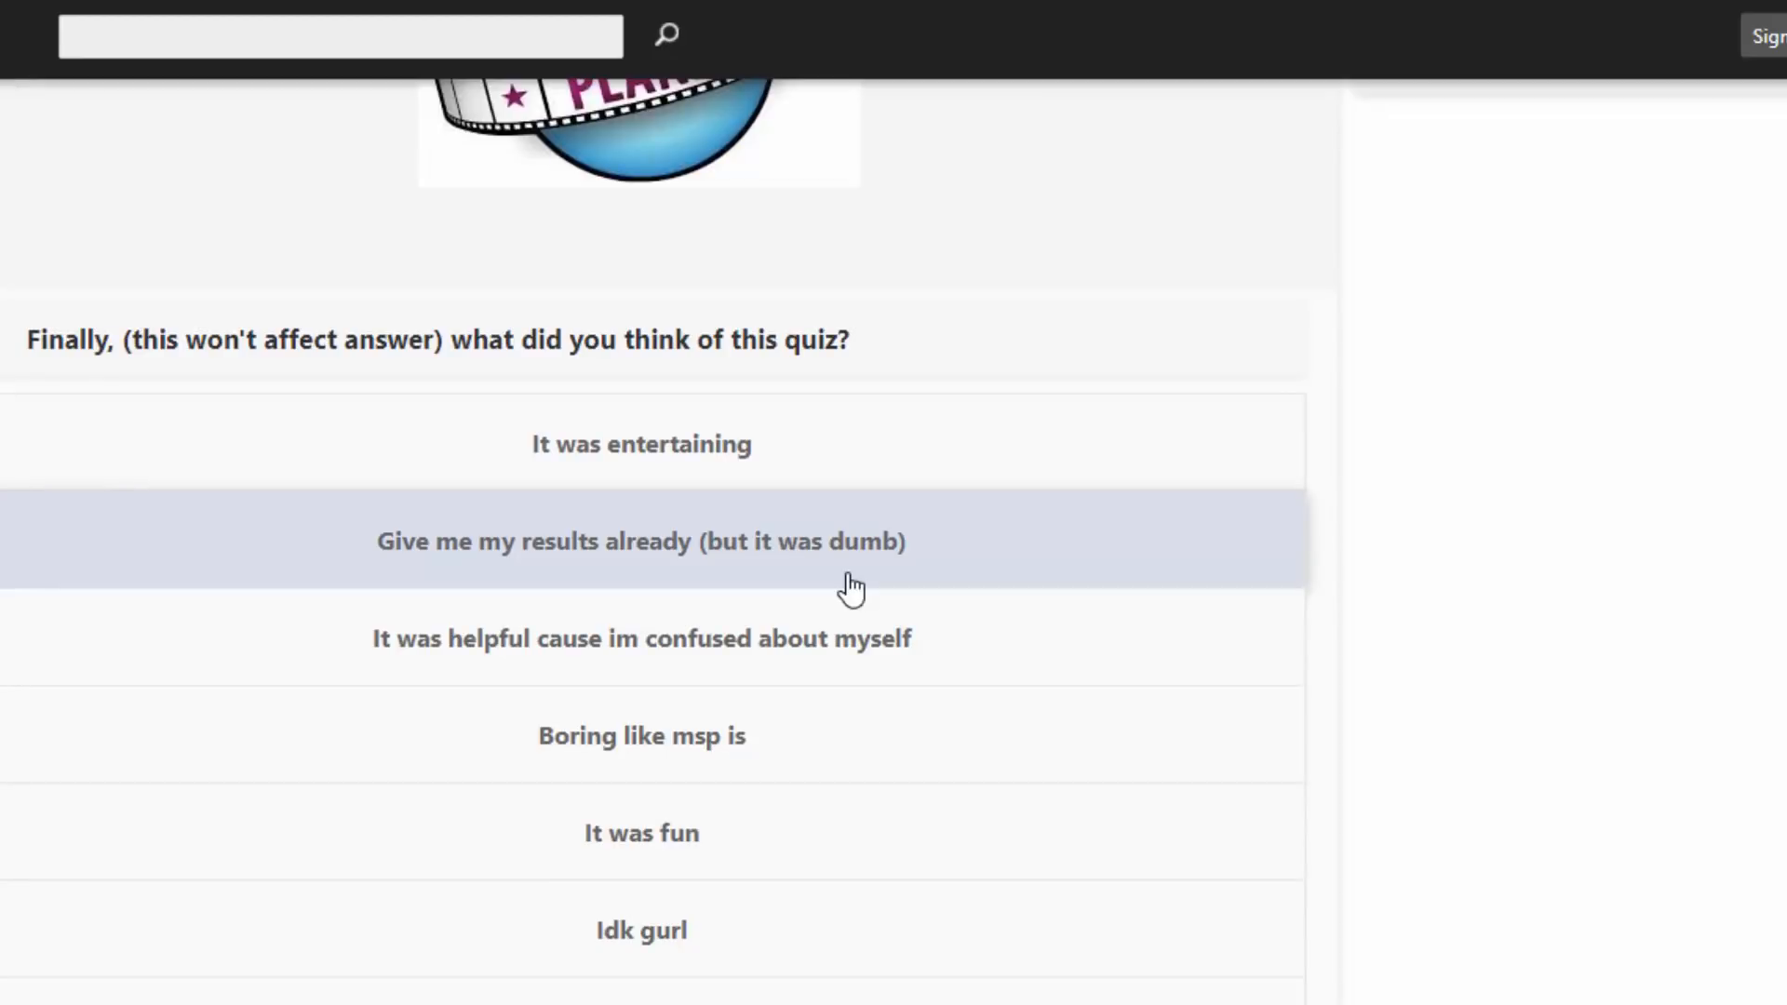
scroll("down", 3)
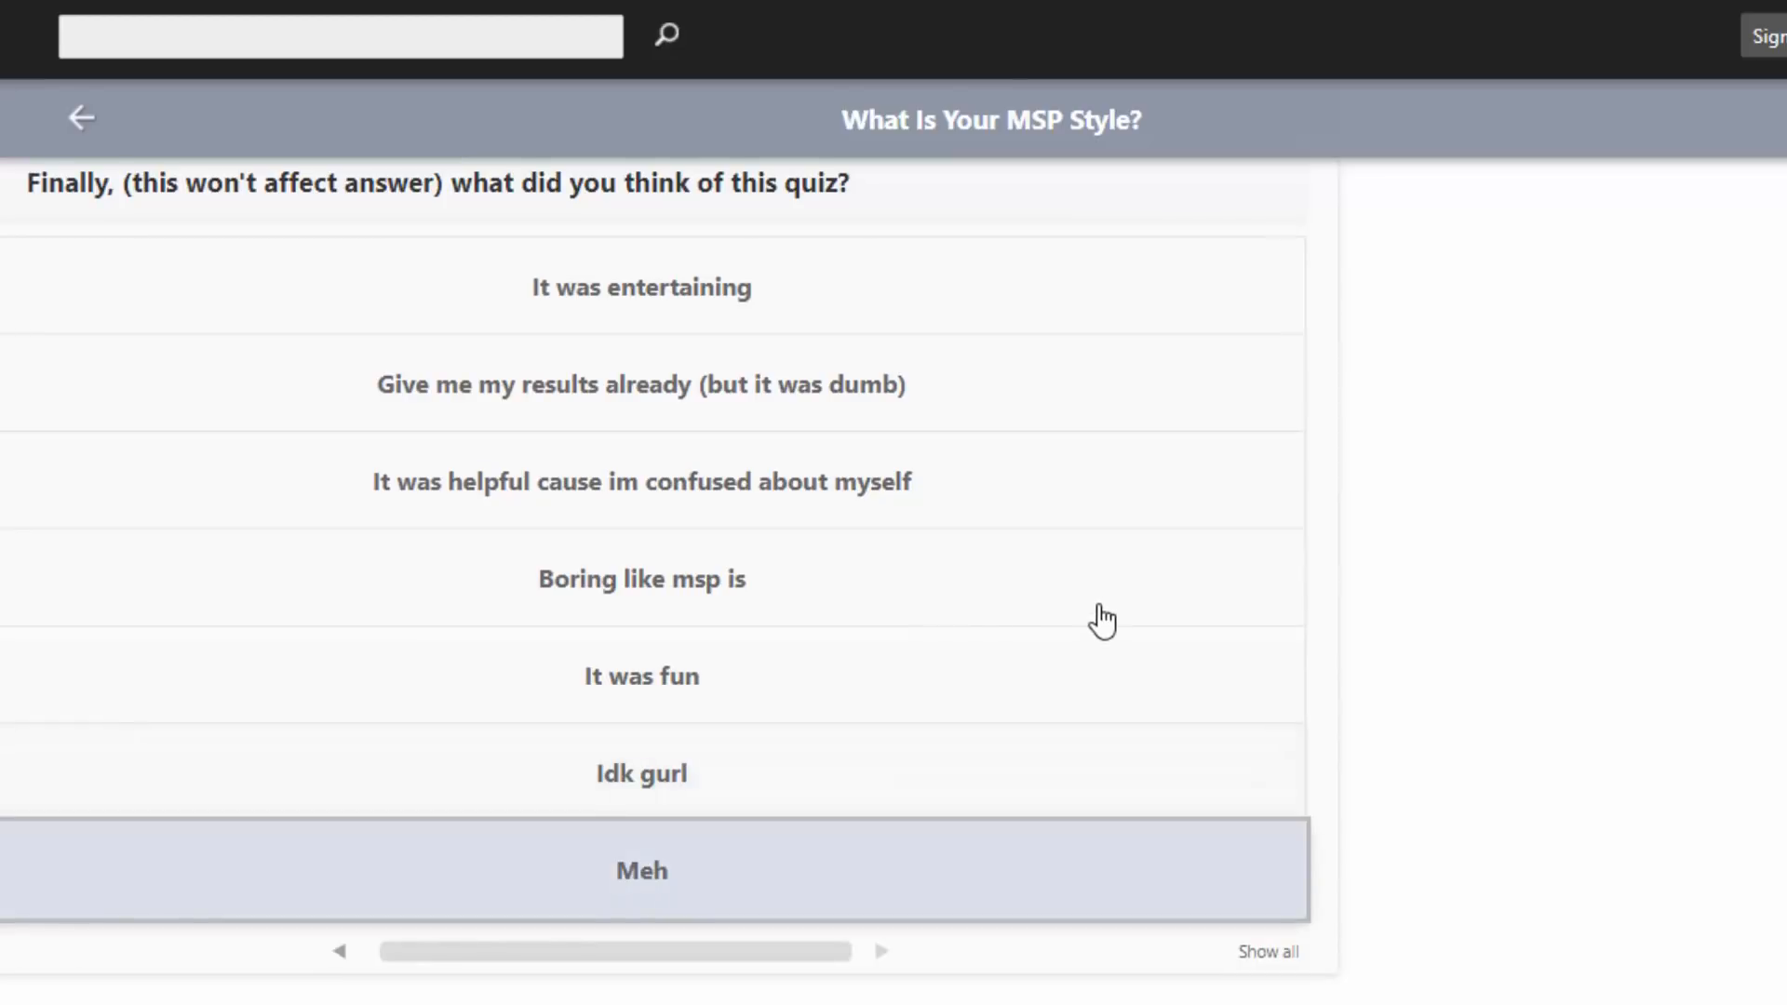
left_click(641, 870)
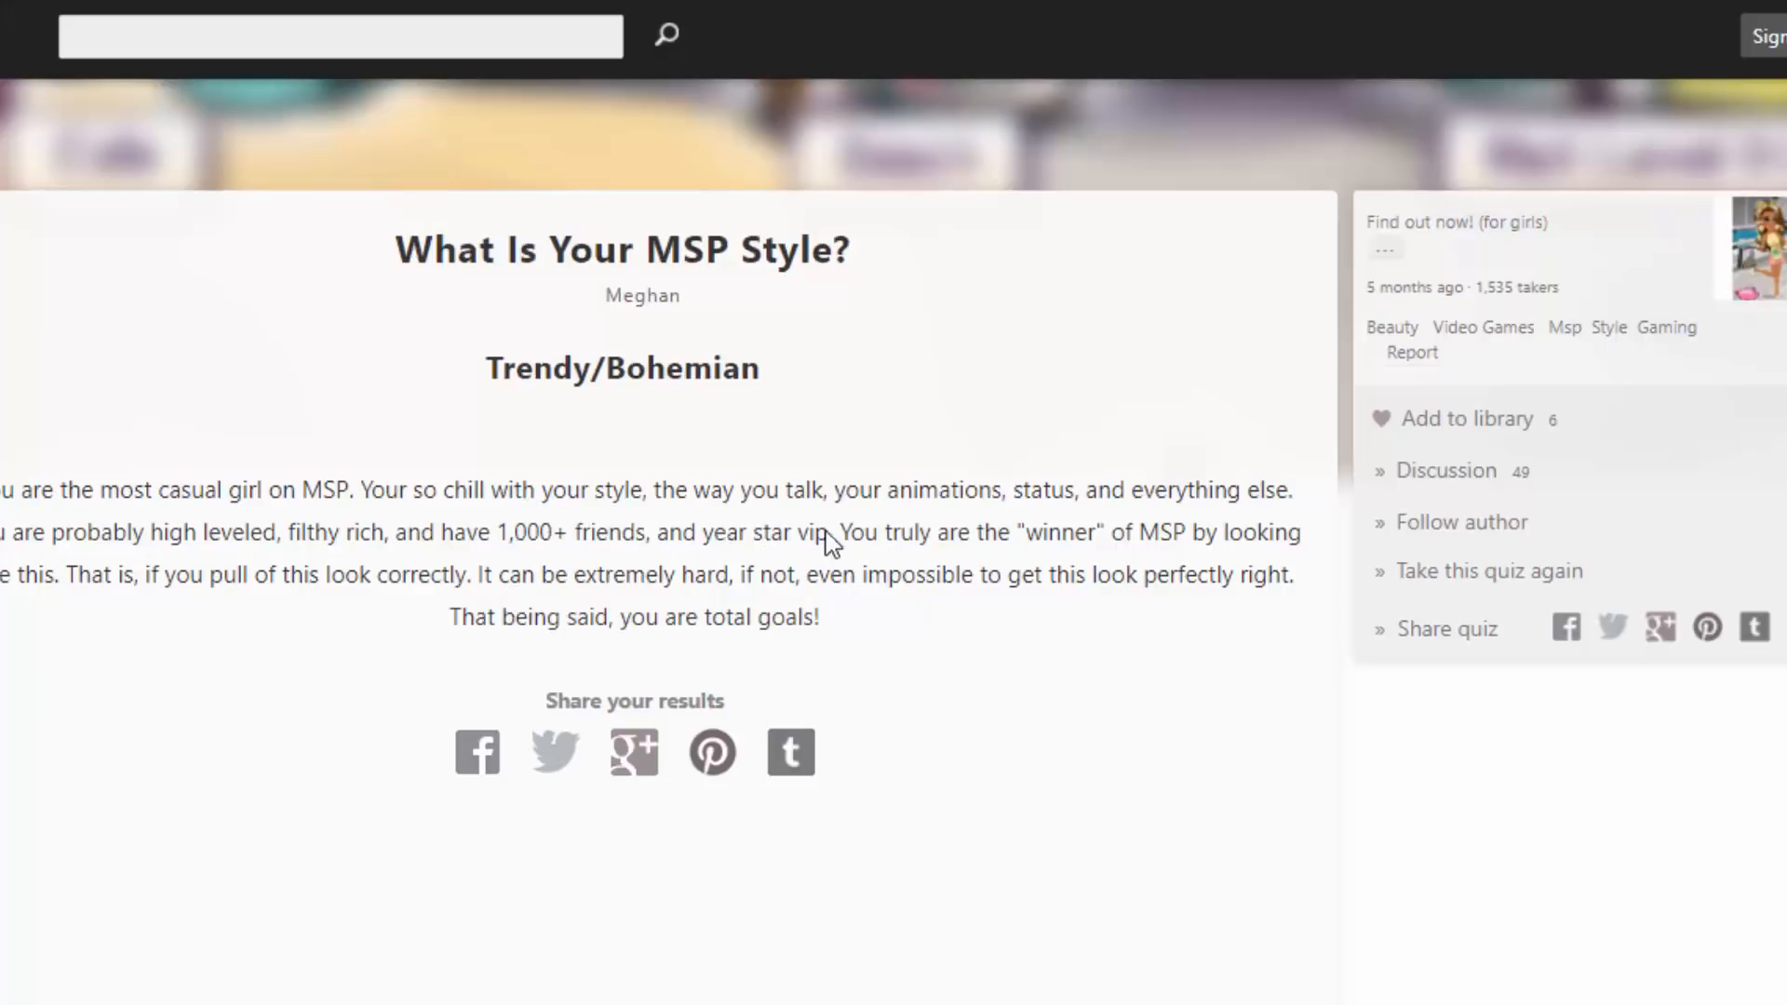
mouse_move(835, 735)
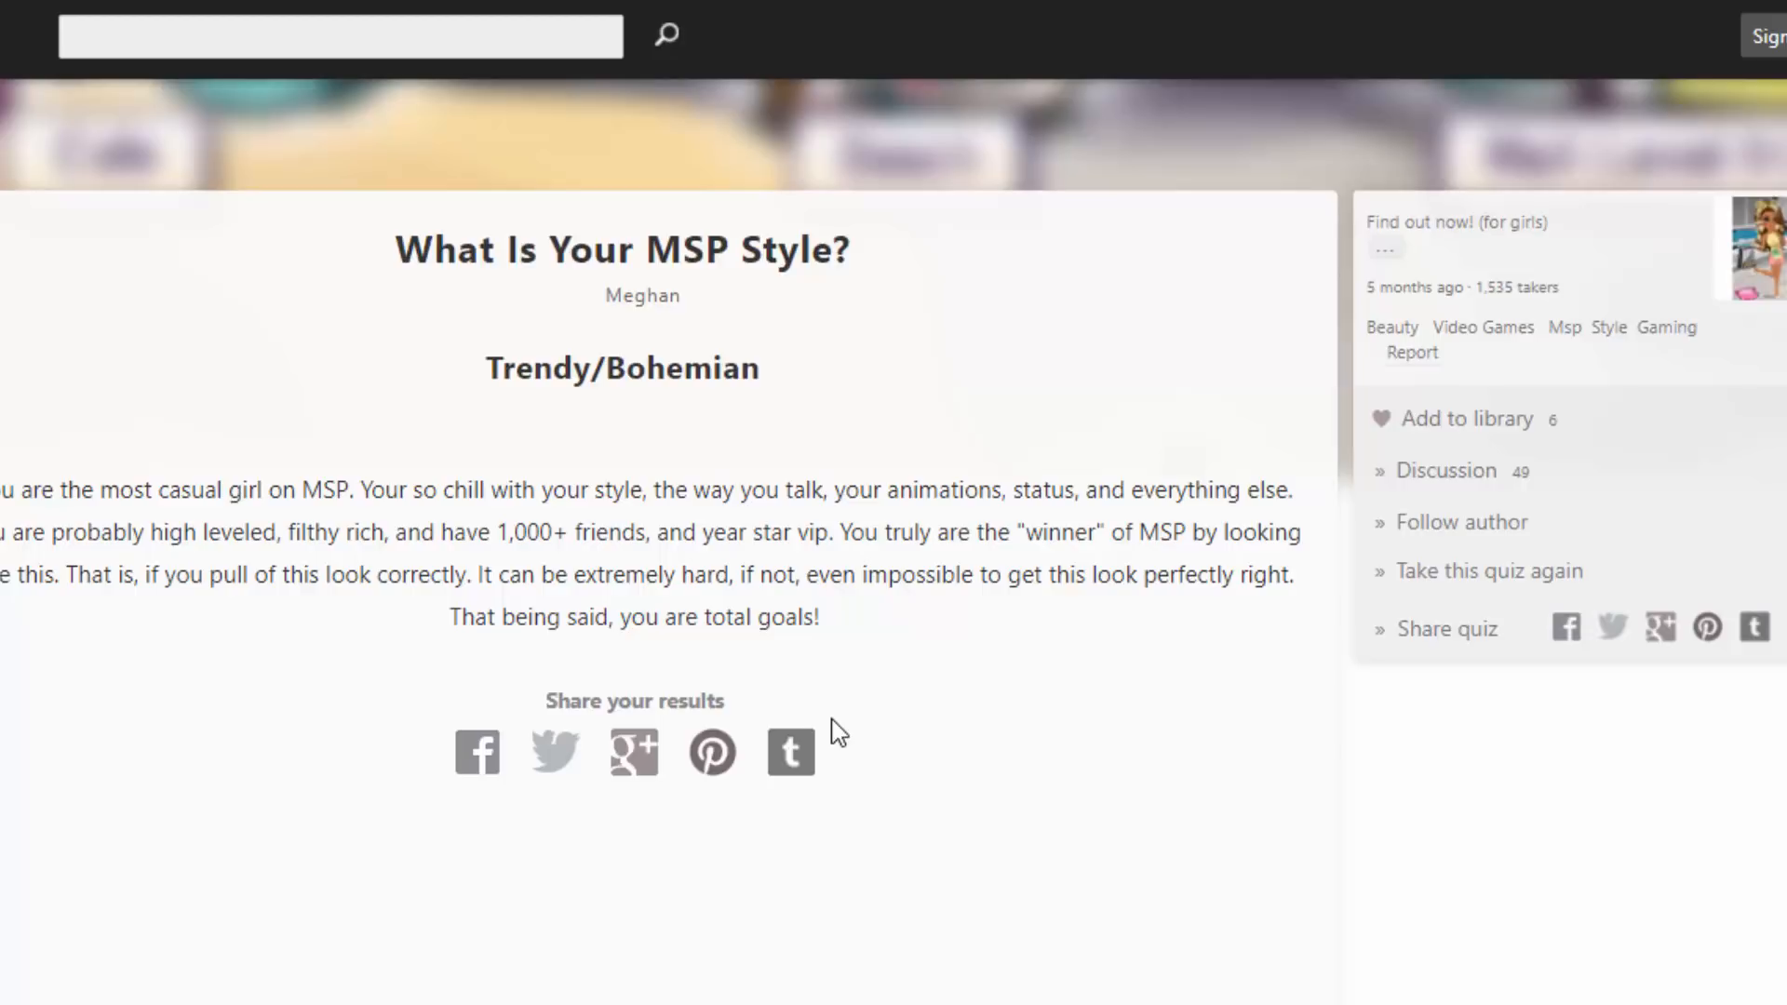
mouse_move(845, 719)
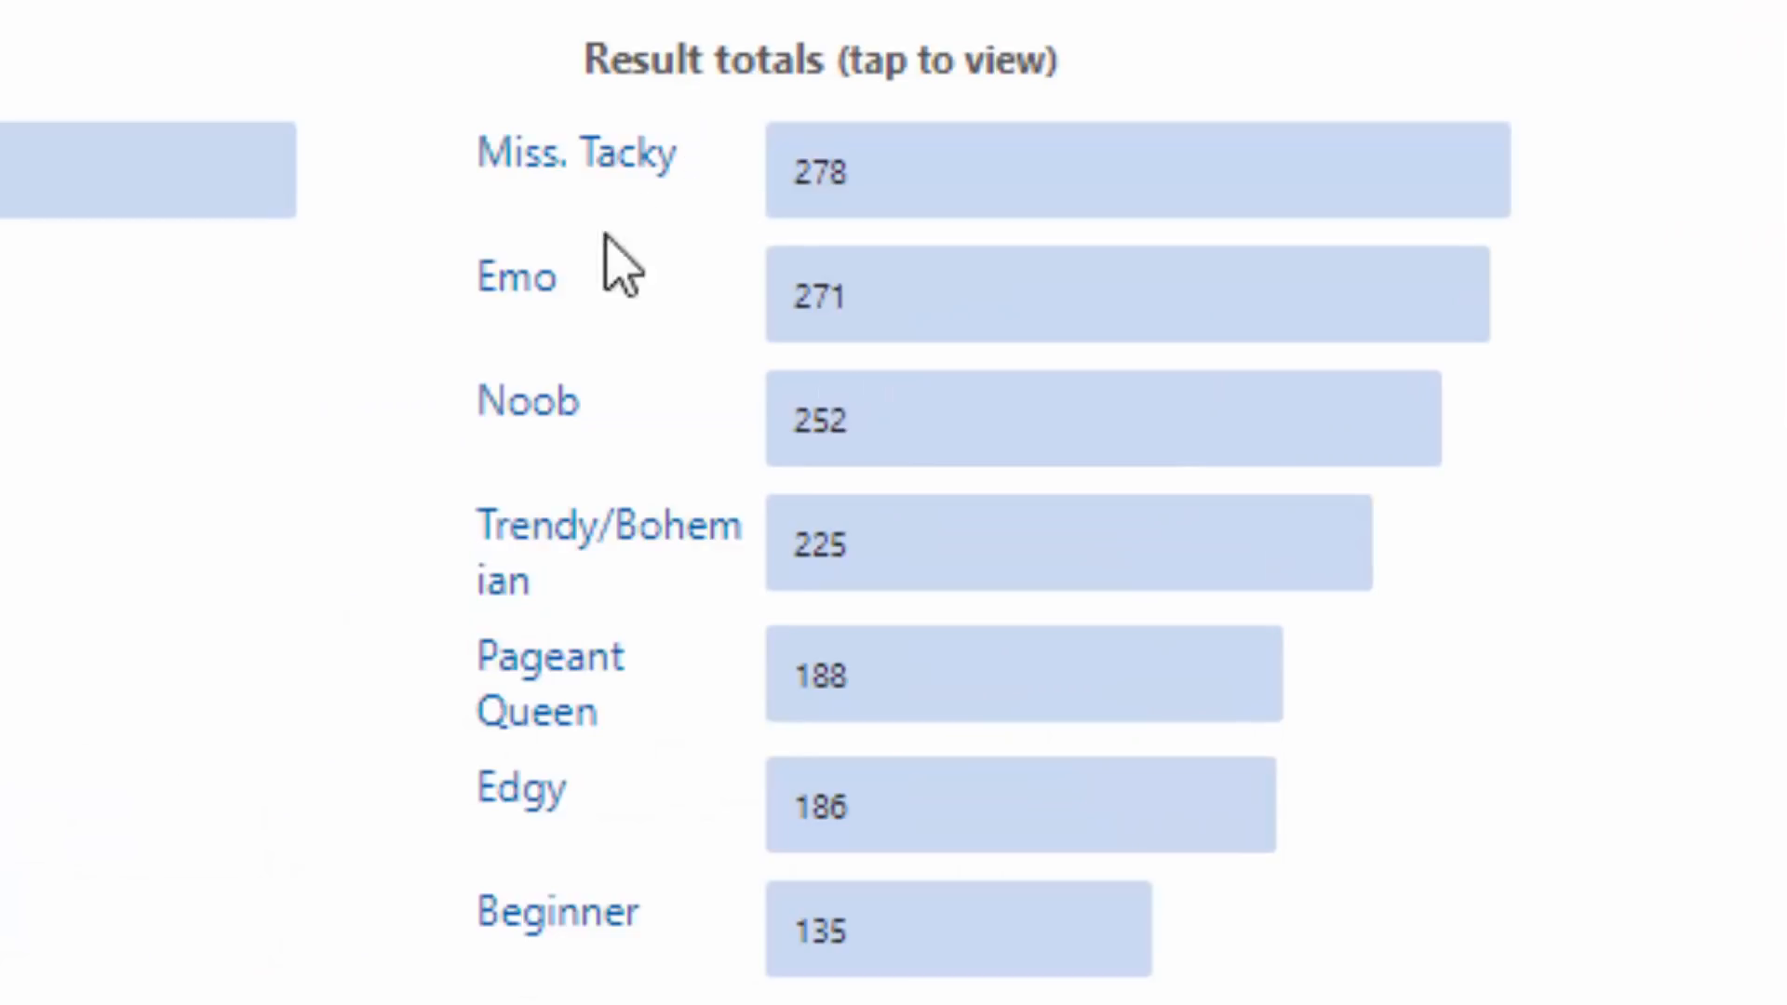
mouse_move(551, 731)
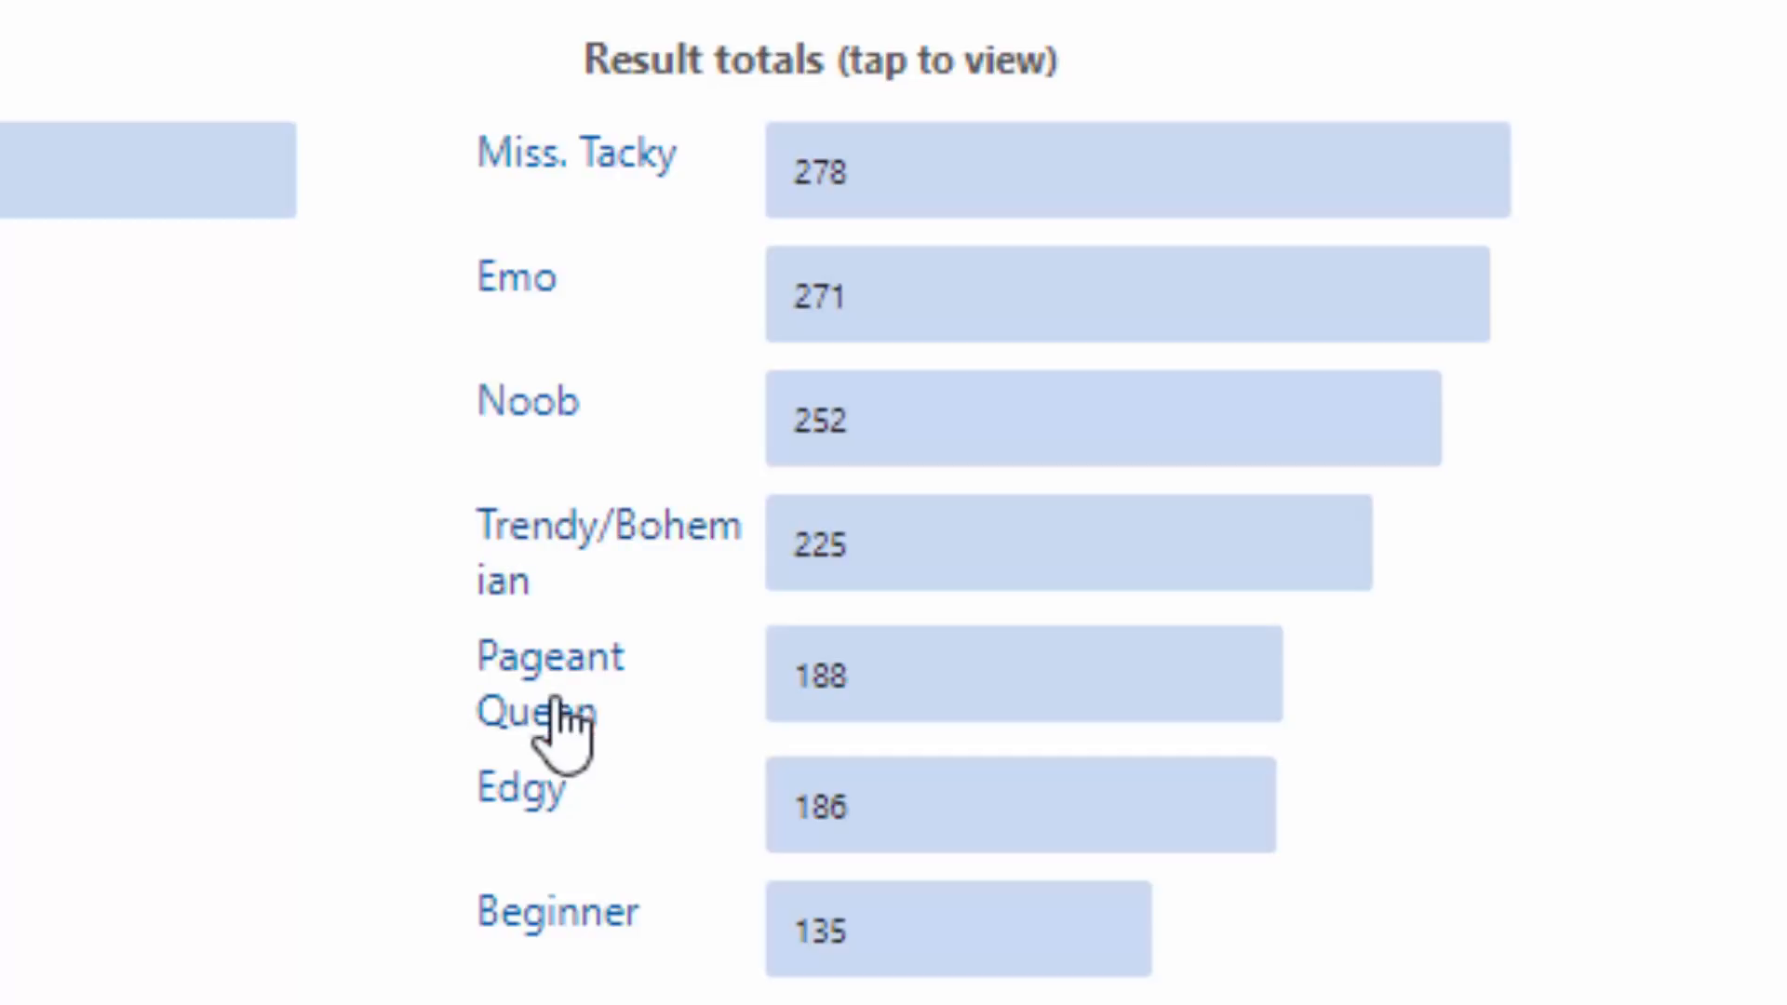